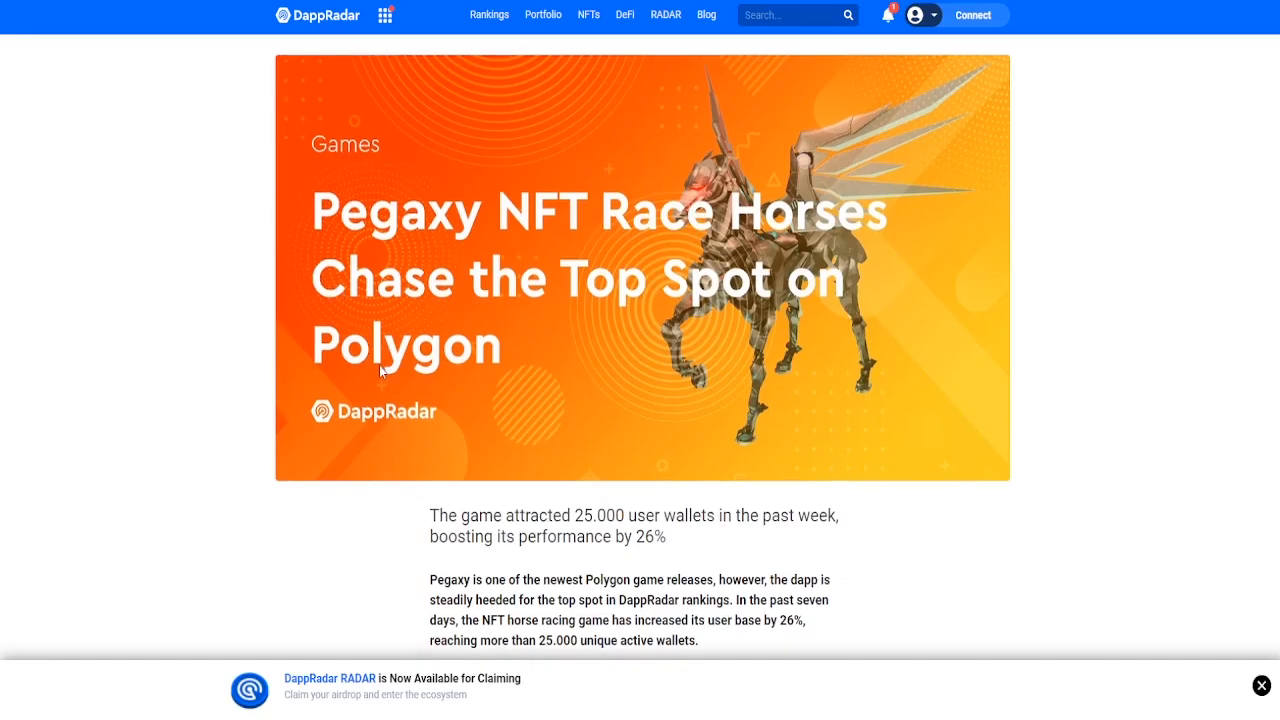
# Step: Review the VIS token price, tokens-in-circulation and VIS market cap formulas in the top table
pyautogui.scroll(3)
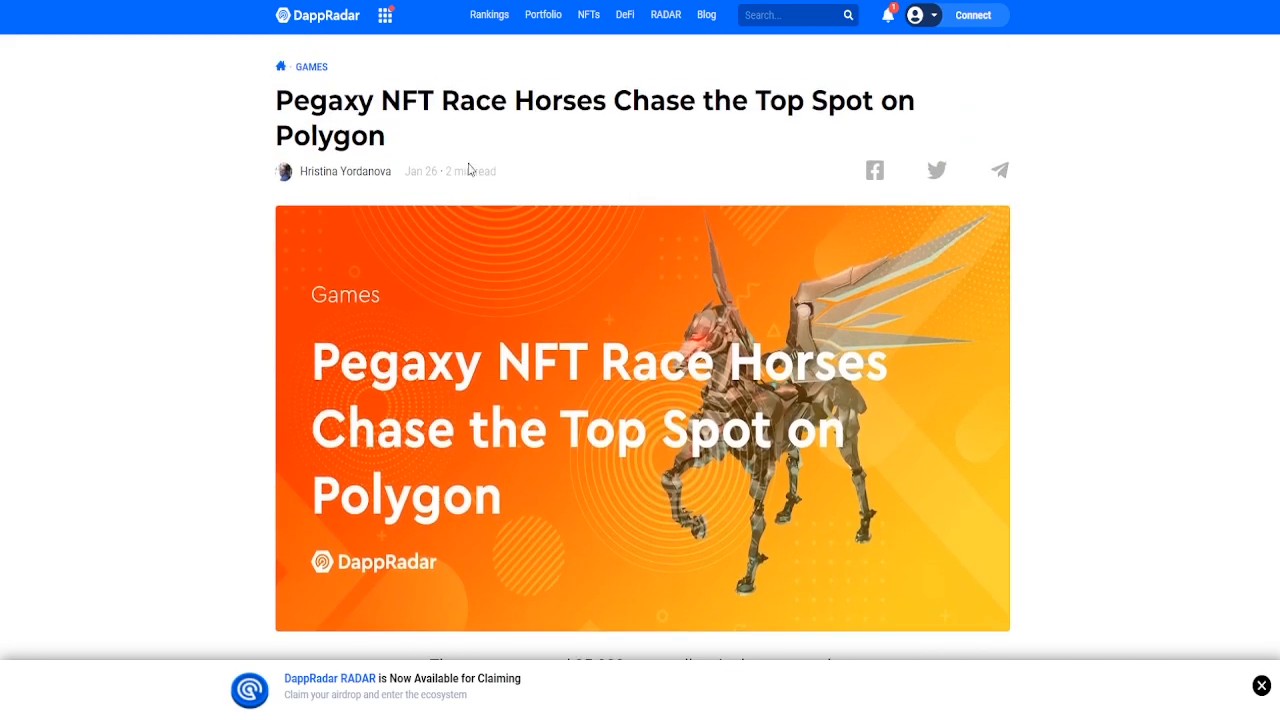
pyautogui.scroll(-3)
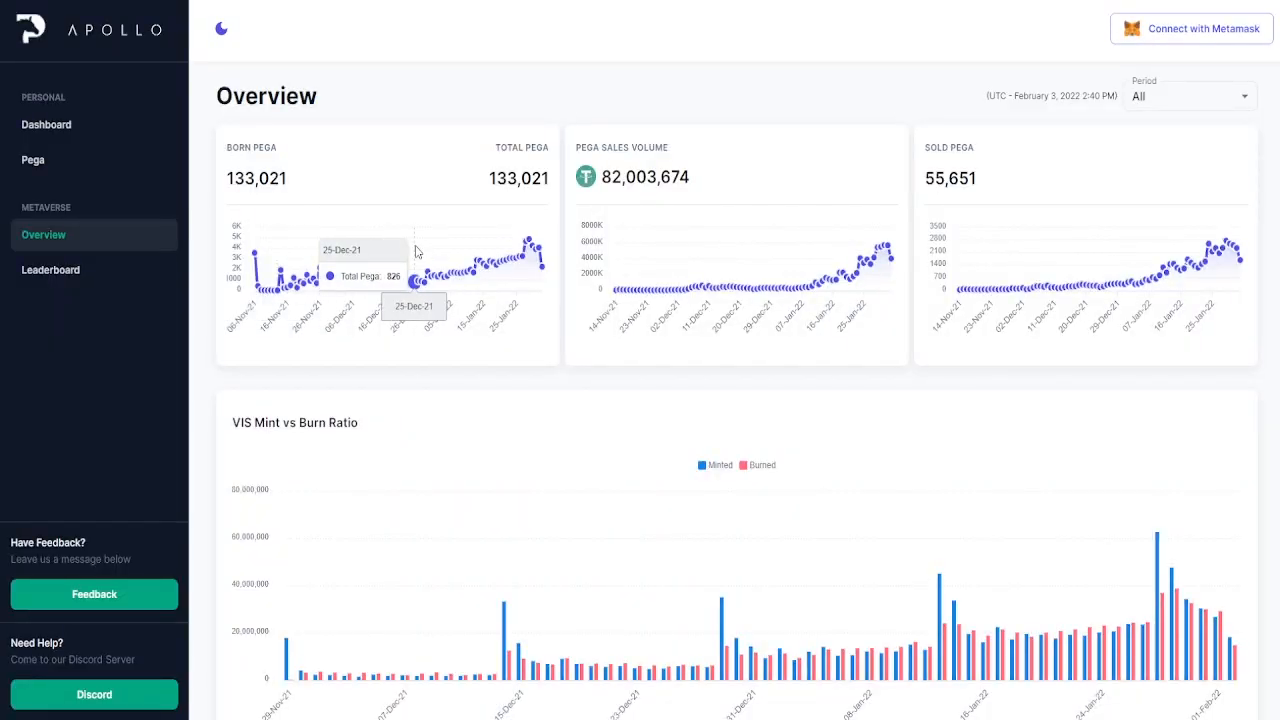
pyautogui.moveTo(516, 260)
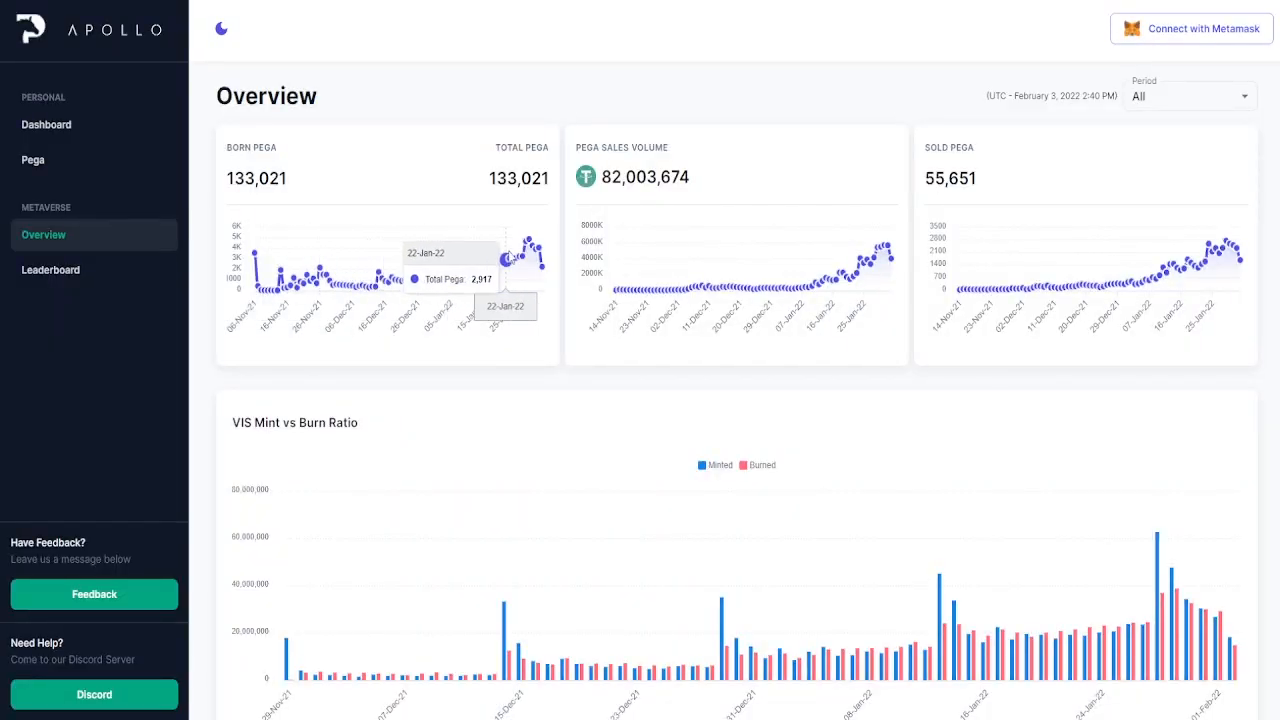
pyautogui.moveTo(882, 272)
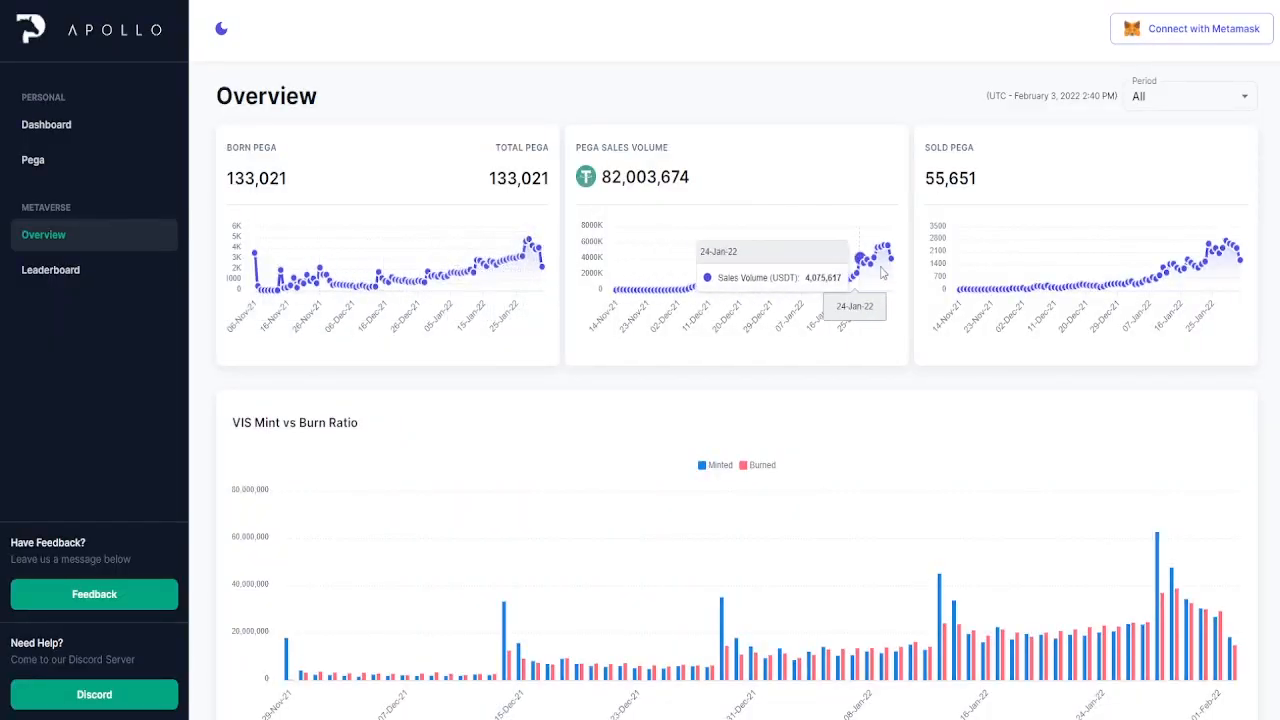
pyautogui.scroll(-3)
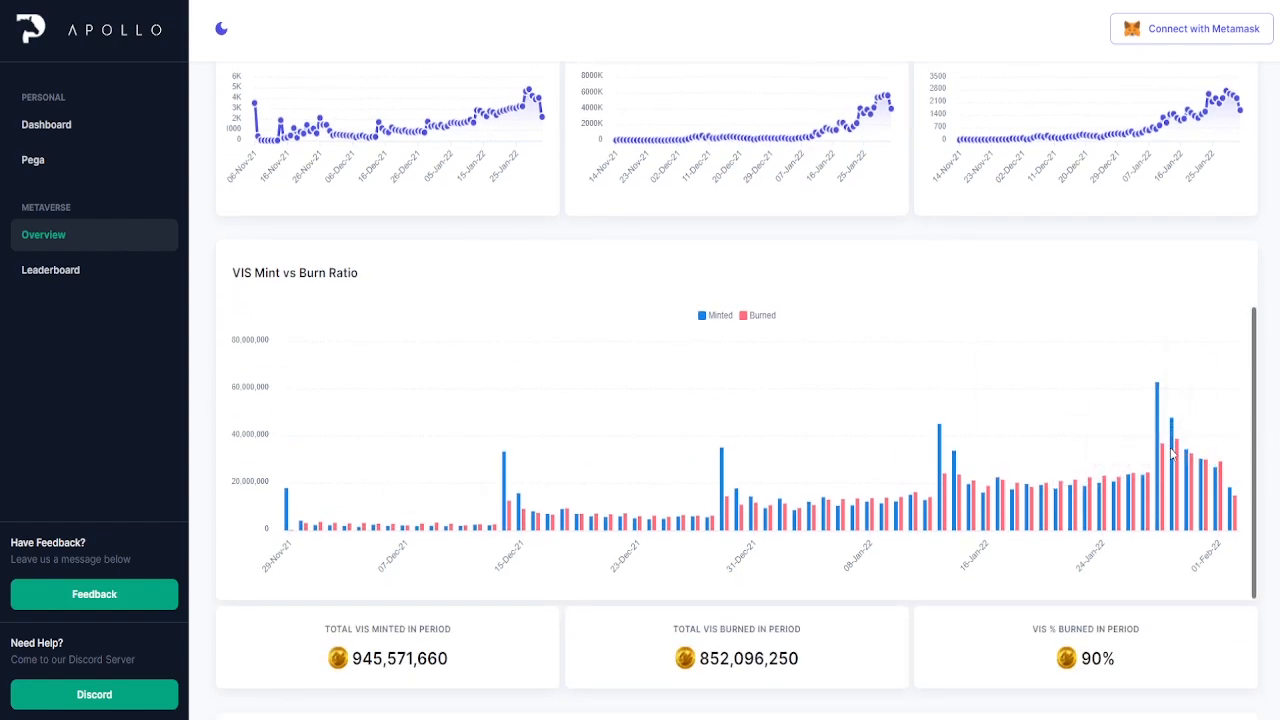
pyautogui.moveTo(1056, 364)
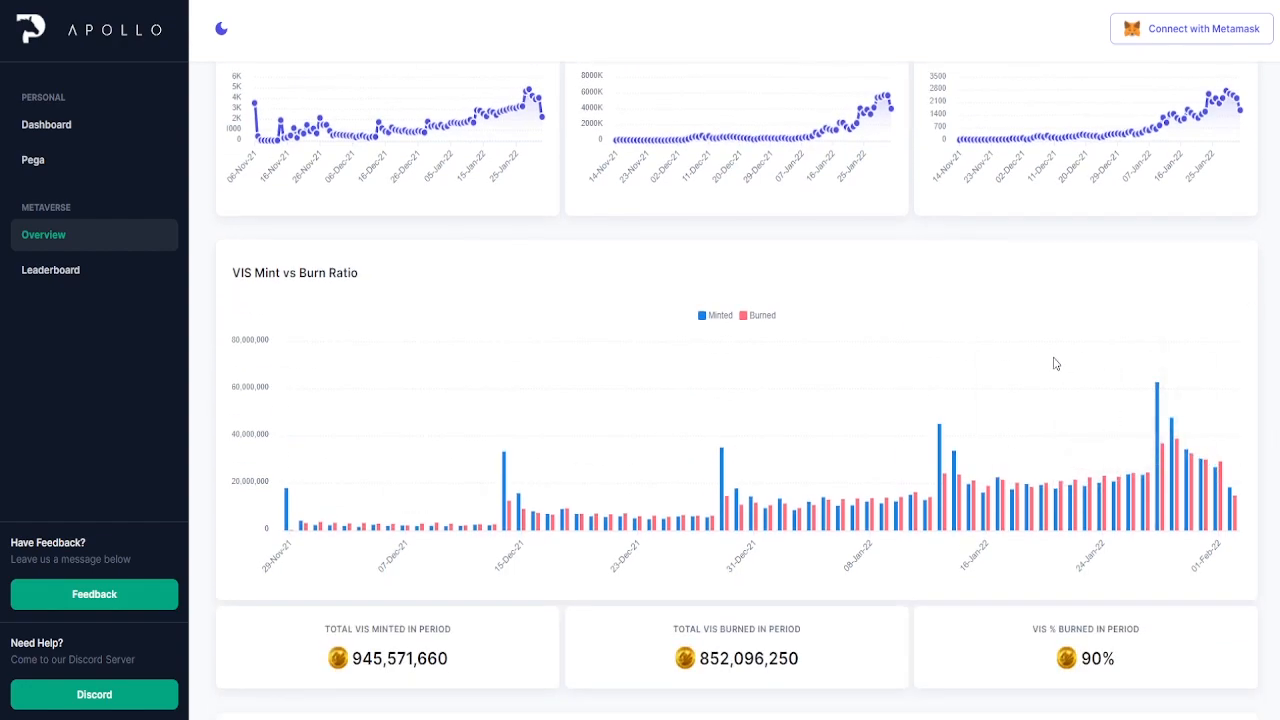
pyautogui.moveTo(1116, 492)
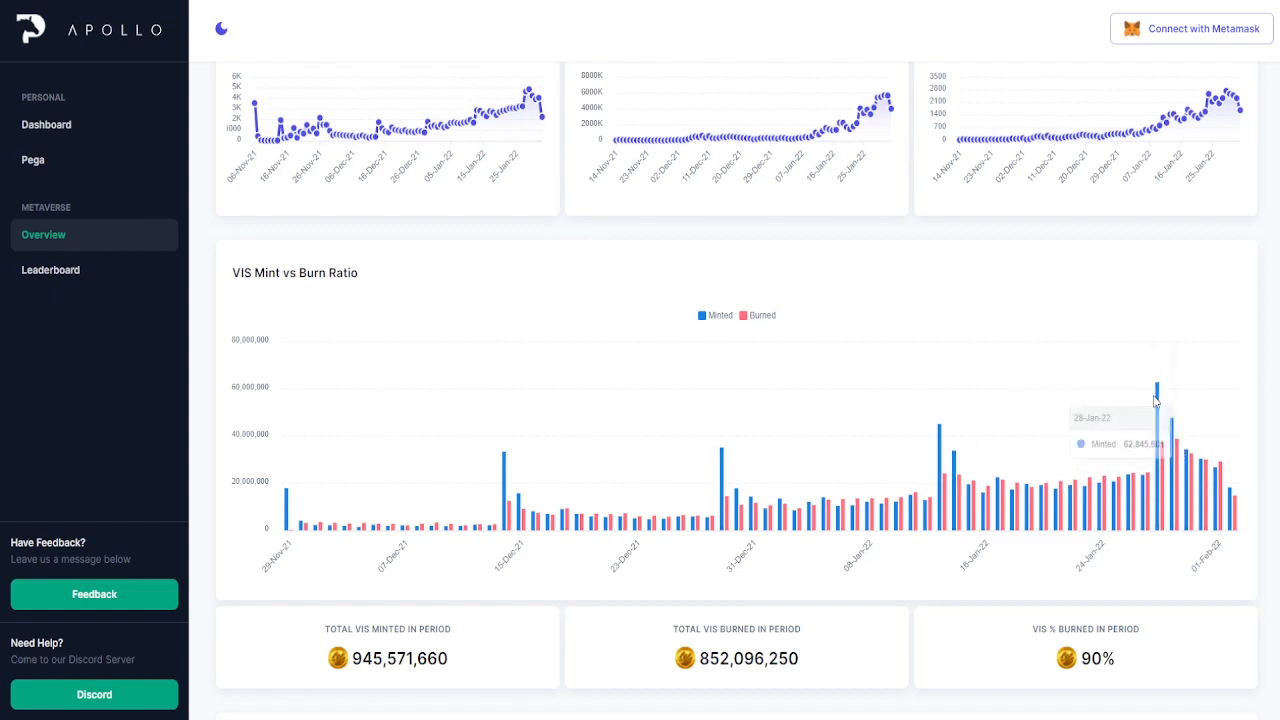
pyautogui.moveTo(1182, 456)
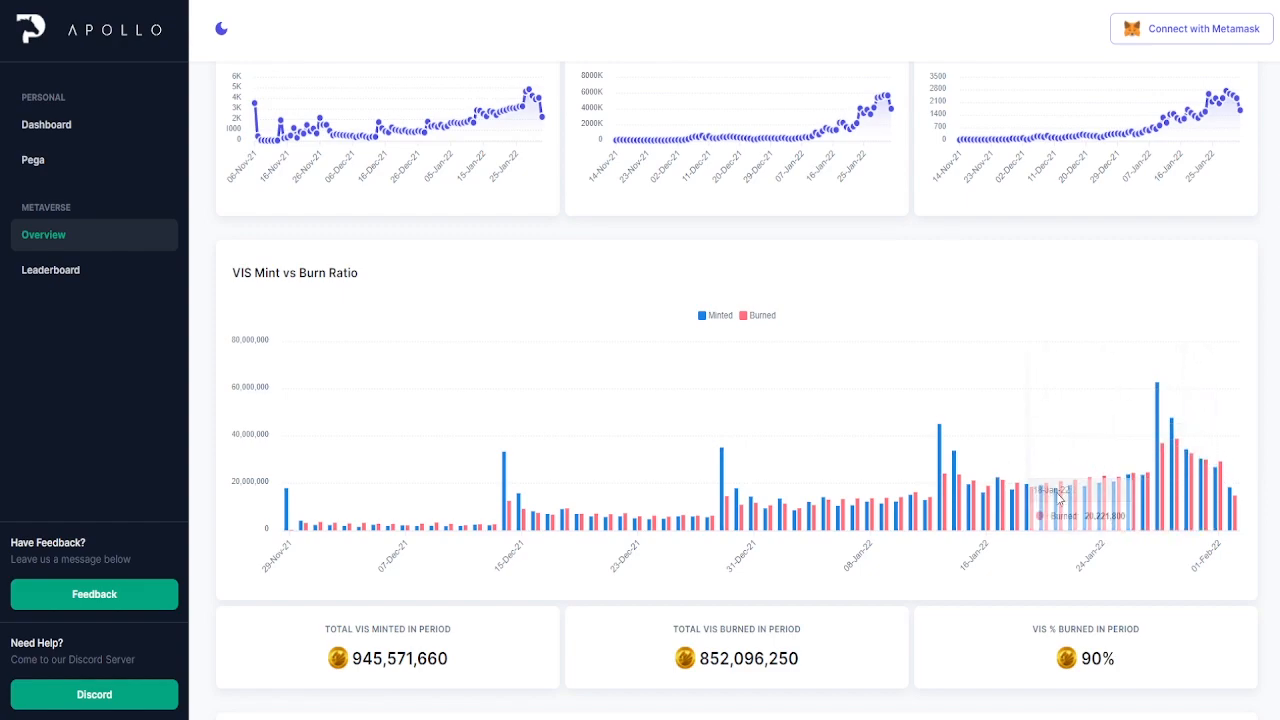
pyautogui.moveTo(1054, 380)
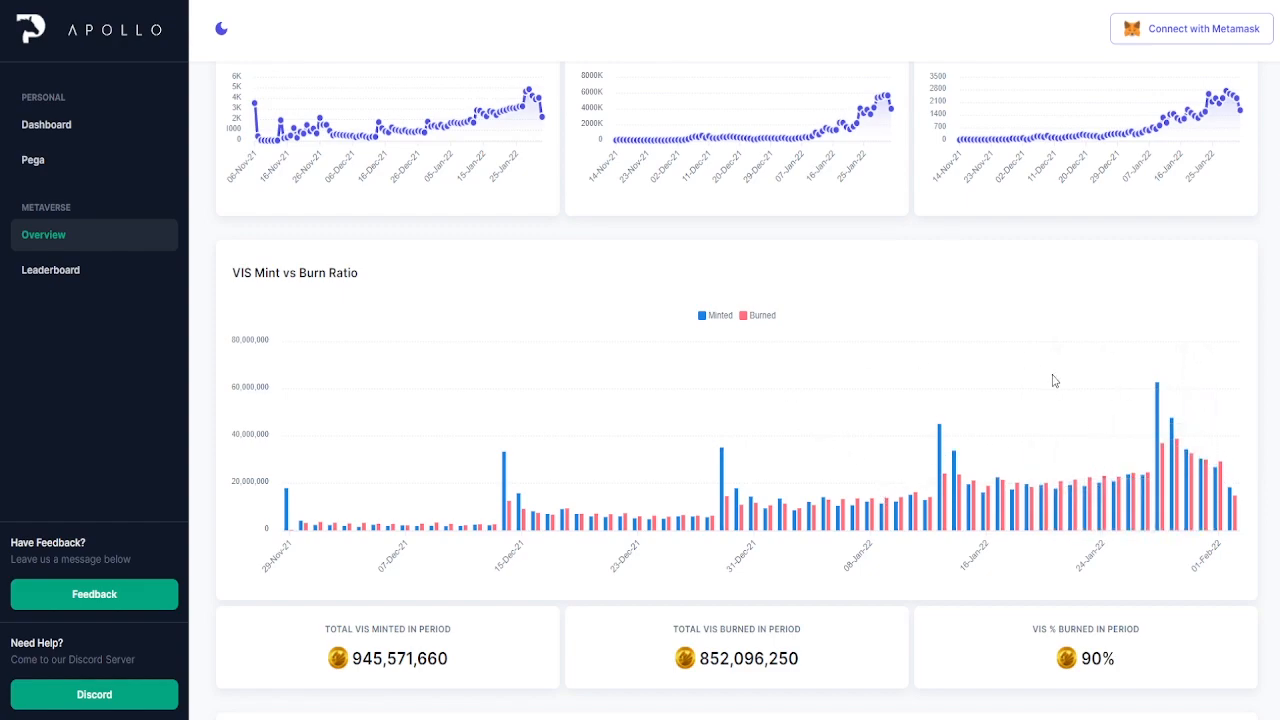
pyautogui.scroll(-3)
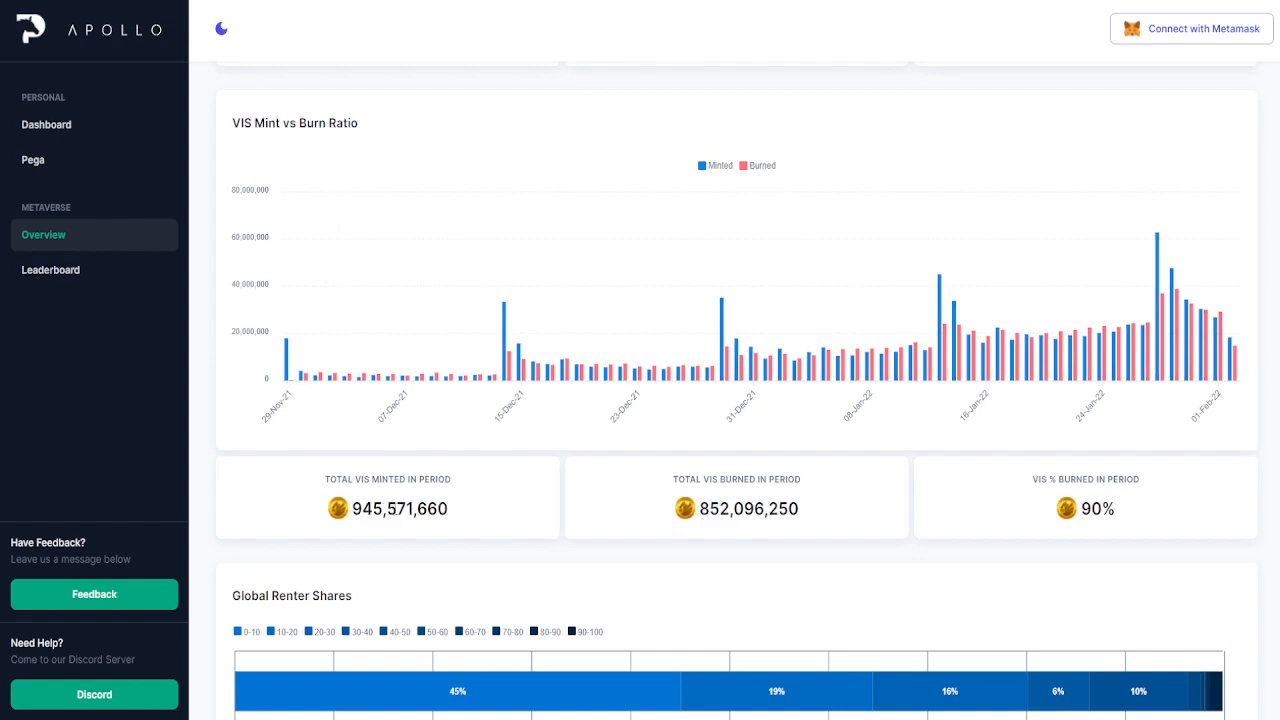
pyautogui.moveTo(710, 526)
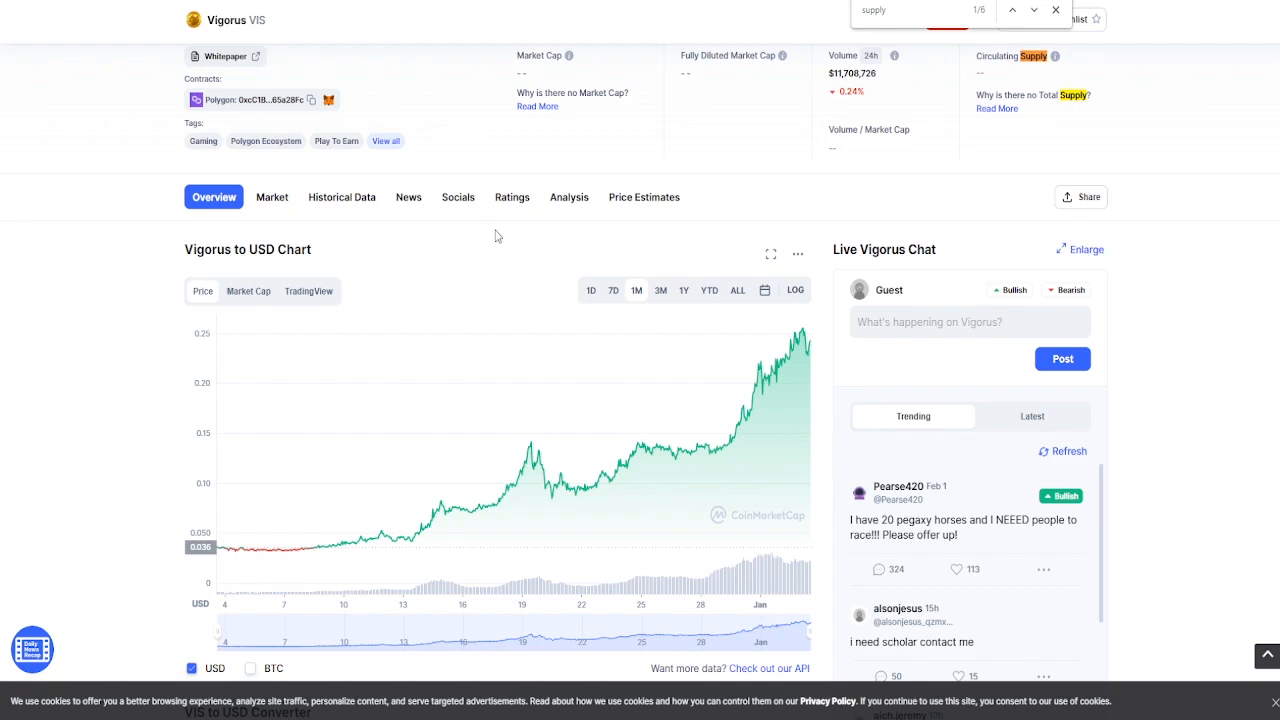
pyautogui.moveTo(480, 472)
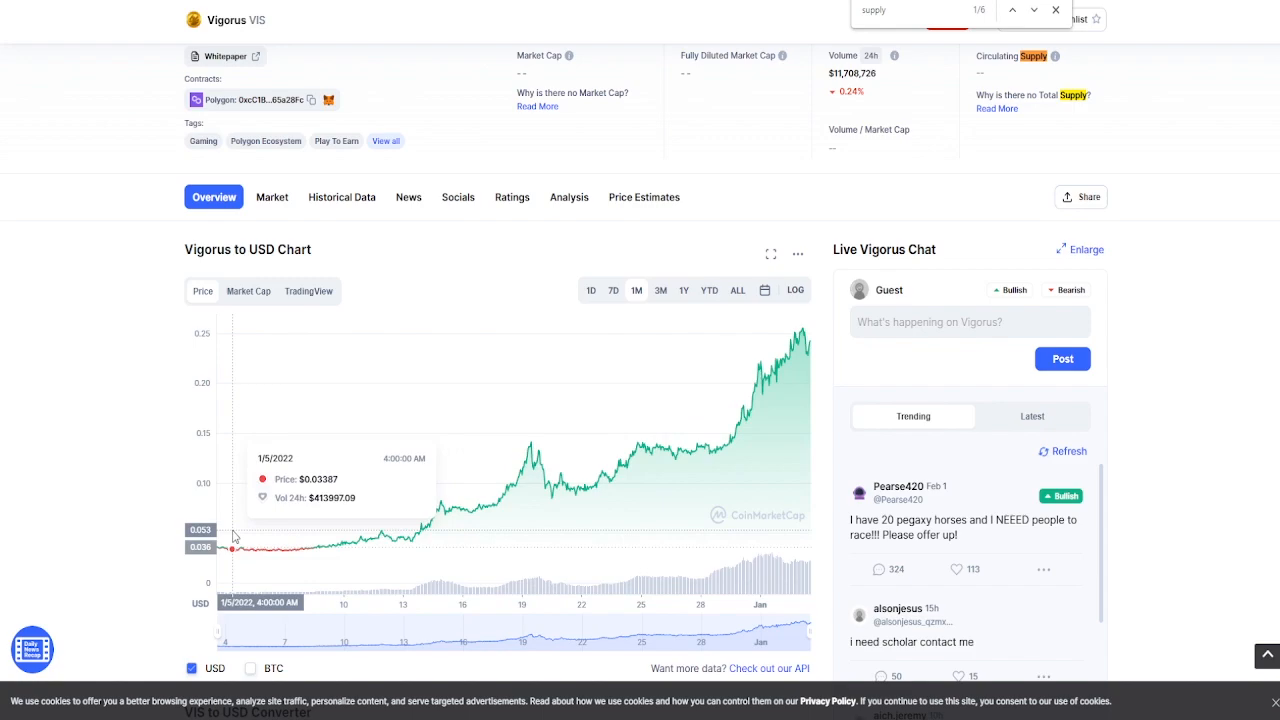
pyautogui.moveTo(810, 336)
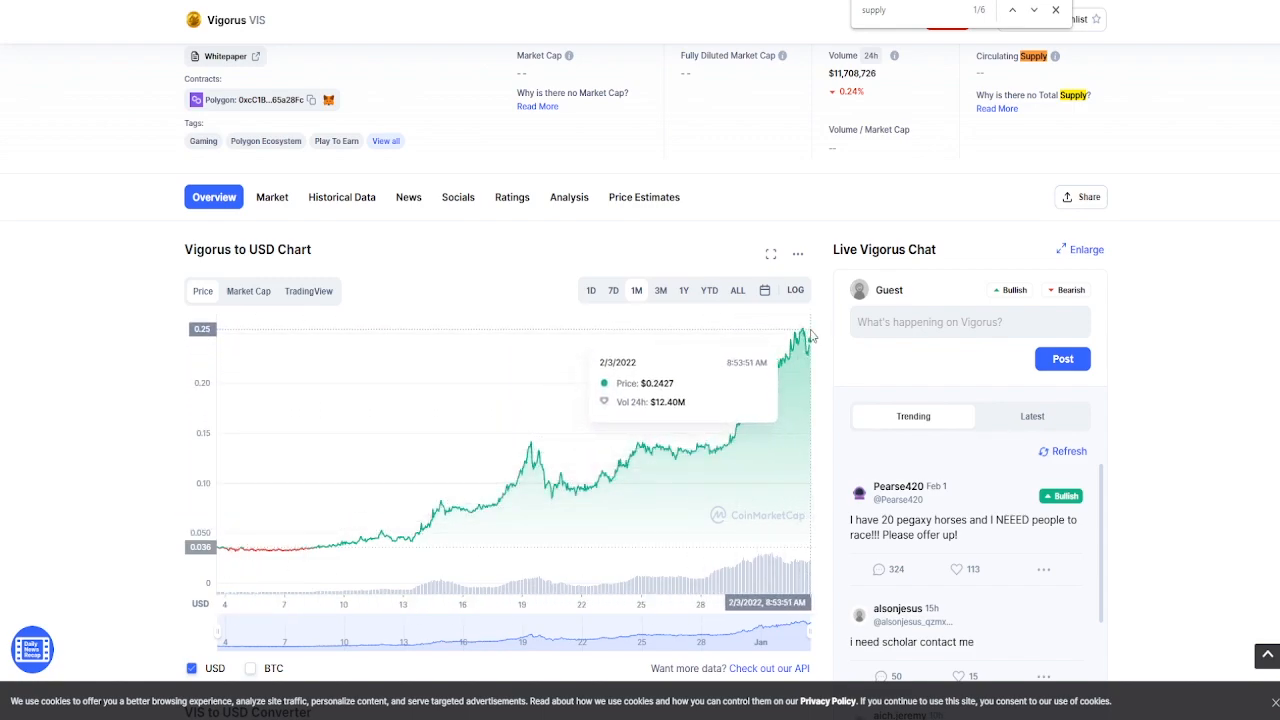
pyautogui.moveTo(806, 332)
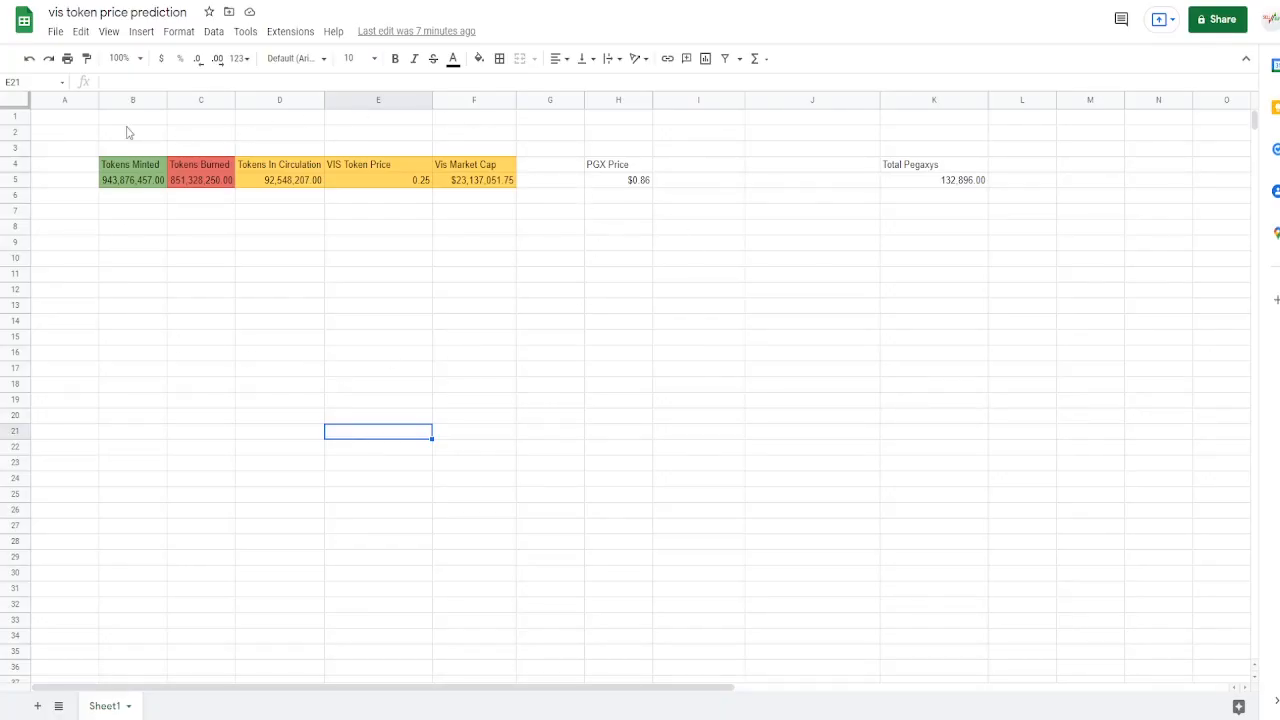
pyautogui.moveTo(388, 332)
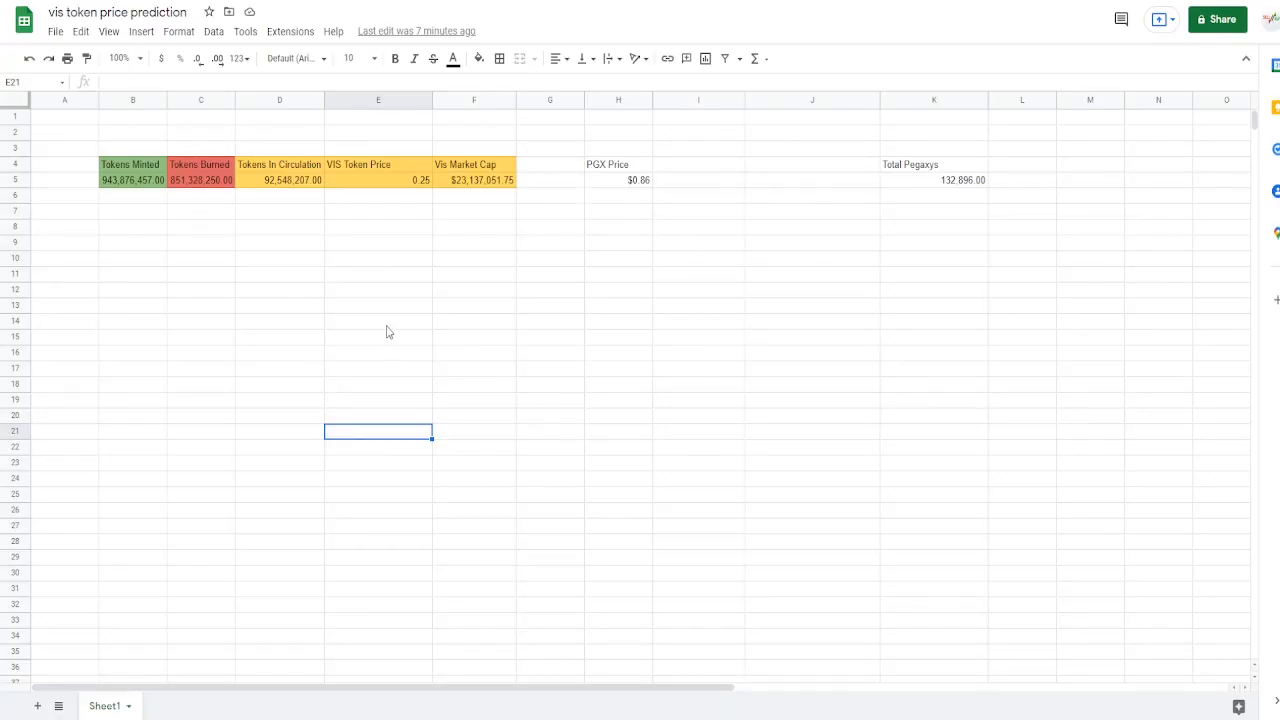
pyautogui.click(378, 180)
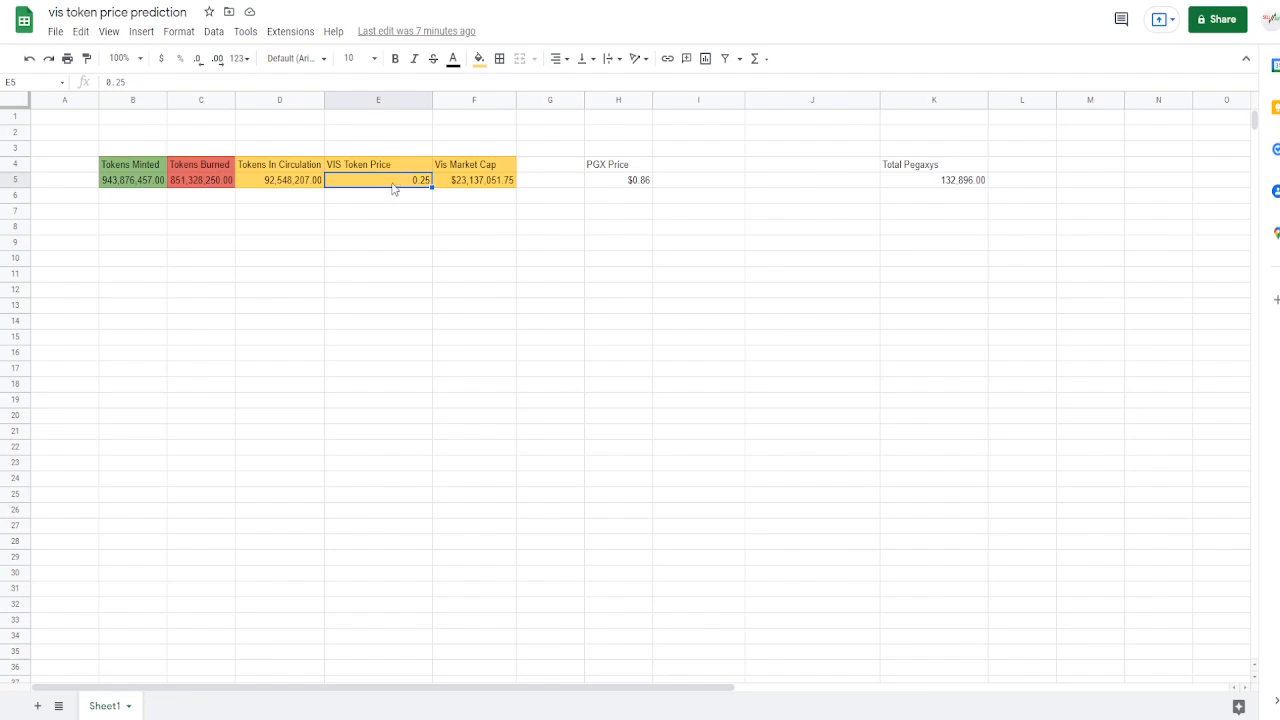
pyautogui.click(280, 180)
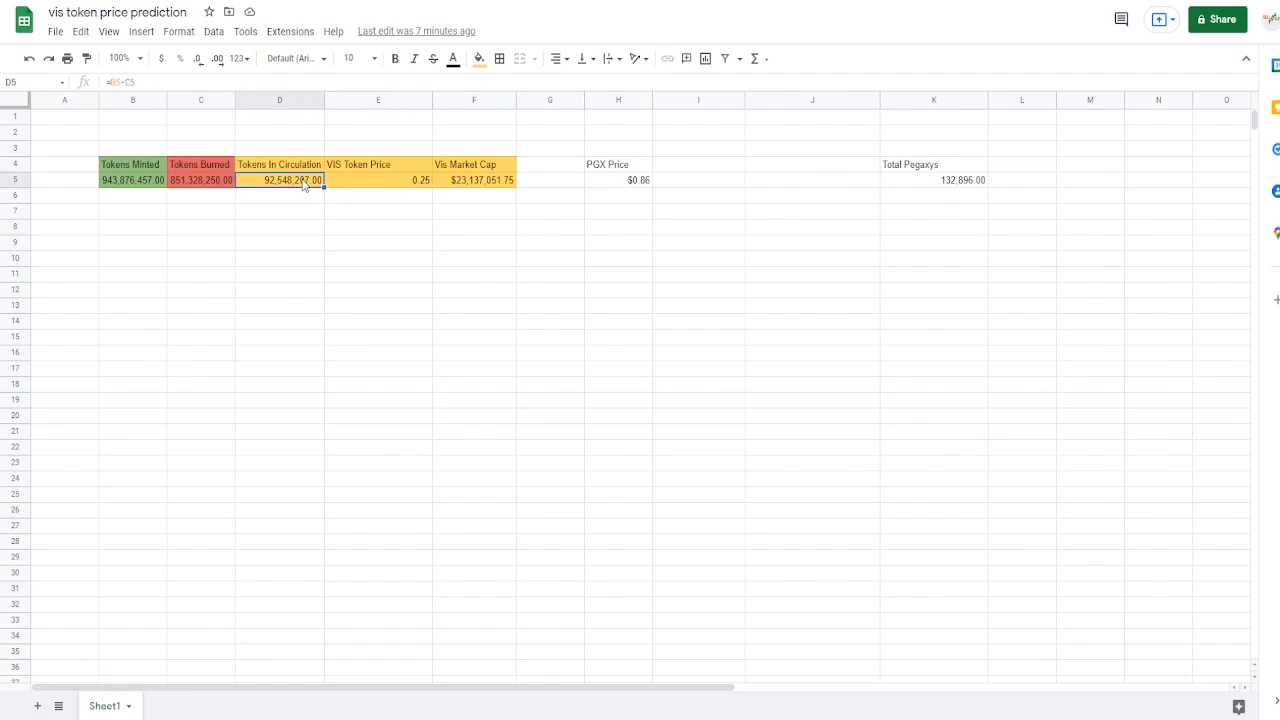
pyautogui.moveTo(176, 188)
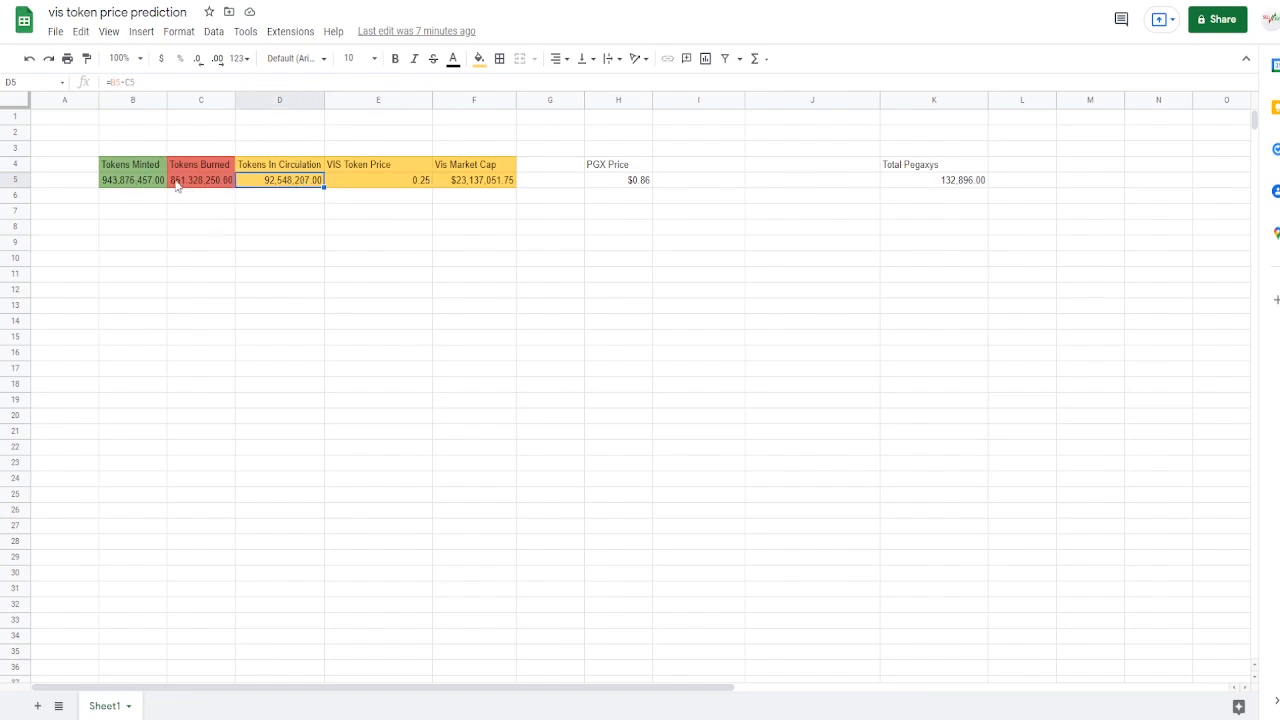
pyautogui.click(474, 180)
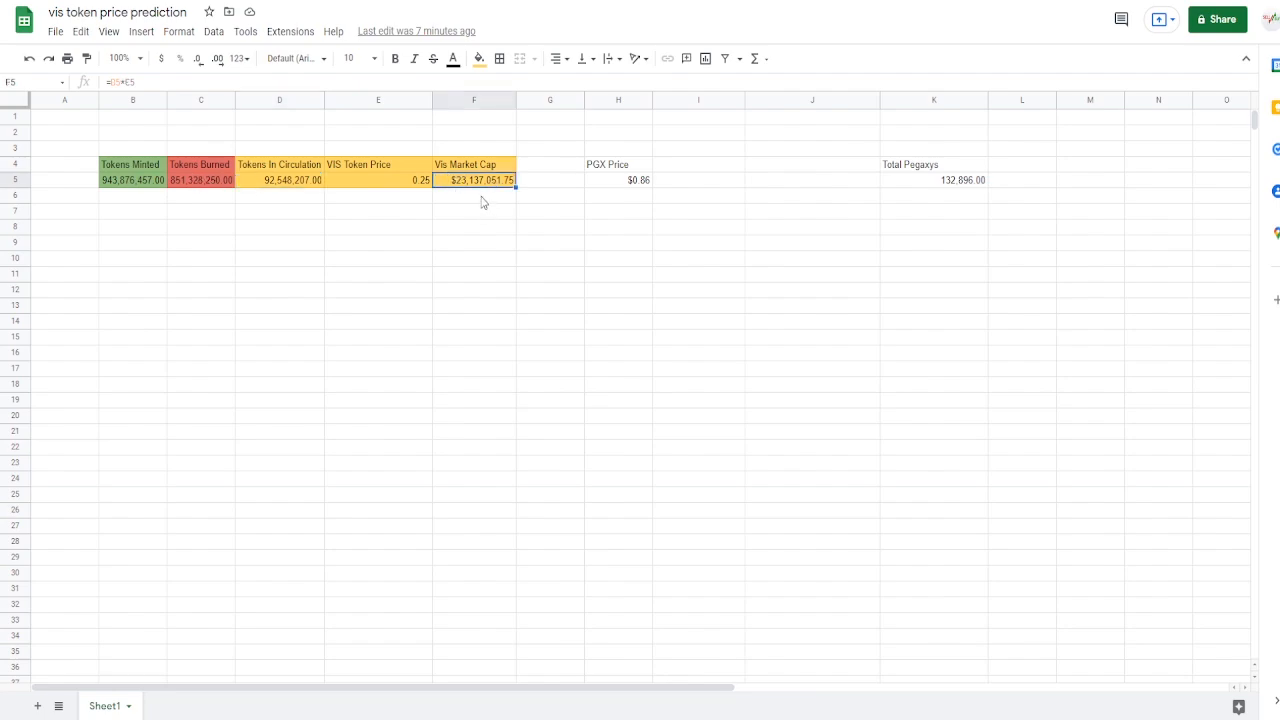
pyautogui.moveTo(500, 164)
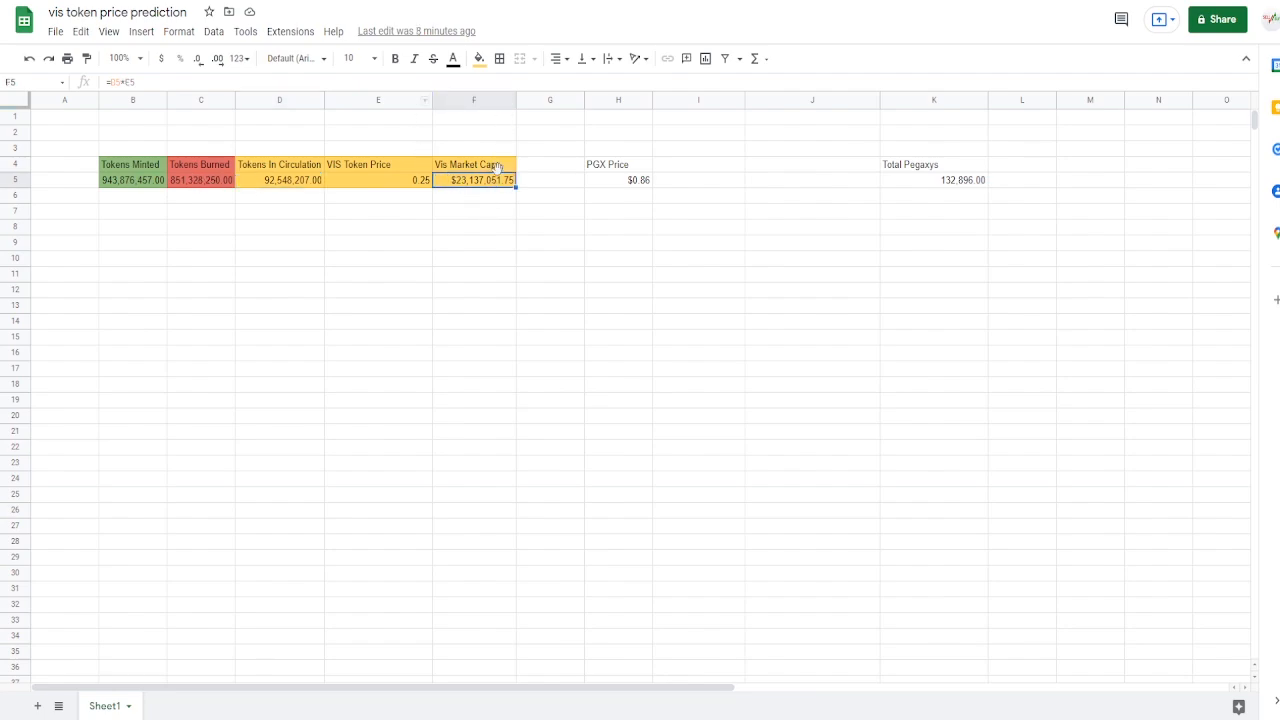
pyautogui.moveTo(520, 256)
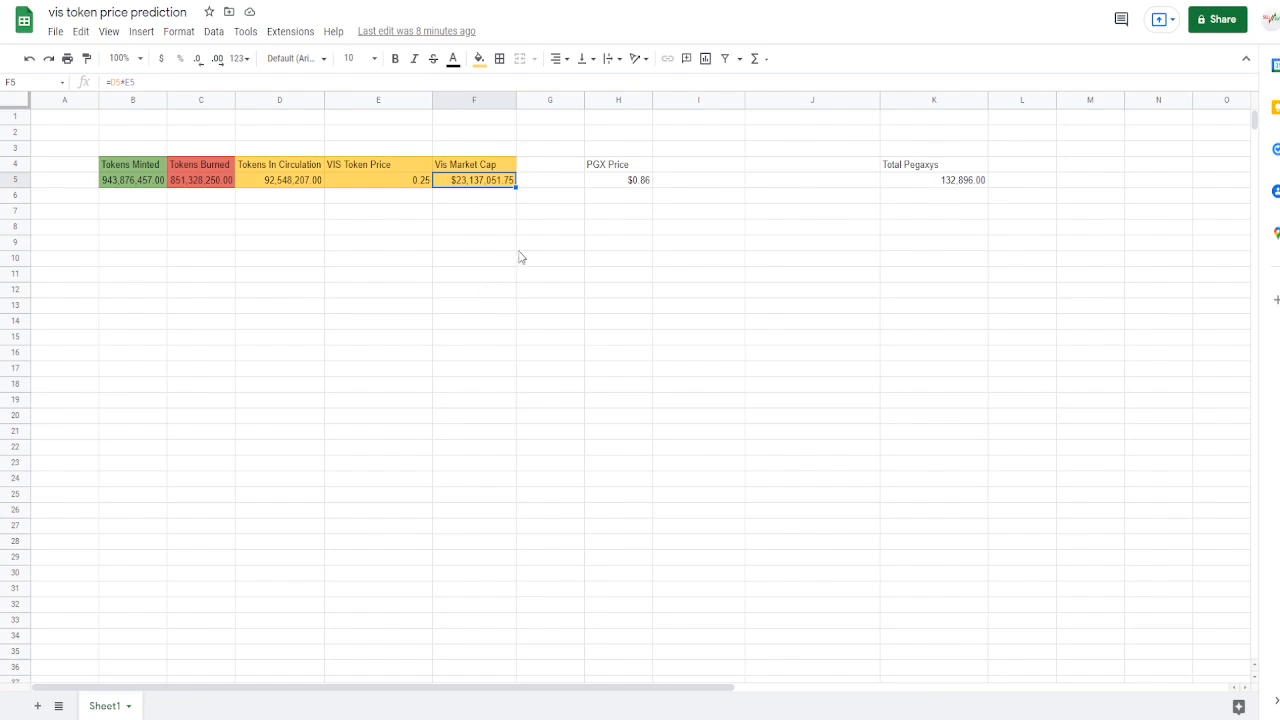
pyautogui.moveTo(424, 148)
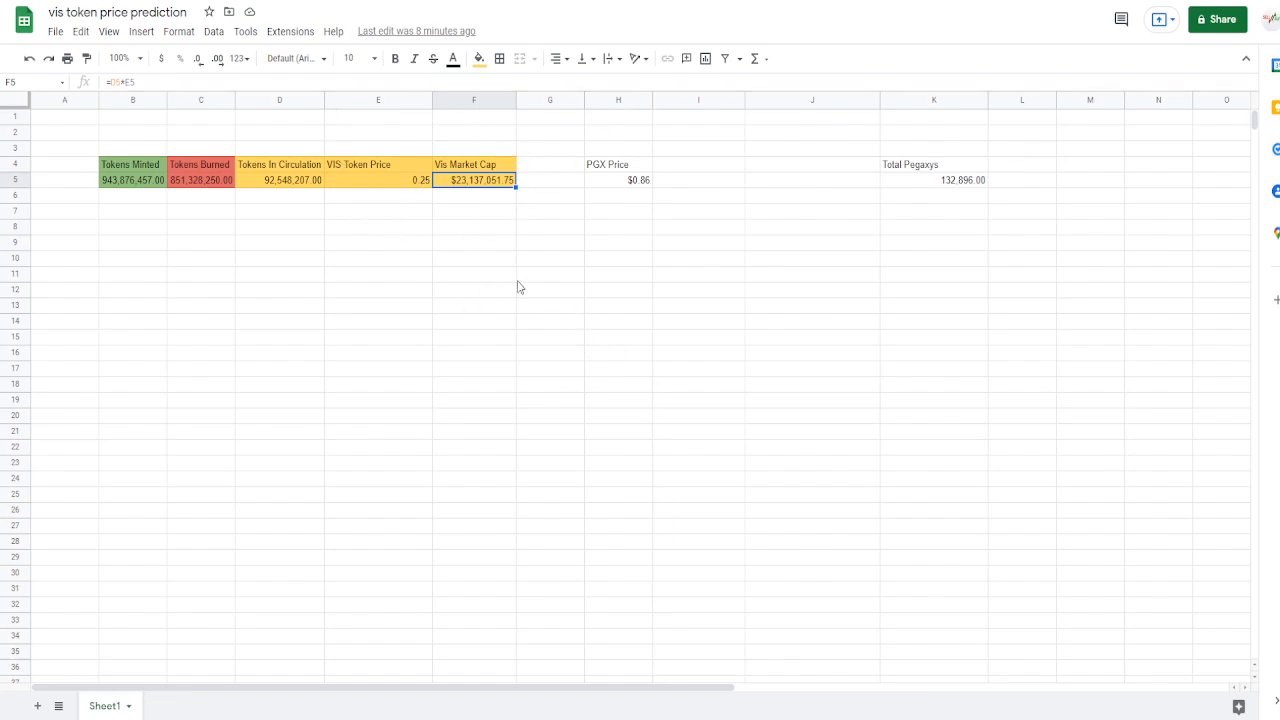
# Step: Check the SLP and AXIE vs PEG market-cap formulas, then show SLP's market cap chart on CoinMarketCap
pyautogui.scroll(-3)
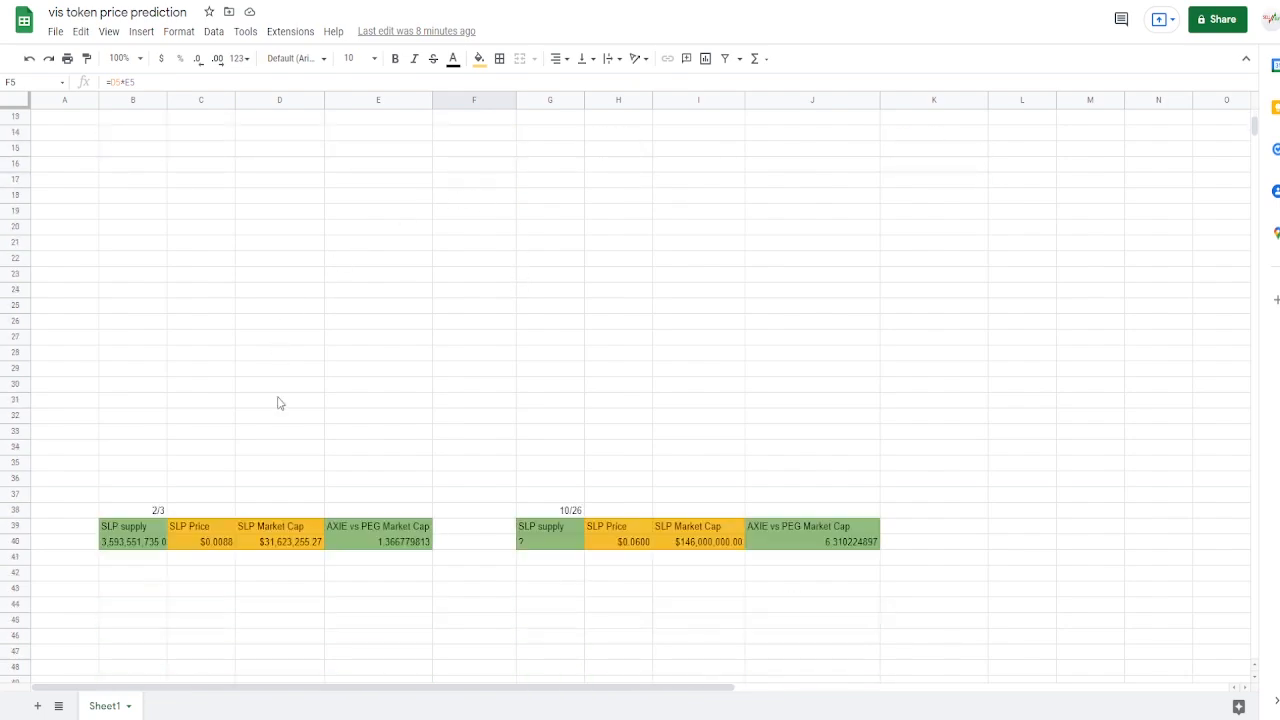
pyautogui.click(280, 400)
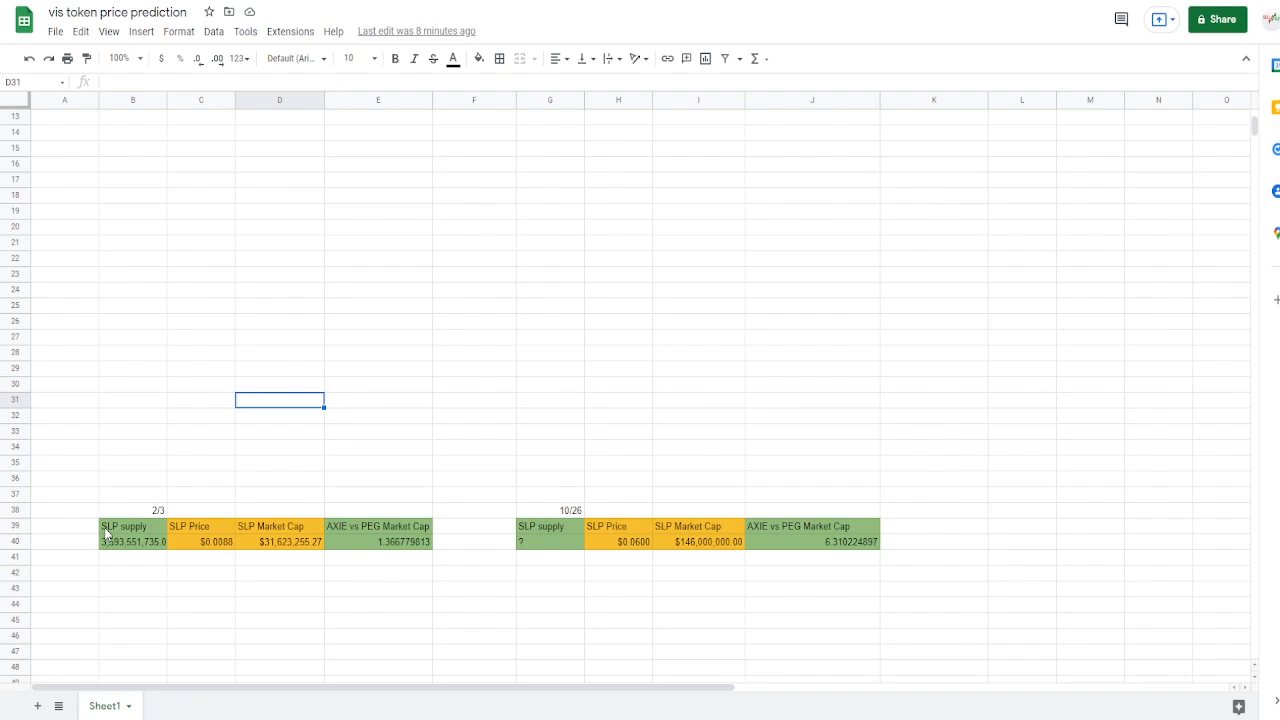
pyautogui.scroll(-3)
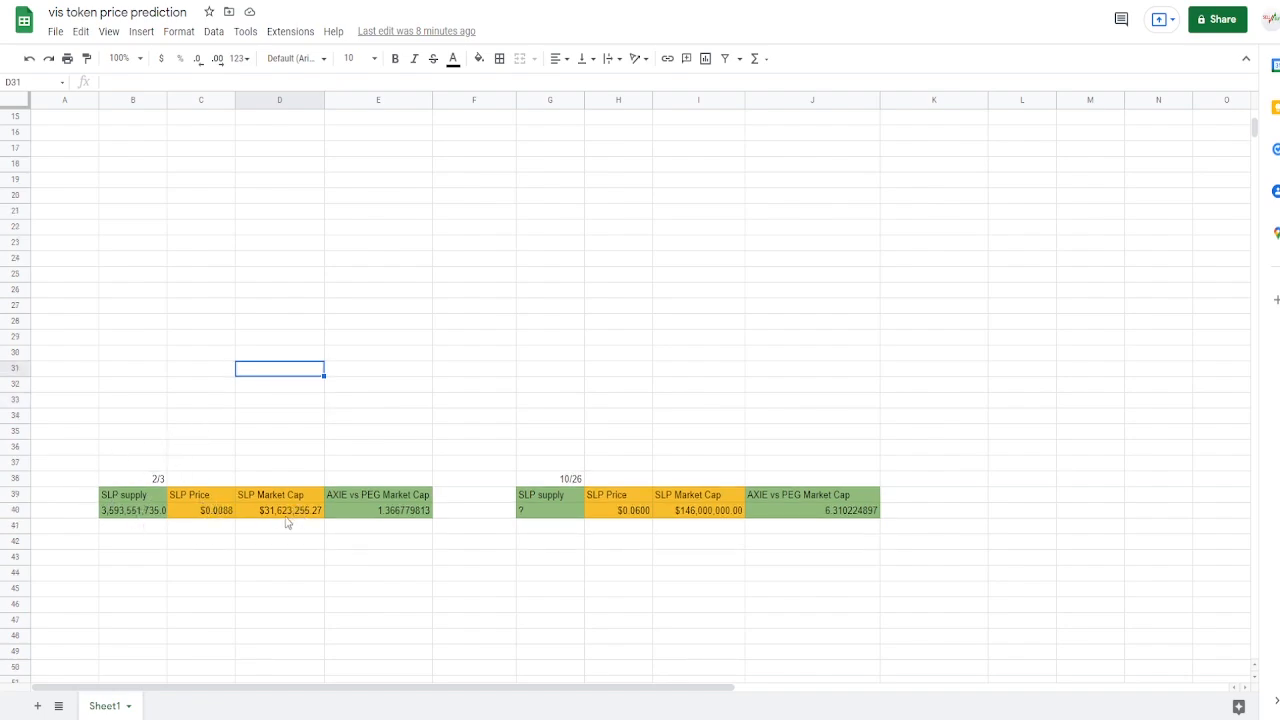
pyautogui.click(280, 510)
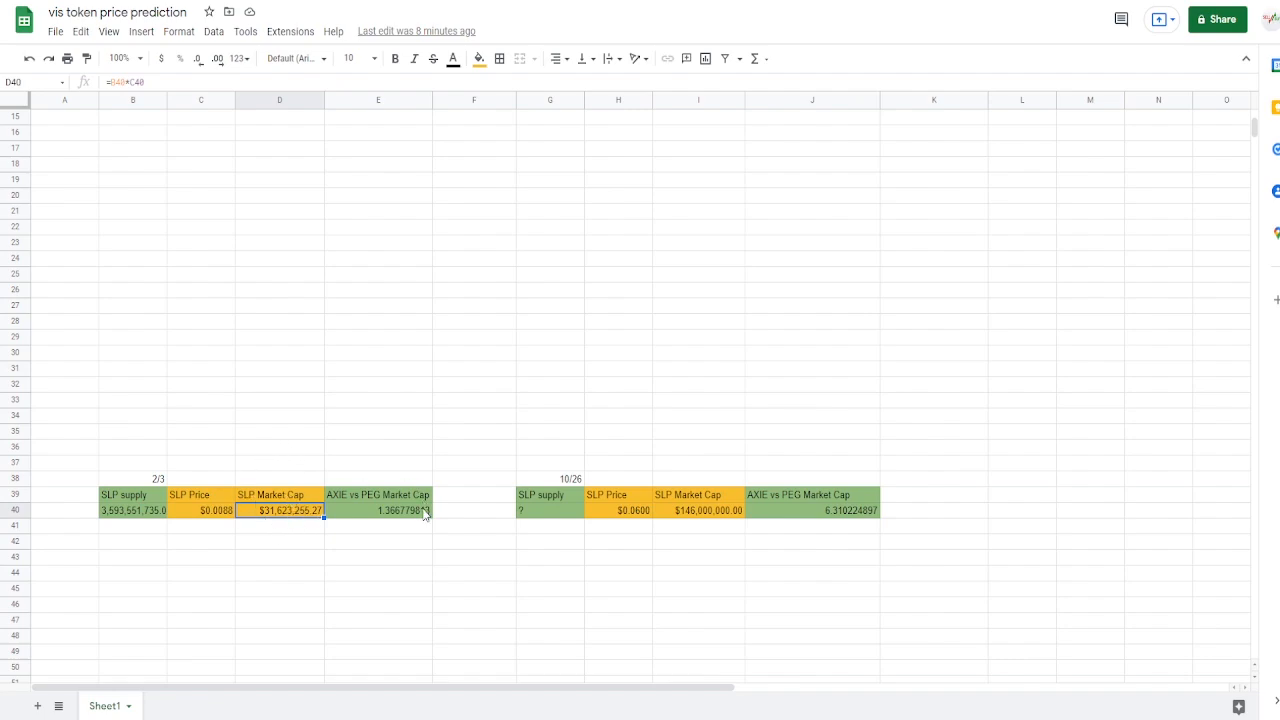
pyautogui.click(376, 510)
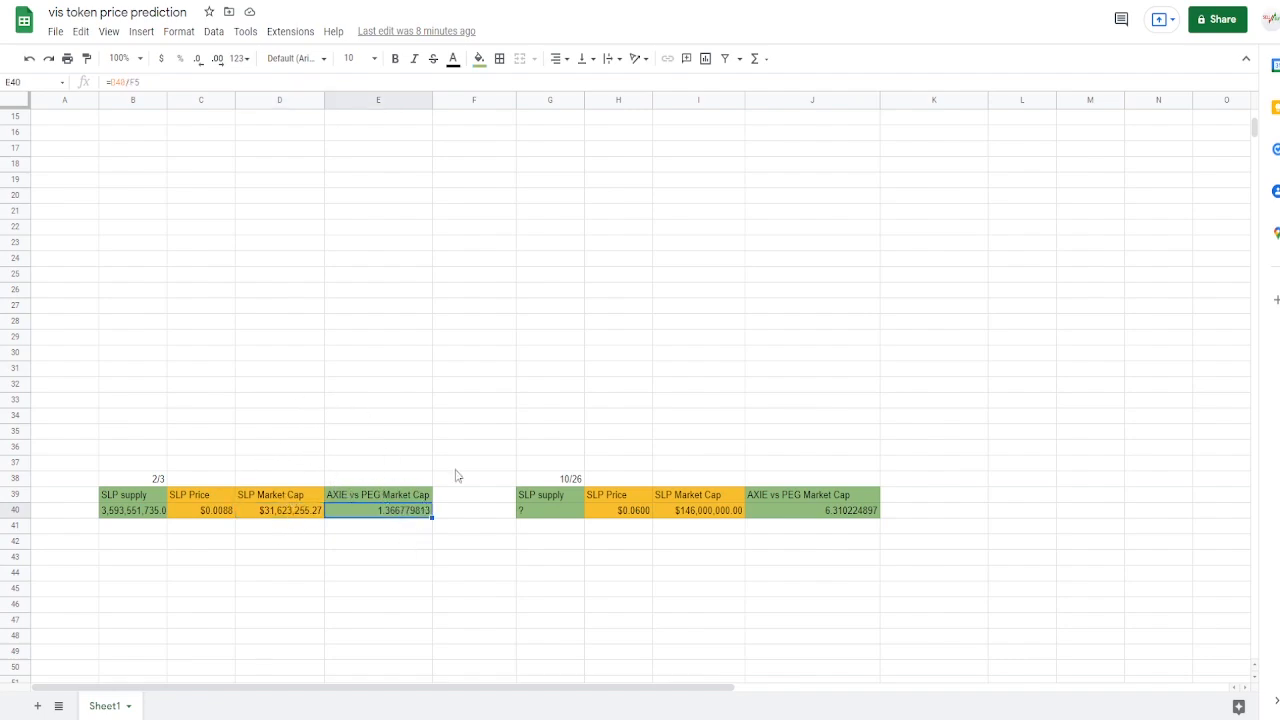
pyautogui.moveTo(420, 456)
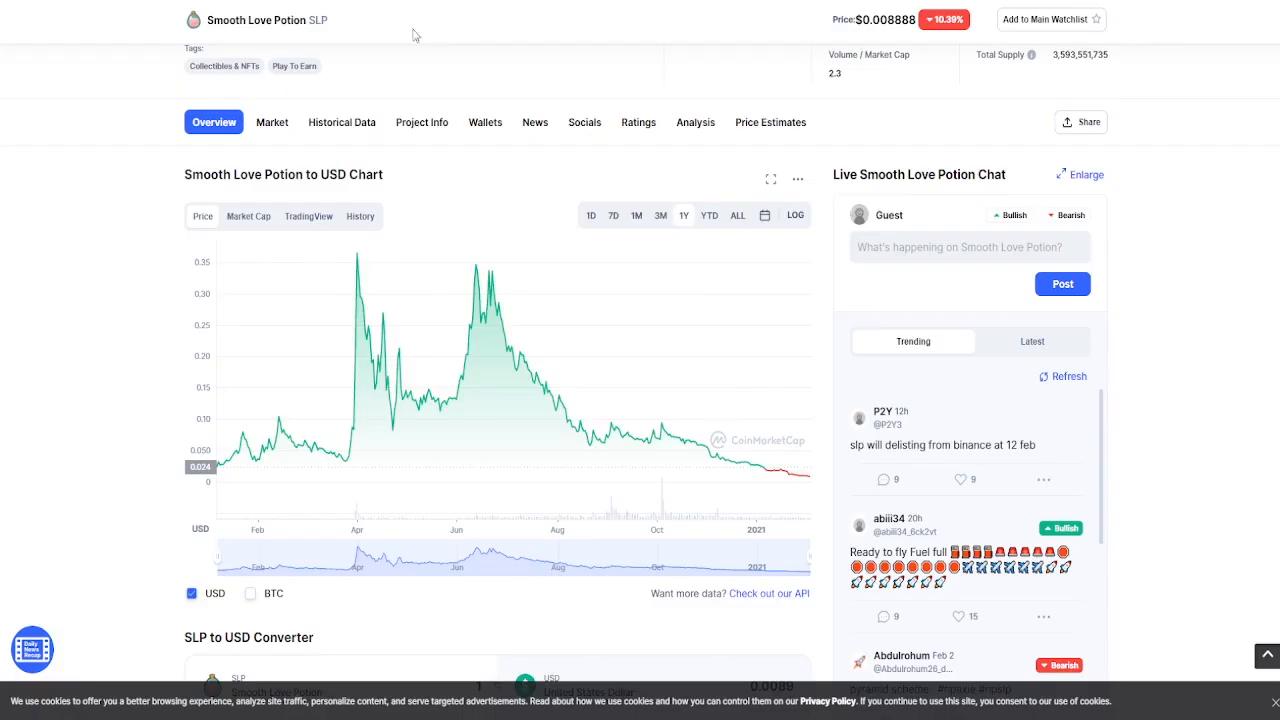
pyautogui.moveTo(632, 374)
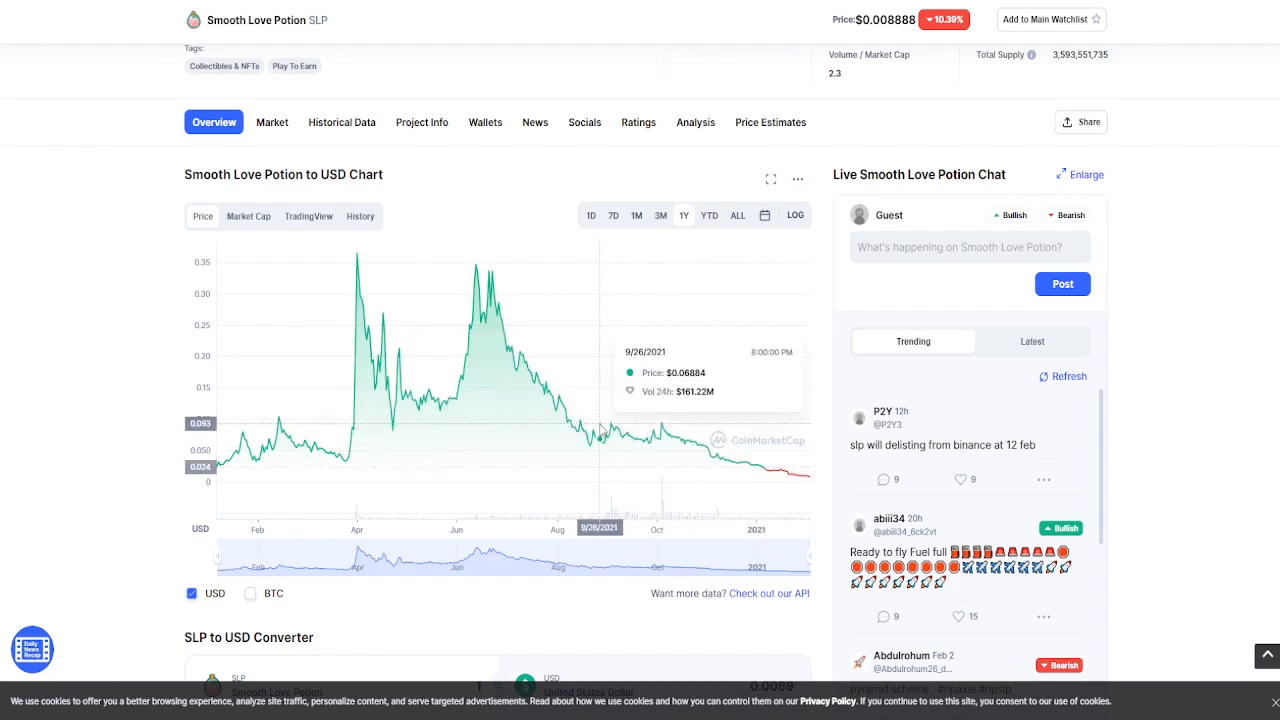
pyautogui.moveTo(646, 436)
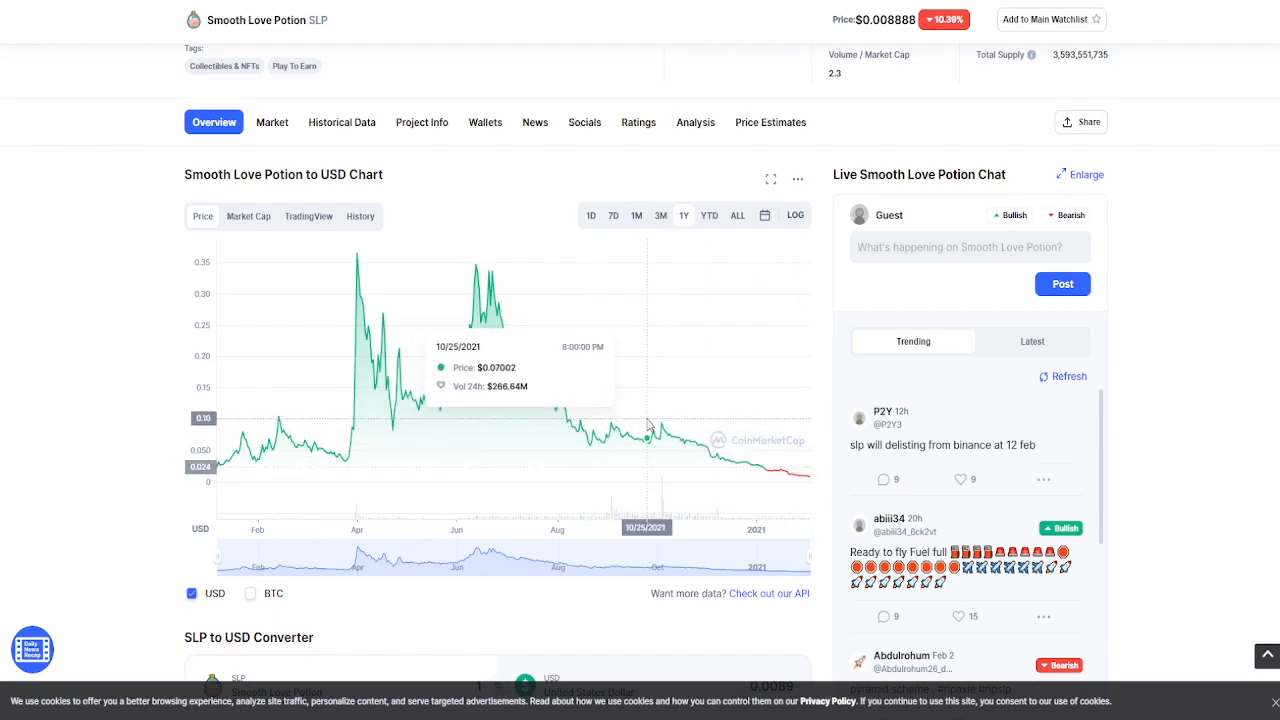
pyautogui.moveTo(648, 426)
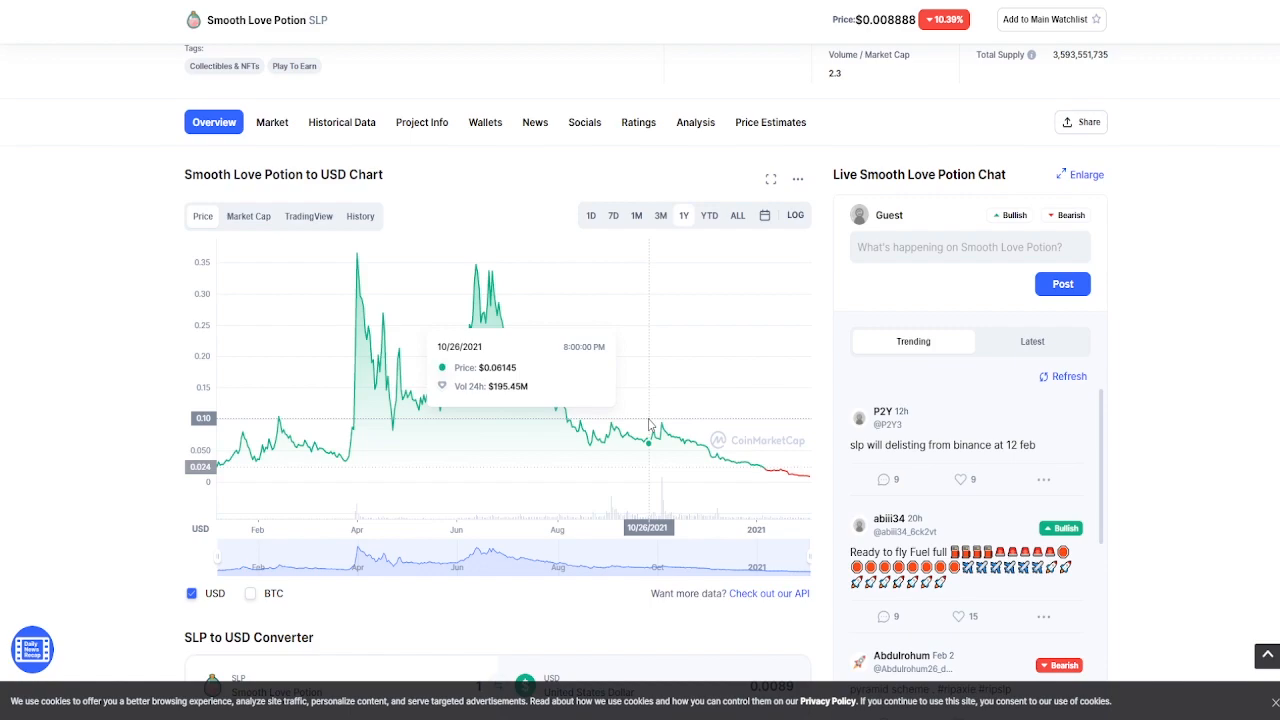
pyautogui.moveTo(700, 384)
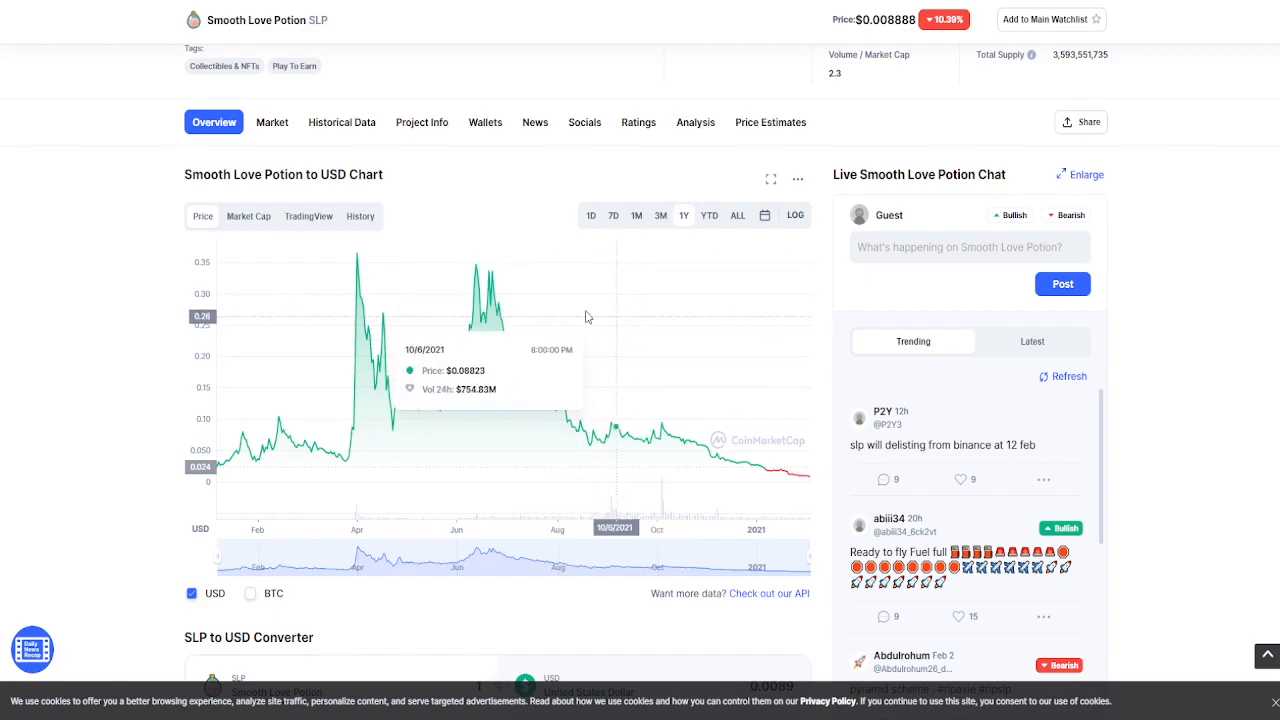
pyautogui.click(248, 216)
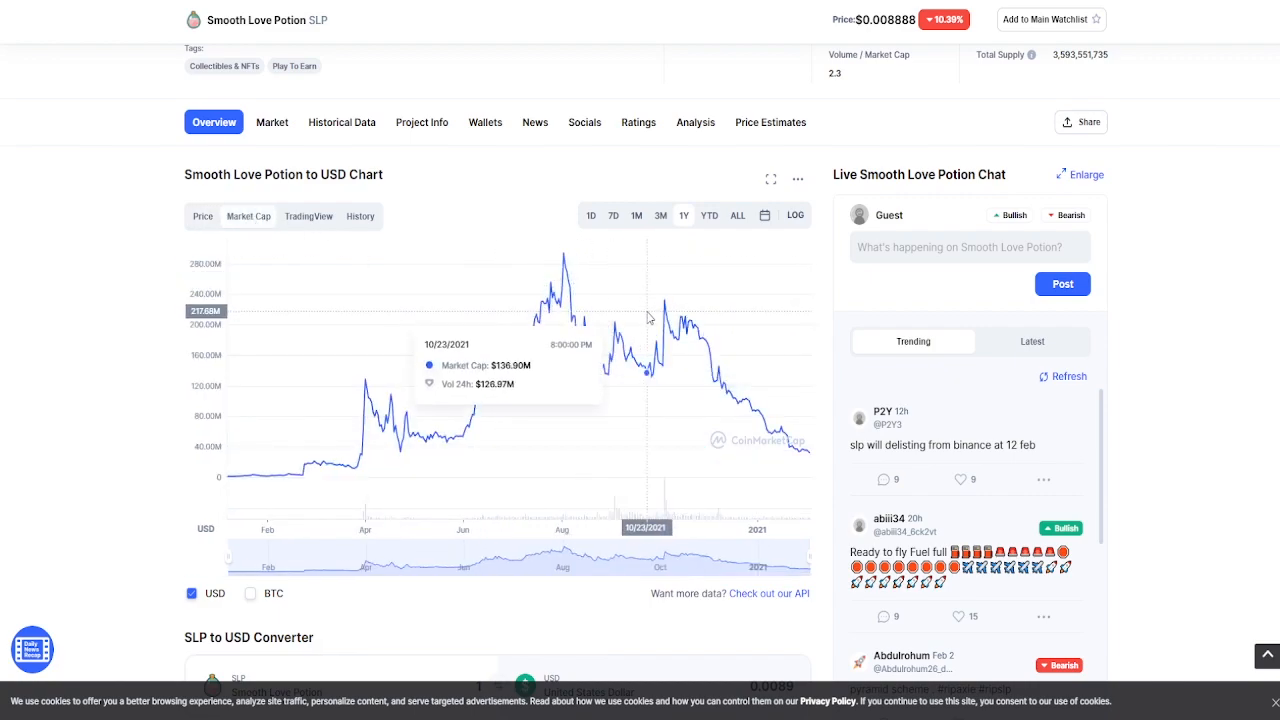
pyautogui.moveTo(652, 312)
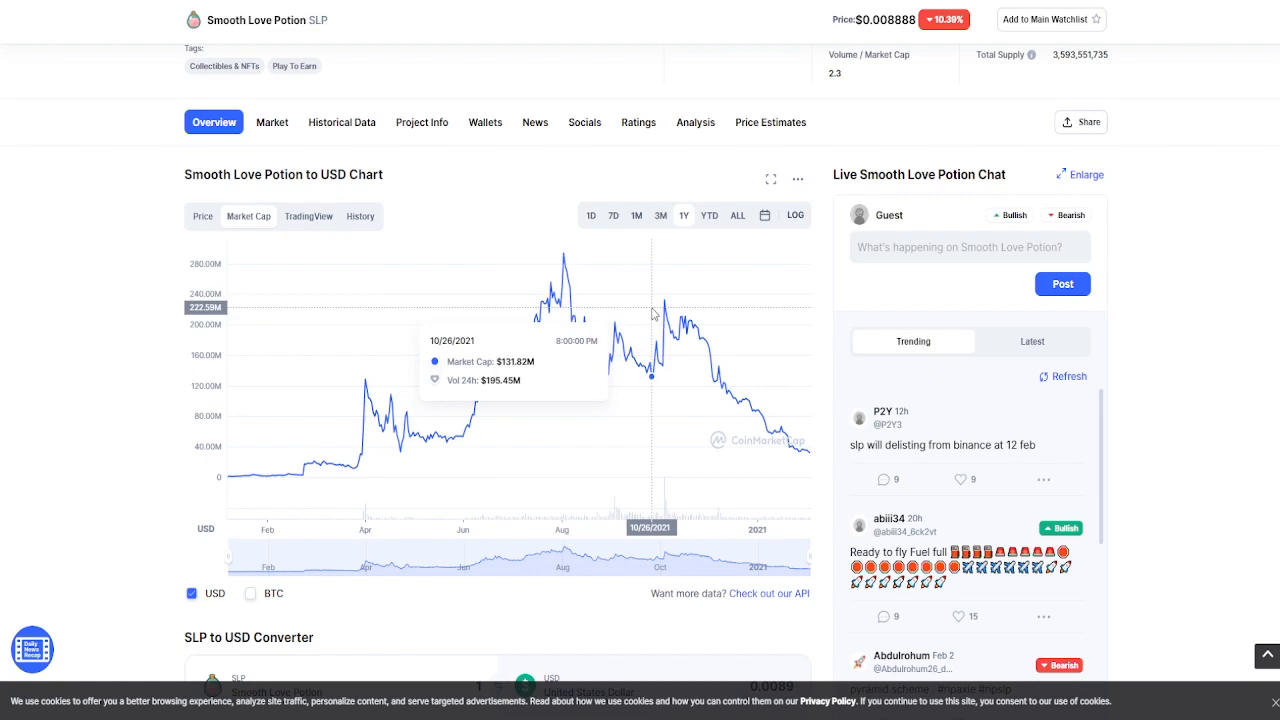
pyautogui.moveTo(654, 384)
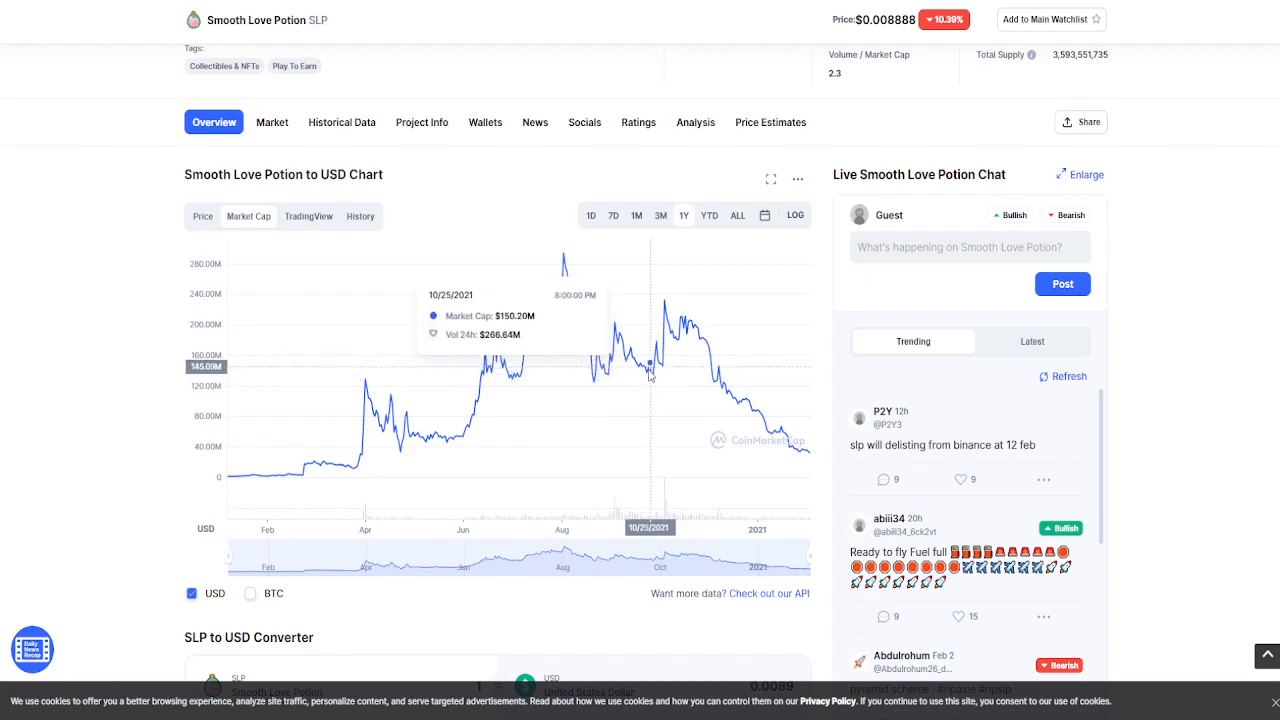
pyautogui.moveTo(654, 376)
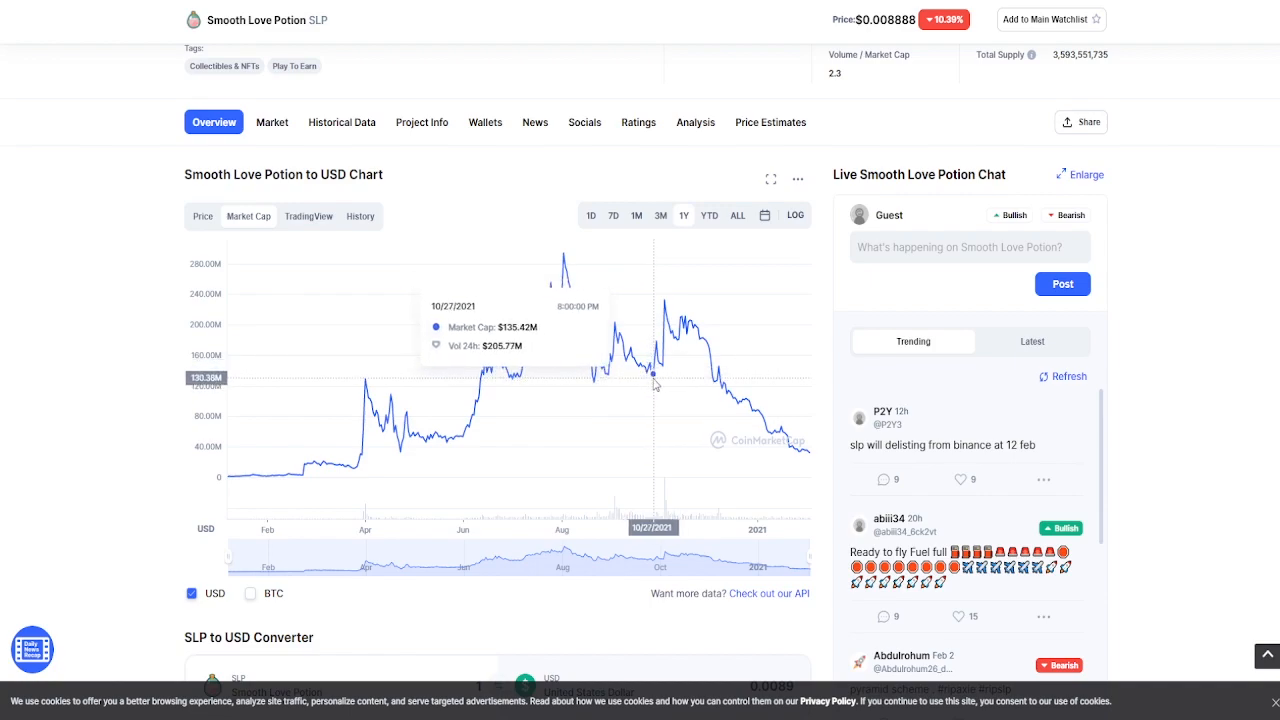
pyautogui.moveTo(610, 390)
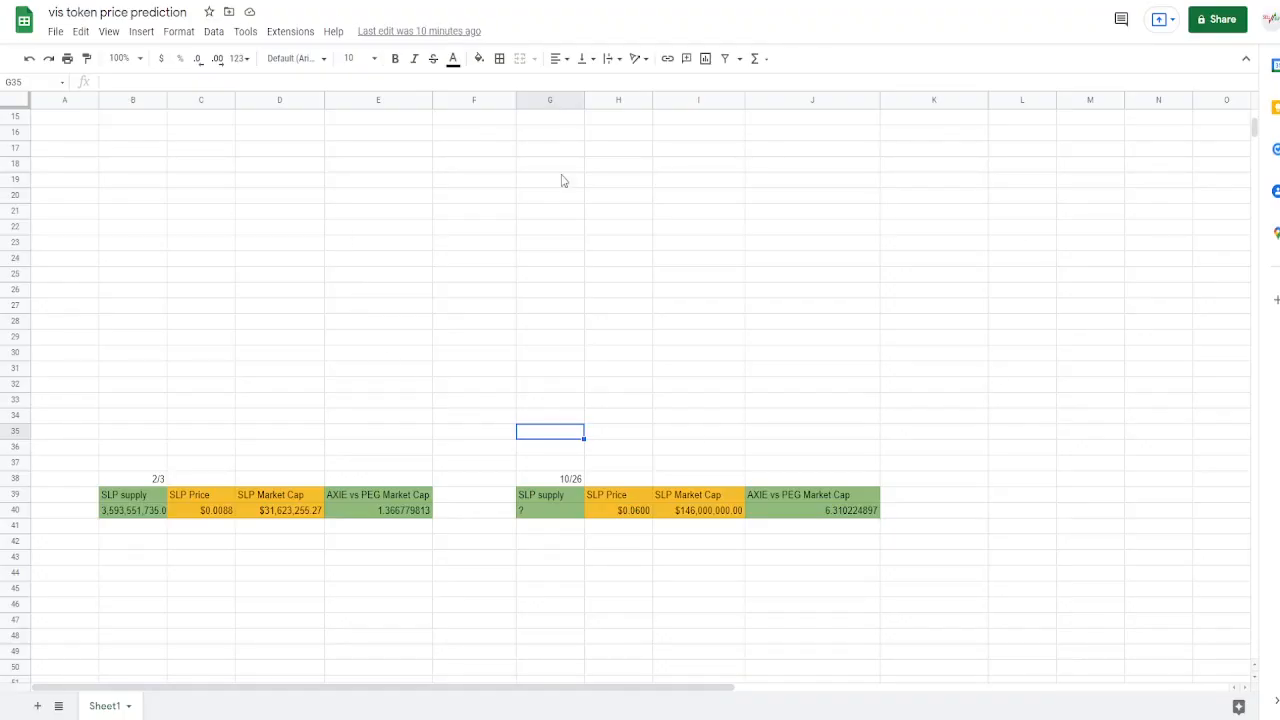
pyautogui.moveTo(554, 476)
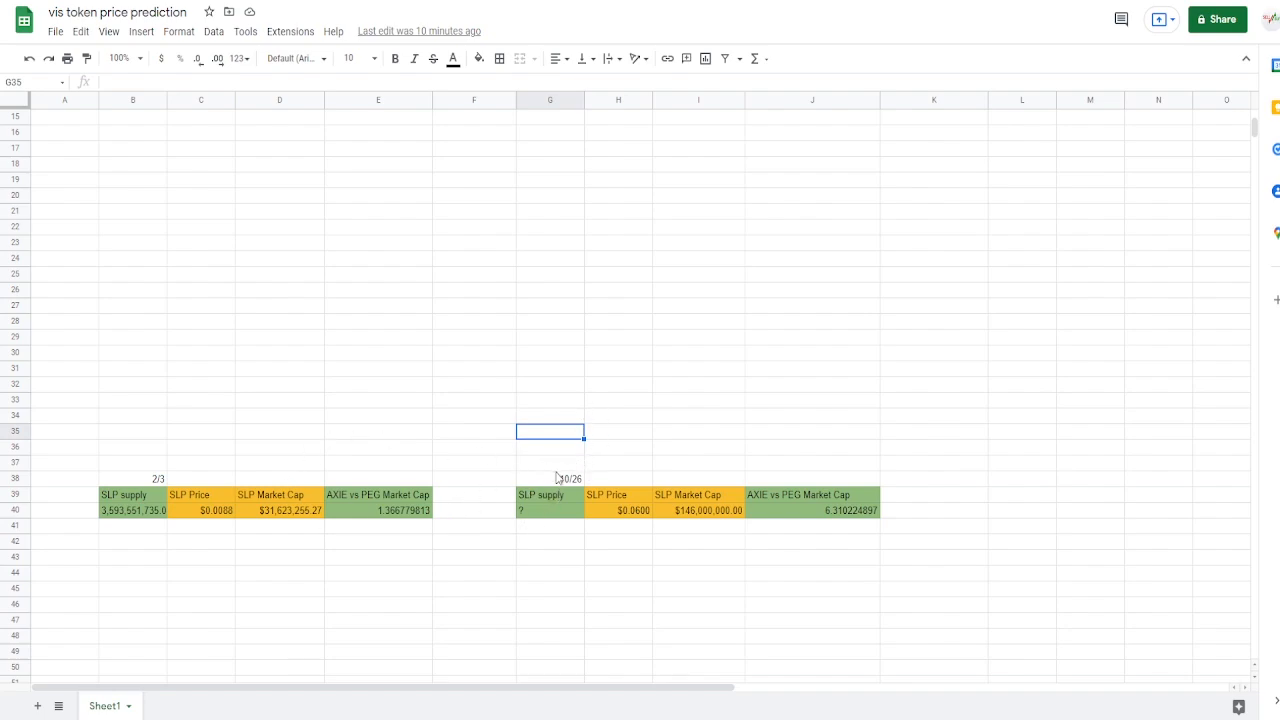
pyautogui.click(624, 510)
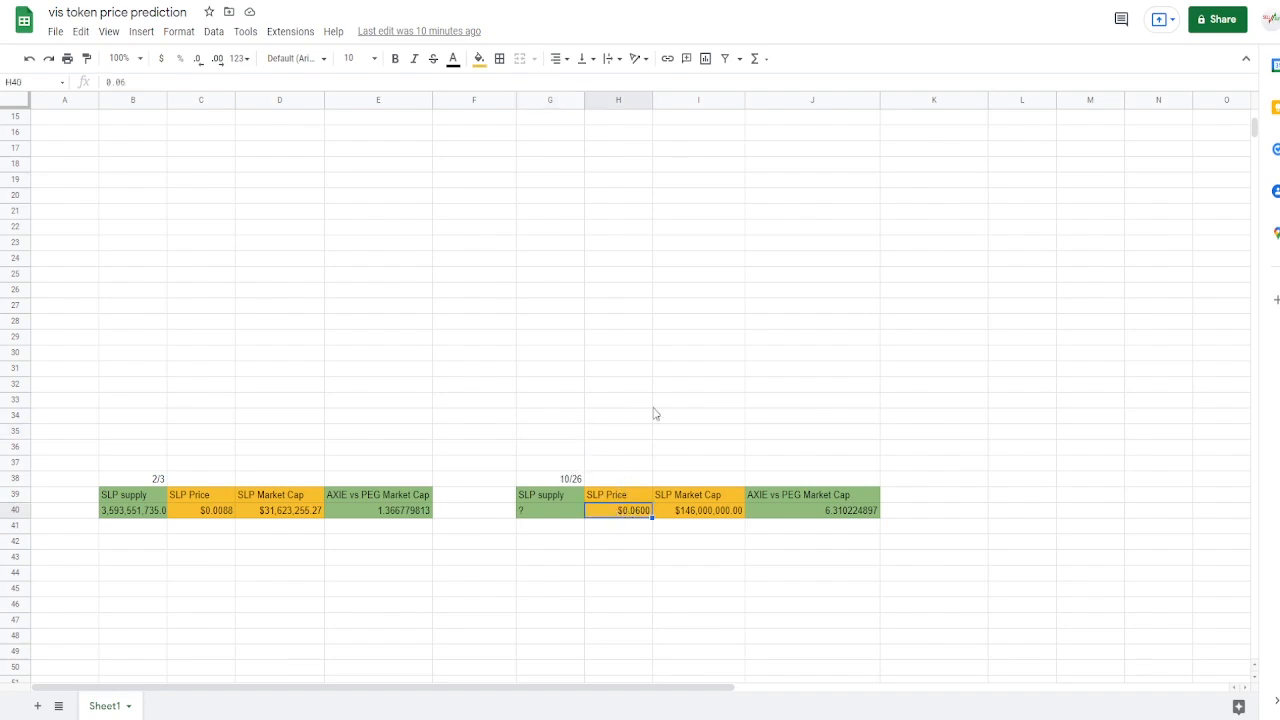
pyautogui.click(696, 510)
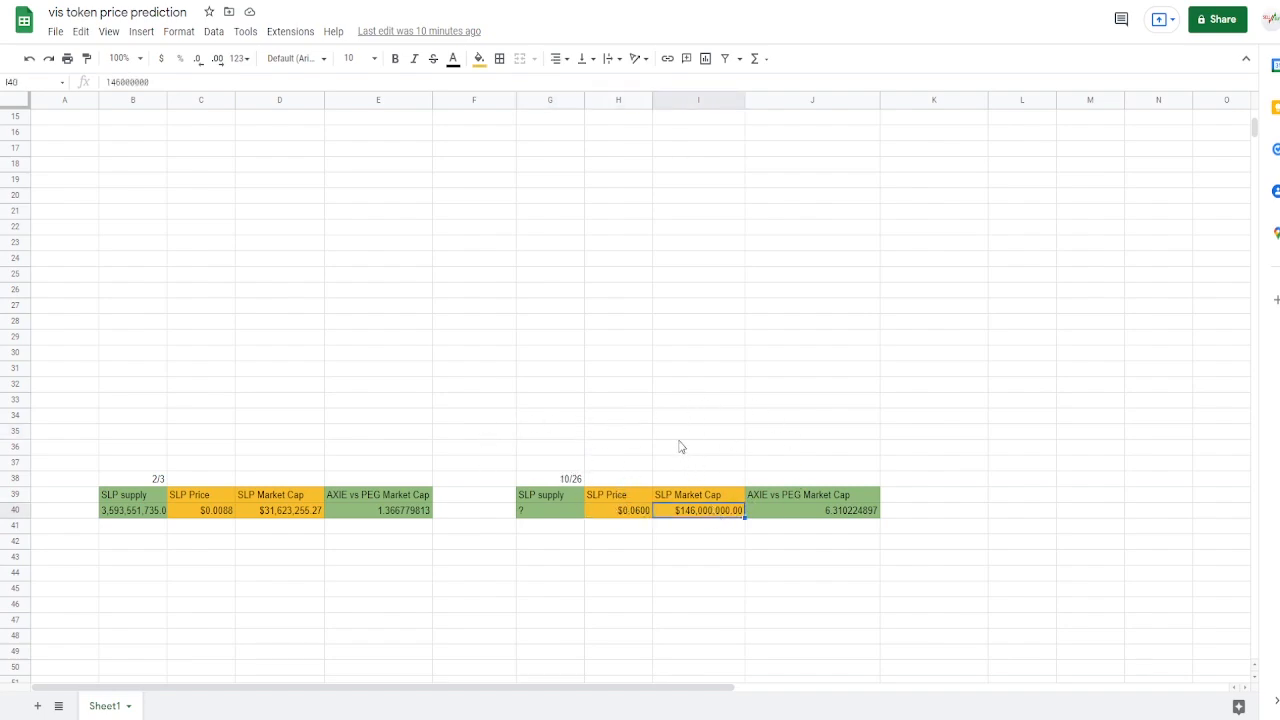
pyautogui.moveTo(636, 362)
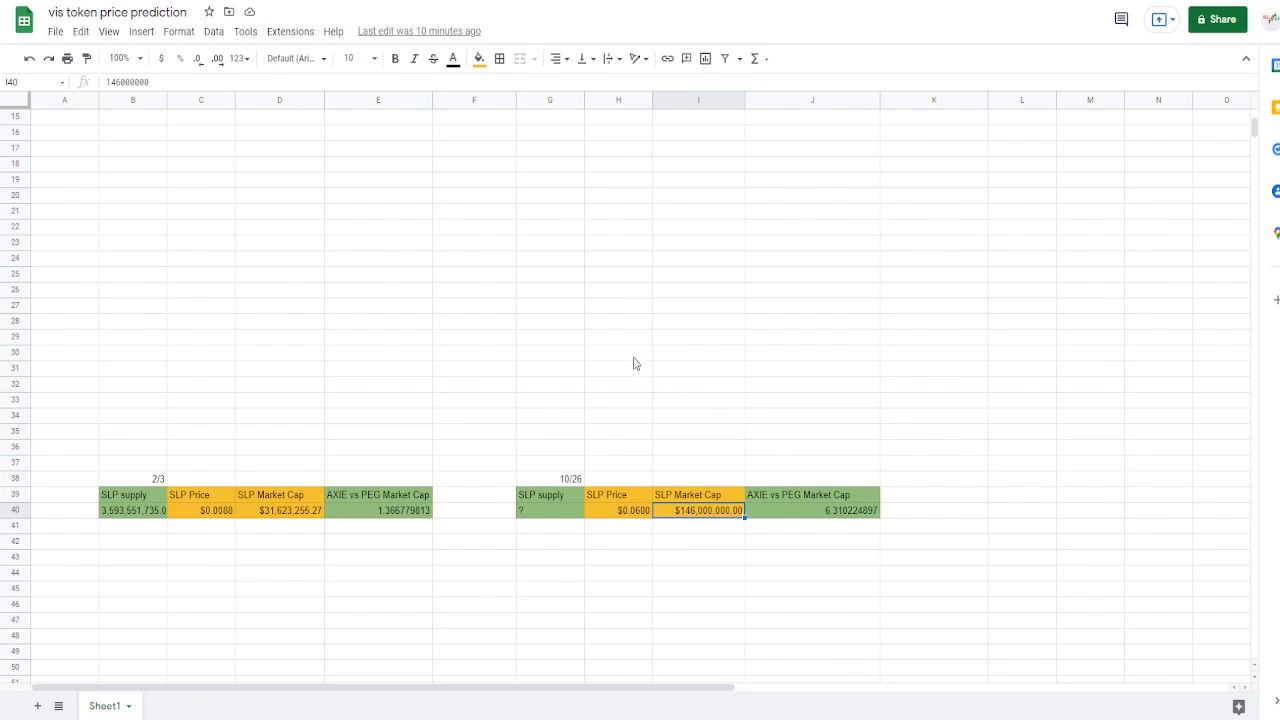
pyautogui.click(618, 352)
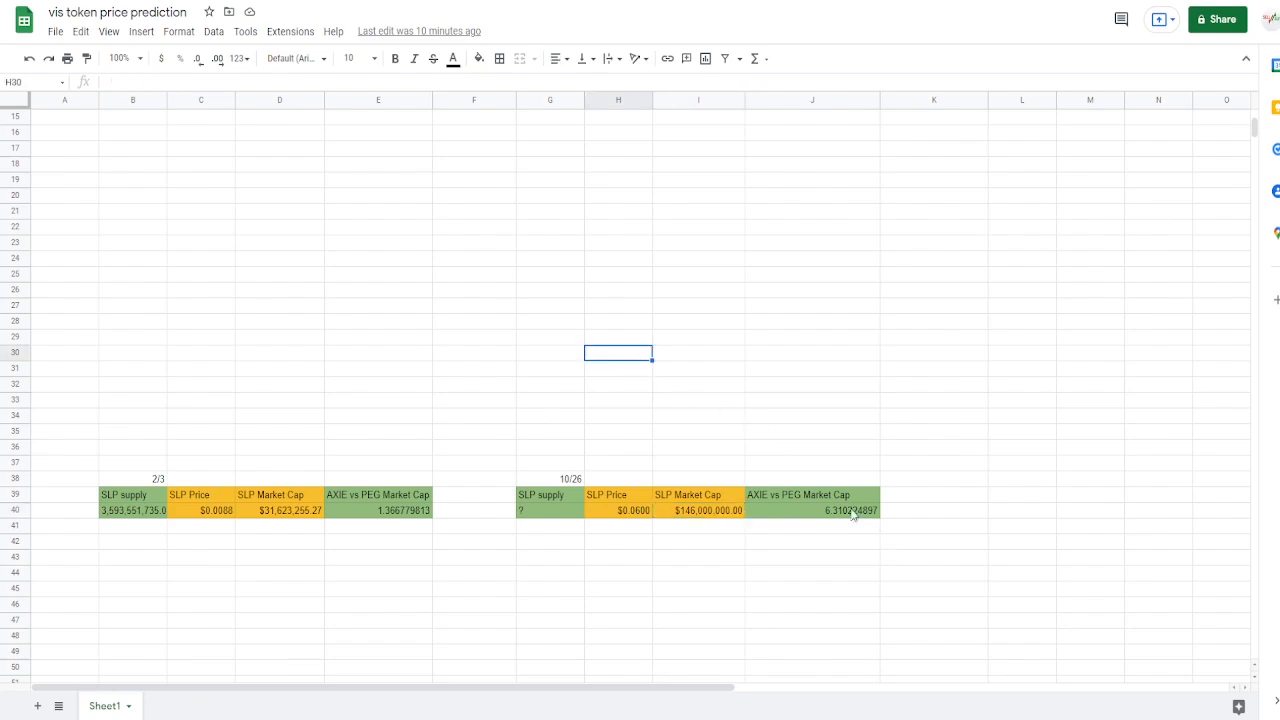
pyautogui.click(848, 512)
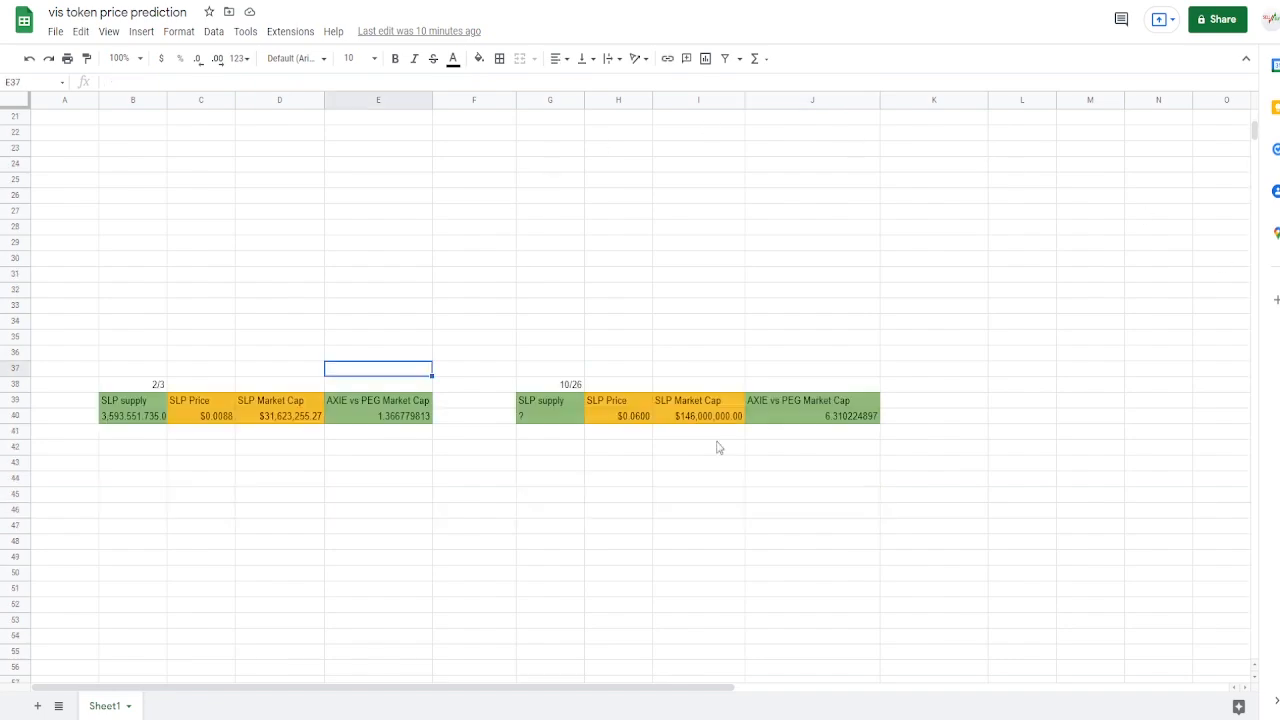
pyautogui.click(812, 368)
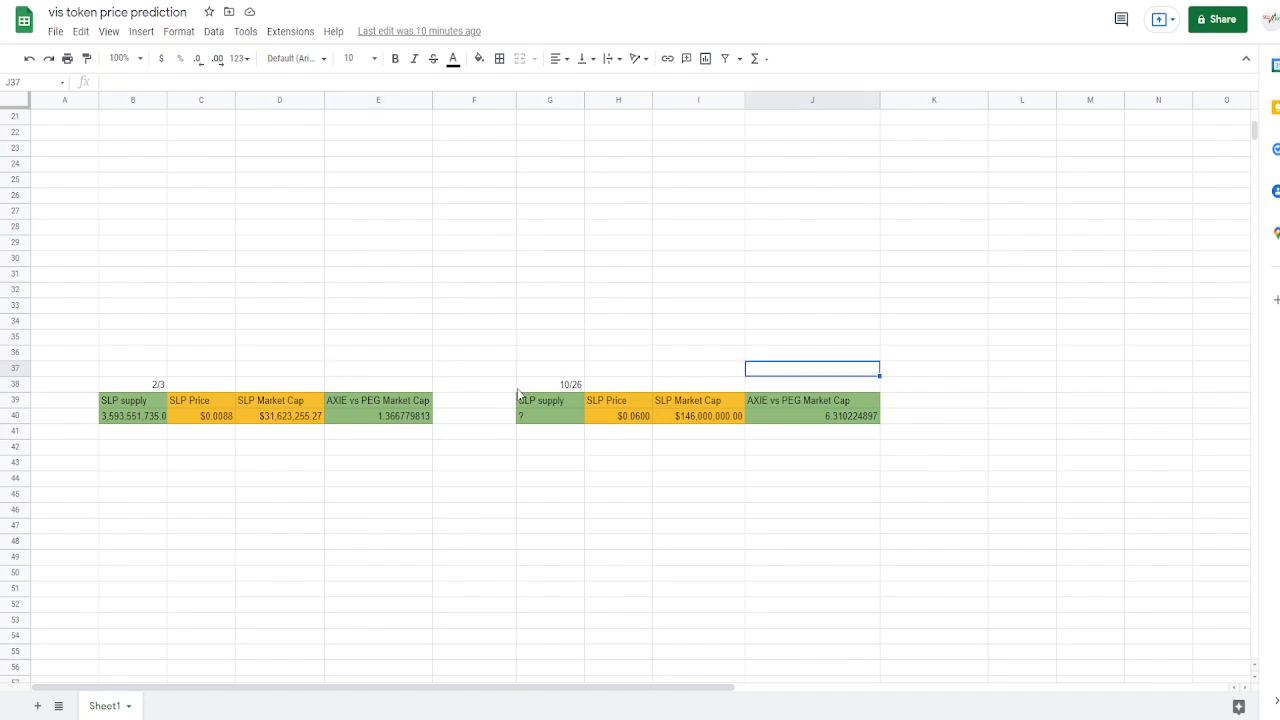
pyautogui.moveTo(632, 352)
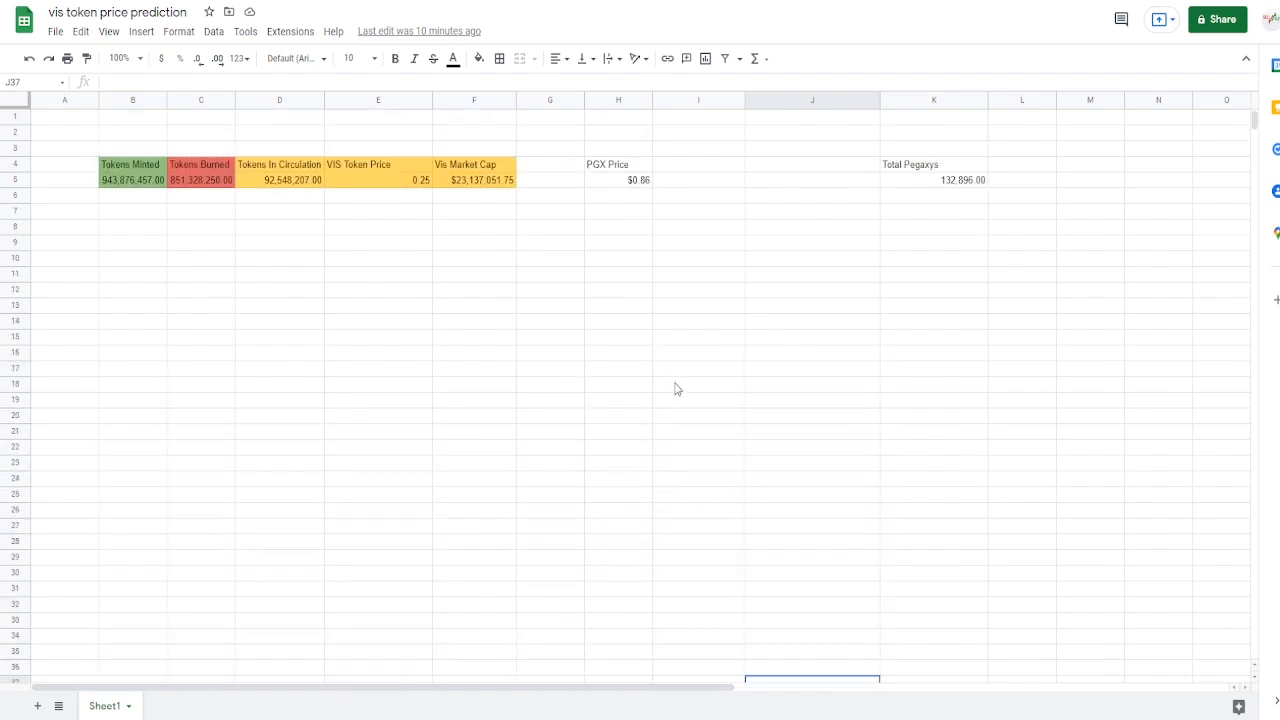
pyautogui.click(932, 180)
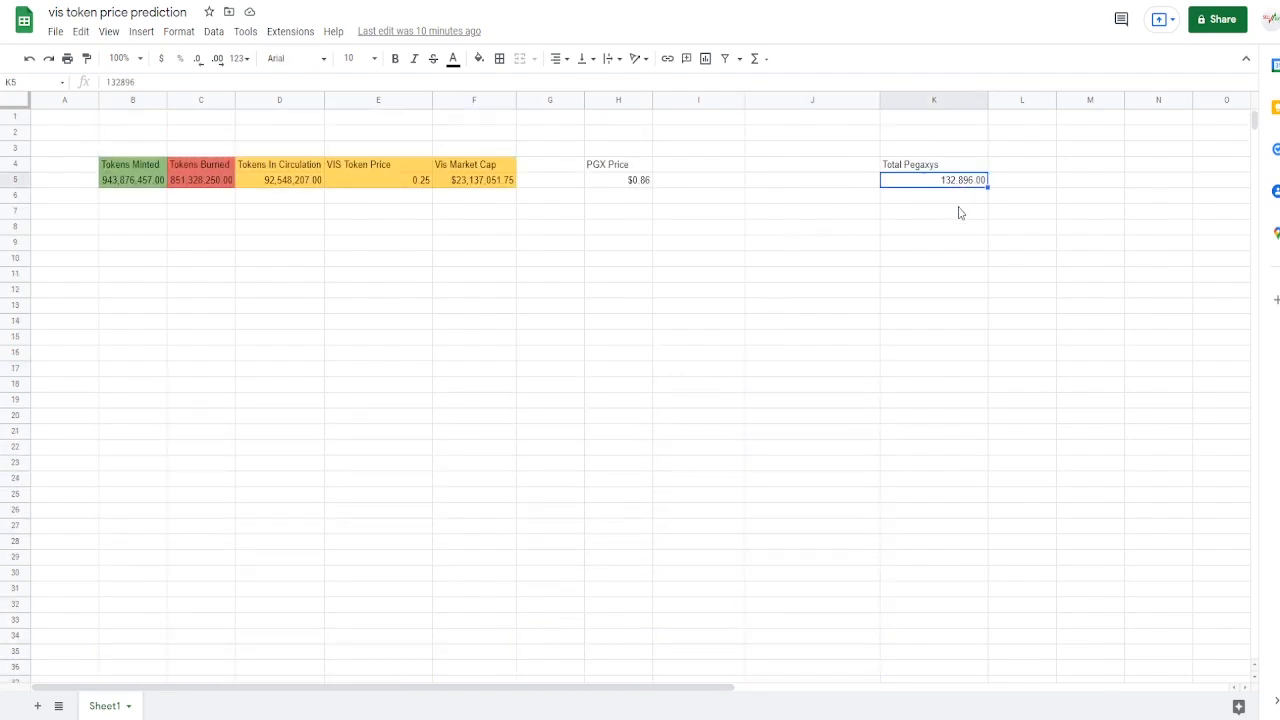
pyautogui.moveTo(884, 250)
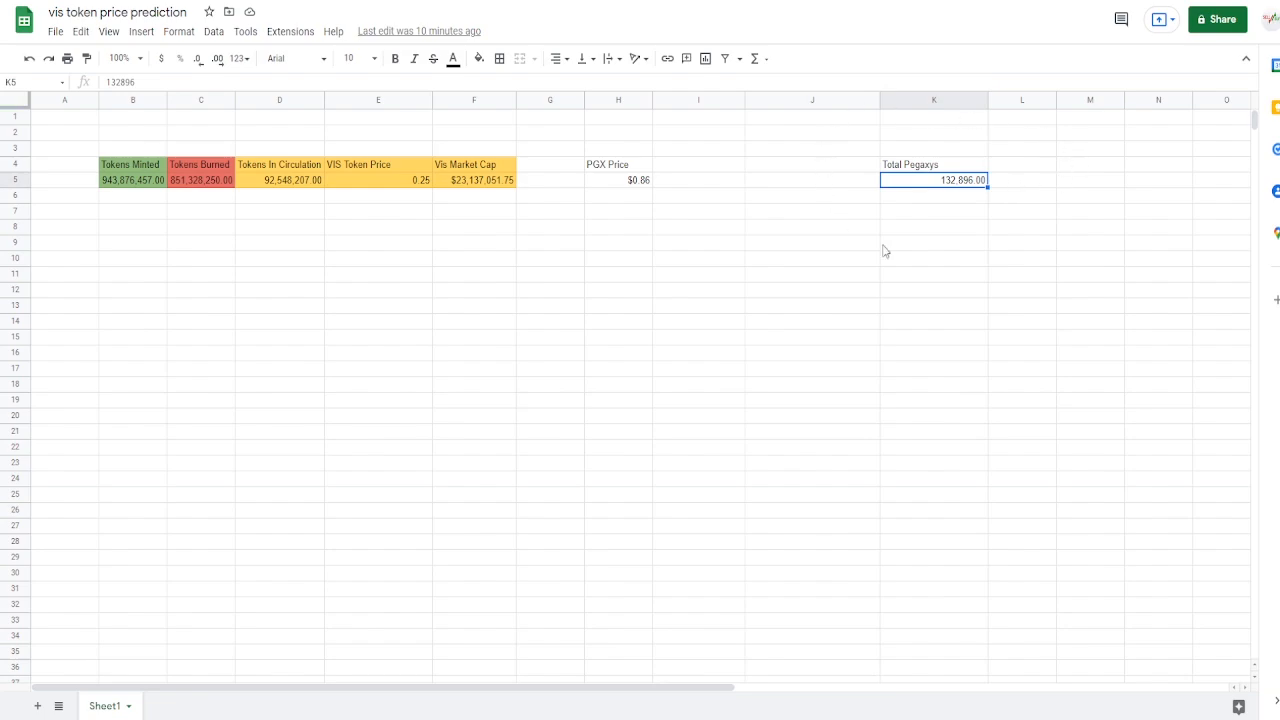
pyautogui.moveTo(996, 168)
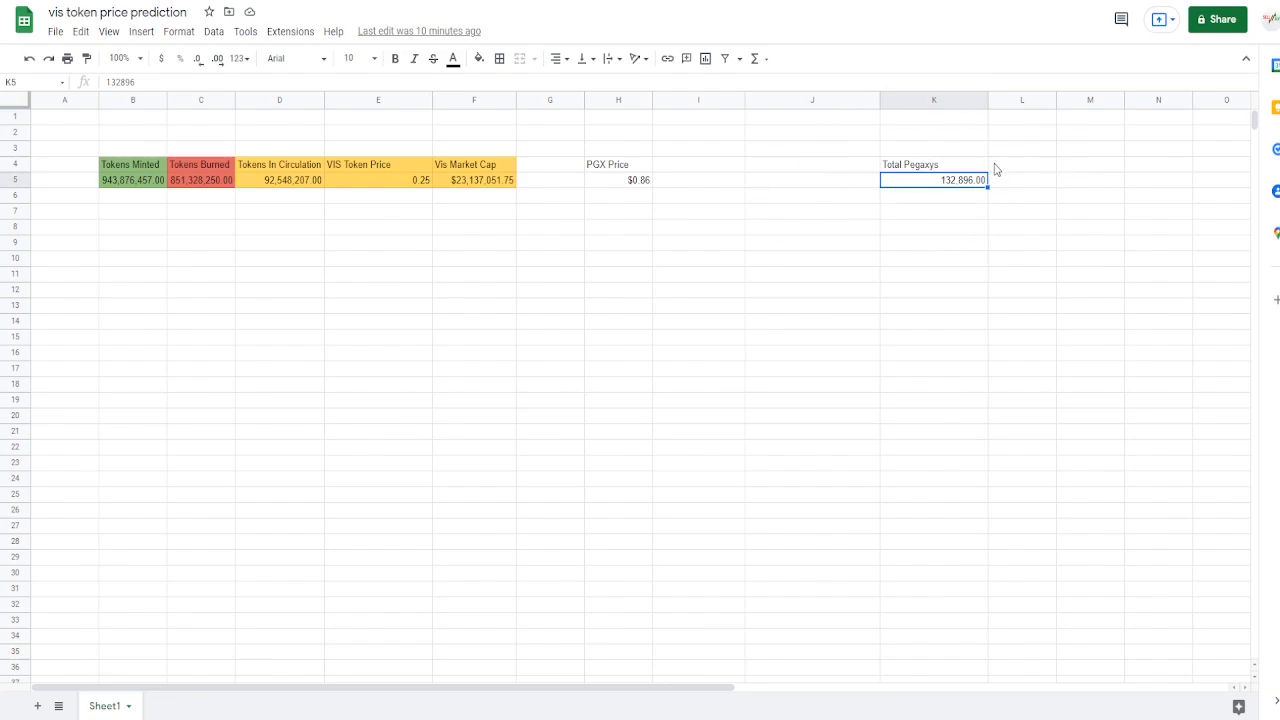
pyautogui.moveTo(988, 232)
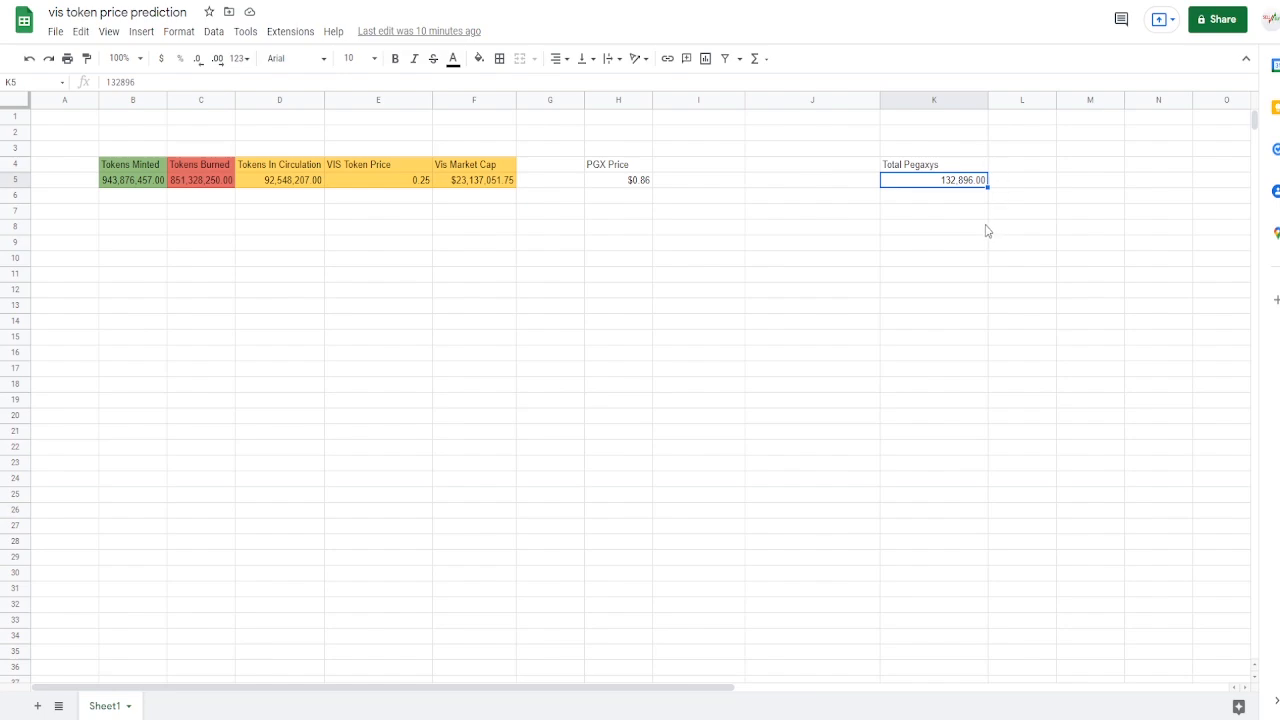
pyautogui.click(932, 228)
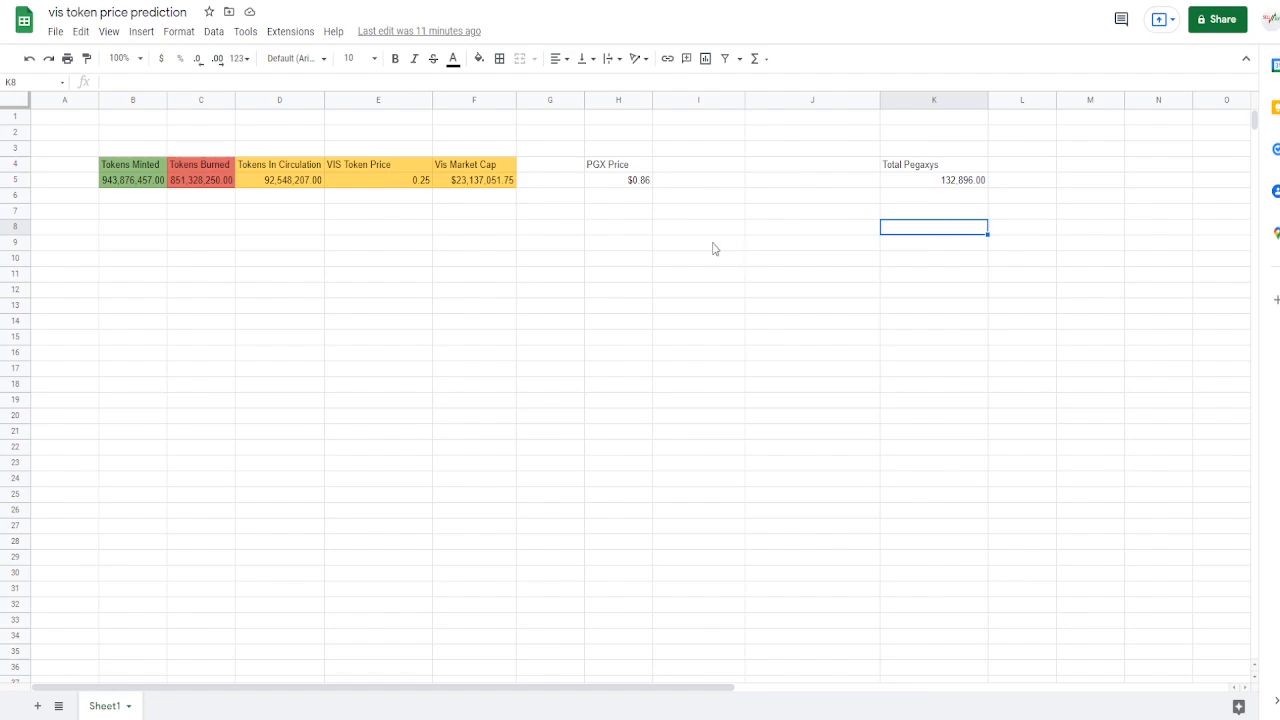
pyautogui.moveTo(732, 232)
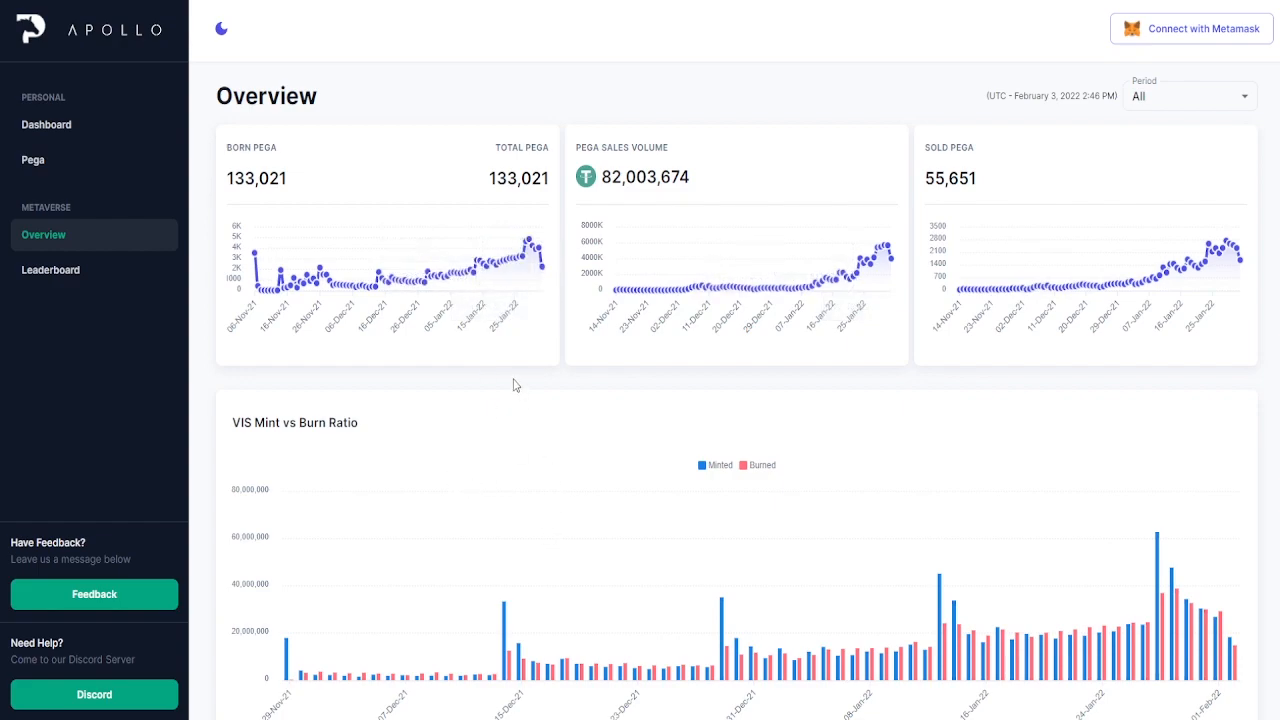
# Step: Set the Apollo overview period to Last month
pyautogui.click(1188, 96)
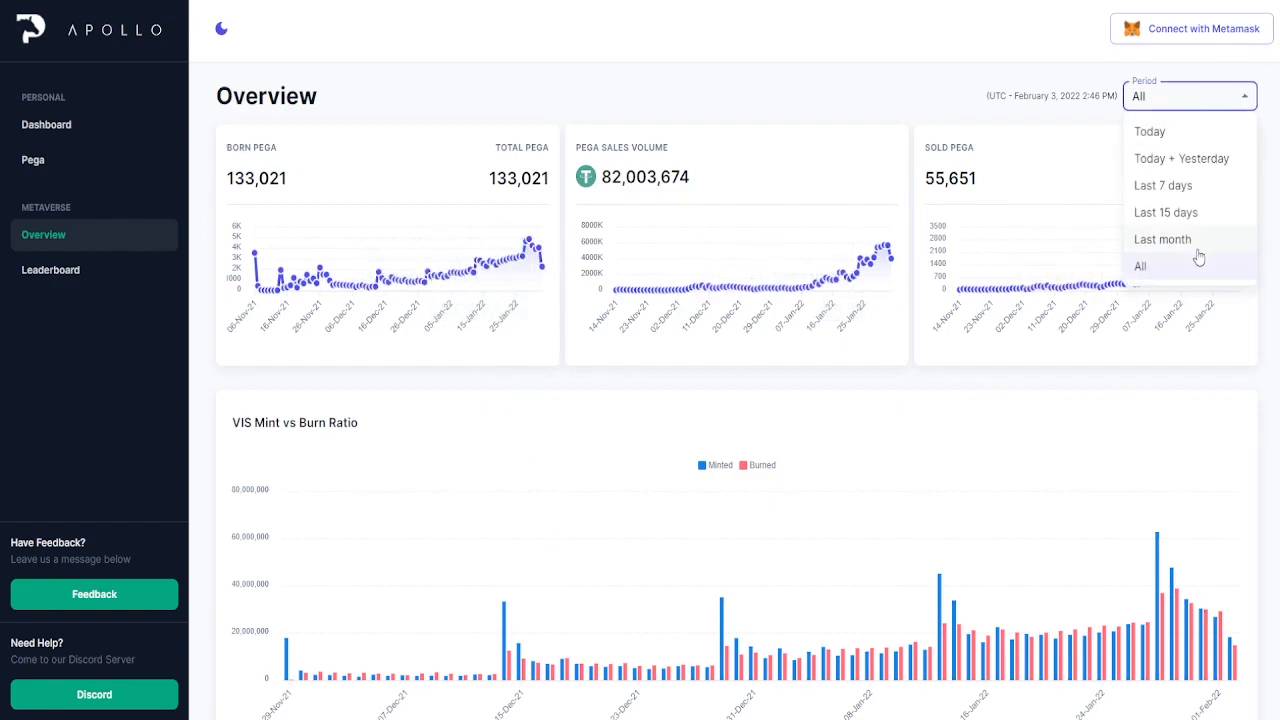
pyautogui.click(1160, 240)
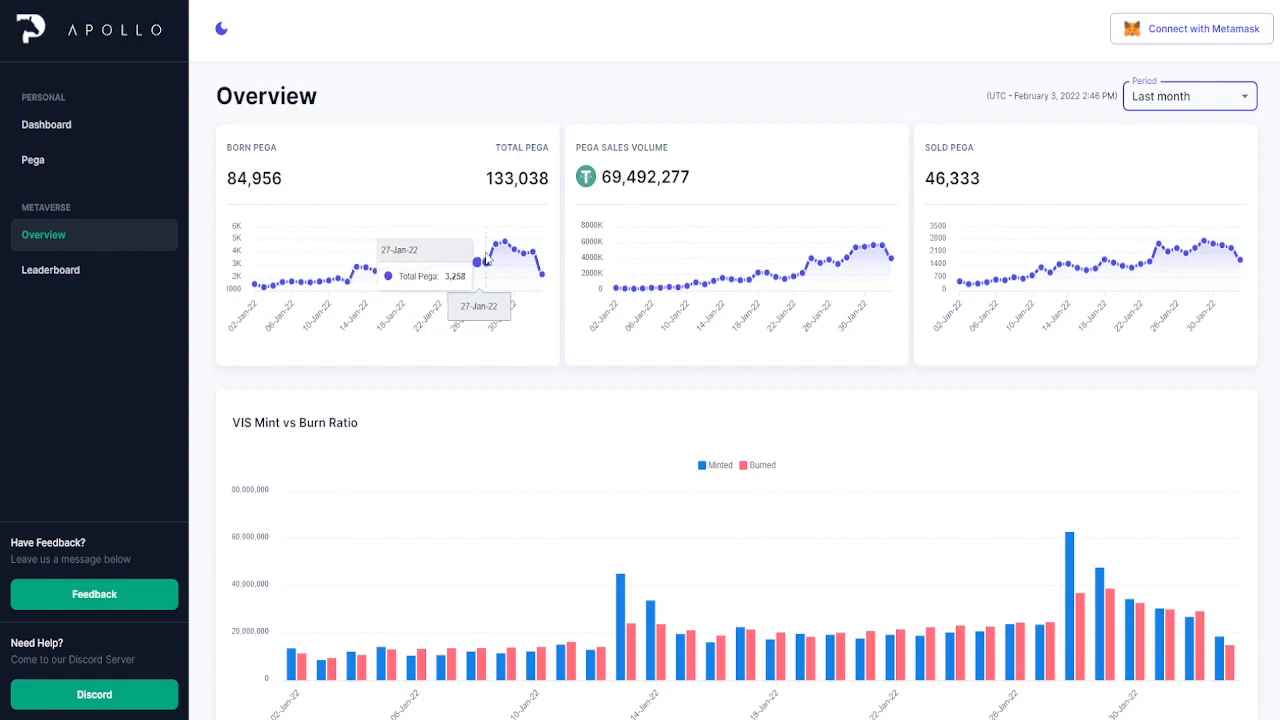
pyautogui.moveTo(794, 366)
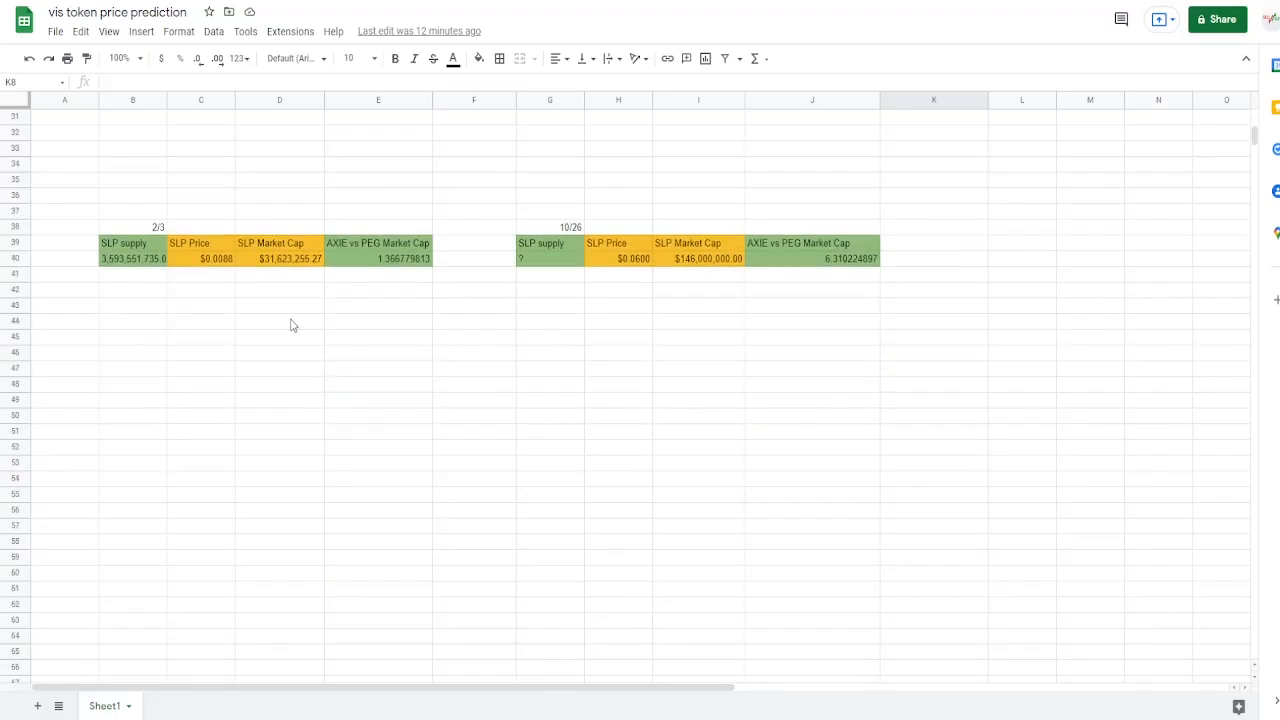
# Step: Scroll down to the Pegaxy breeding cost, profit and opportunity-cost tables around rows 56–84
pyautogui.scroll(-3)
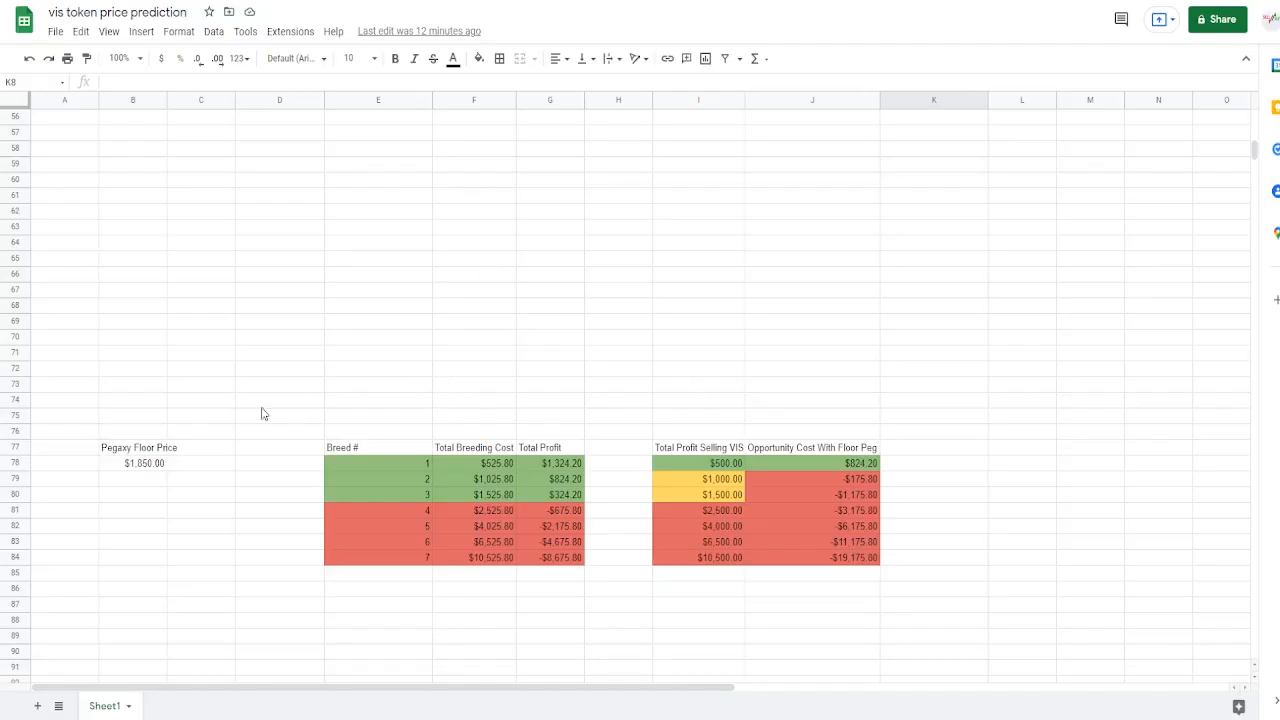
pyautogui.click(138, 464)
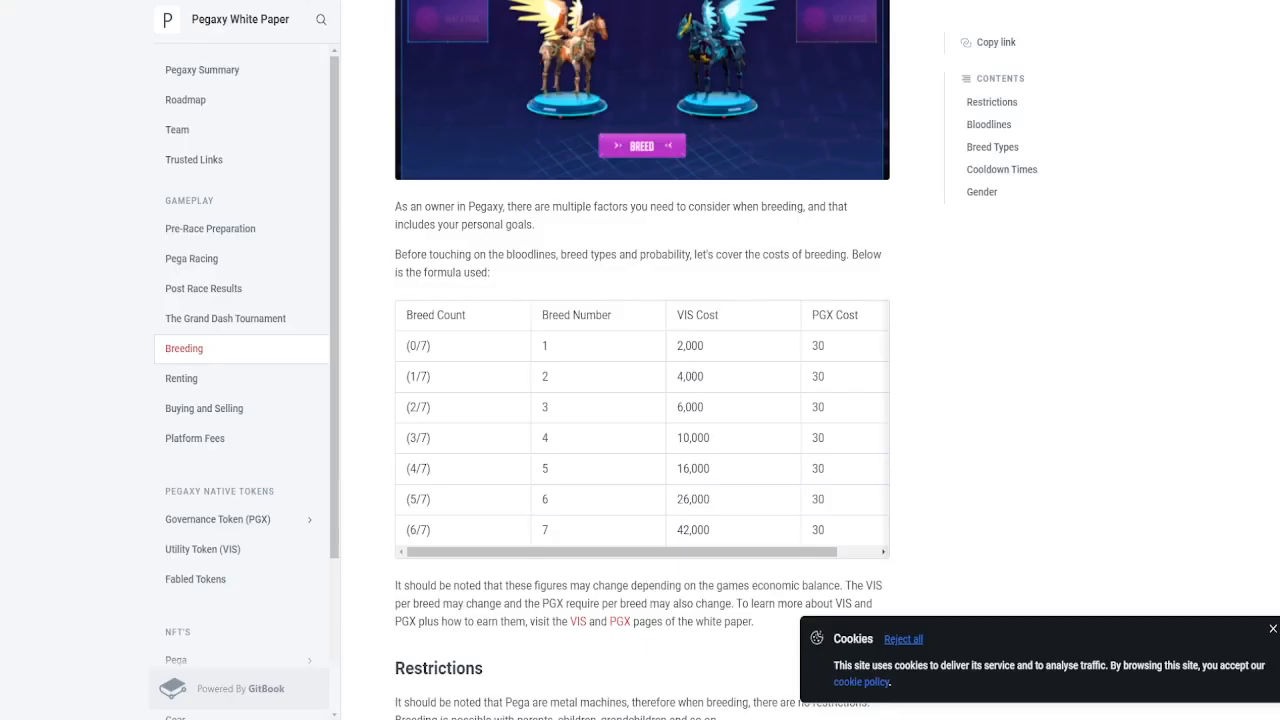
pyautogui.moveTo(628, 378)
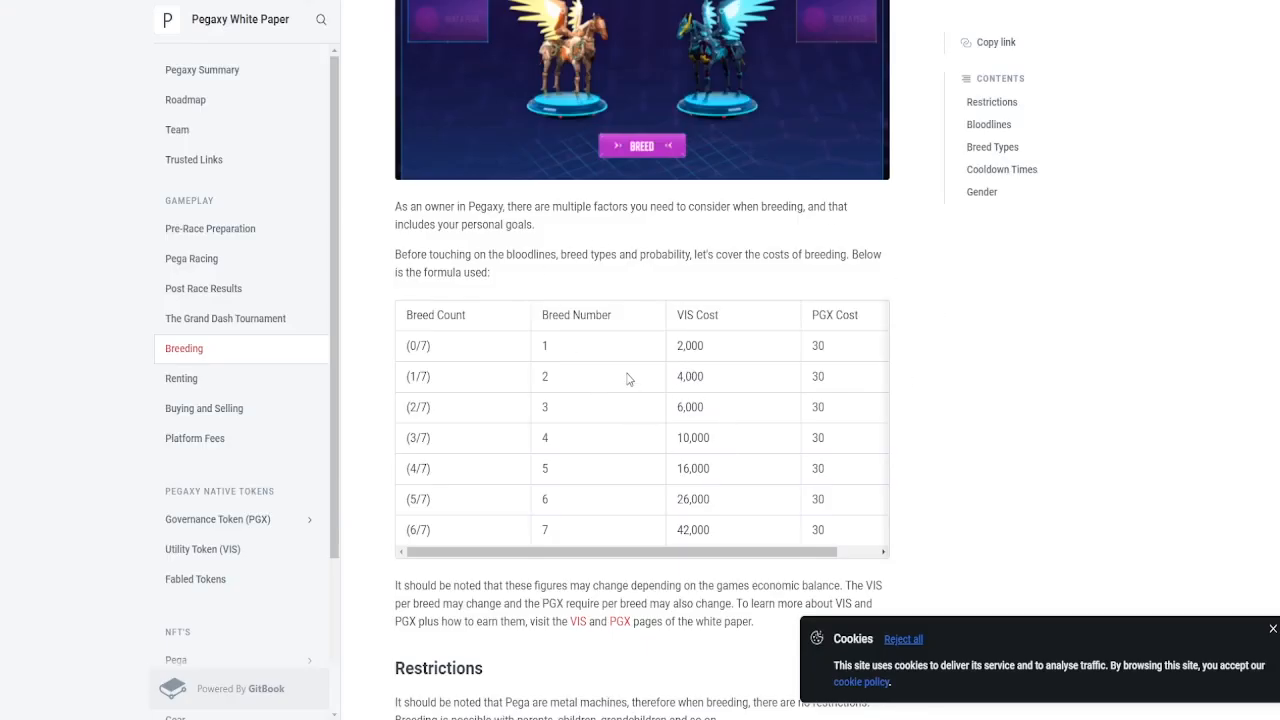
pyautogui.moveTo(692, 344)
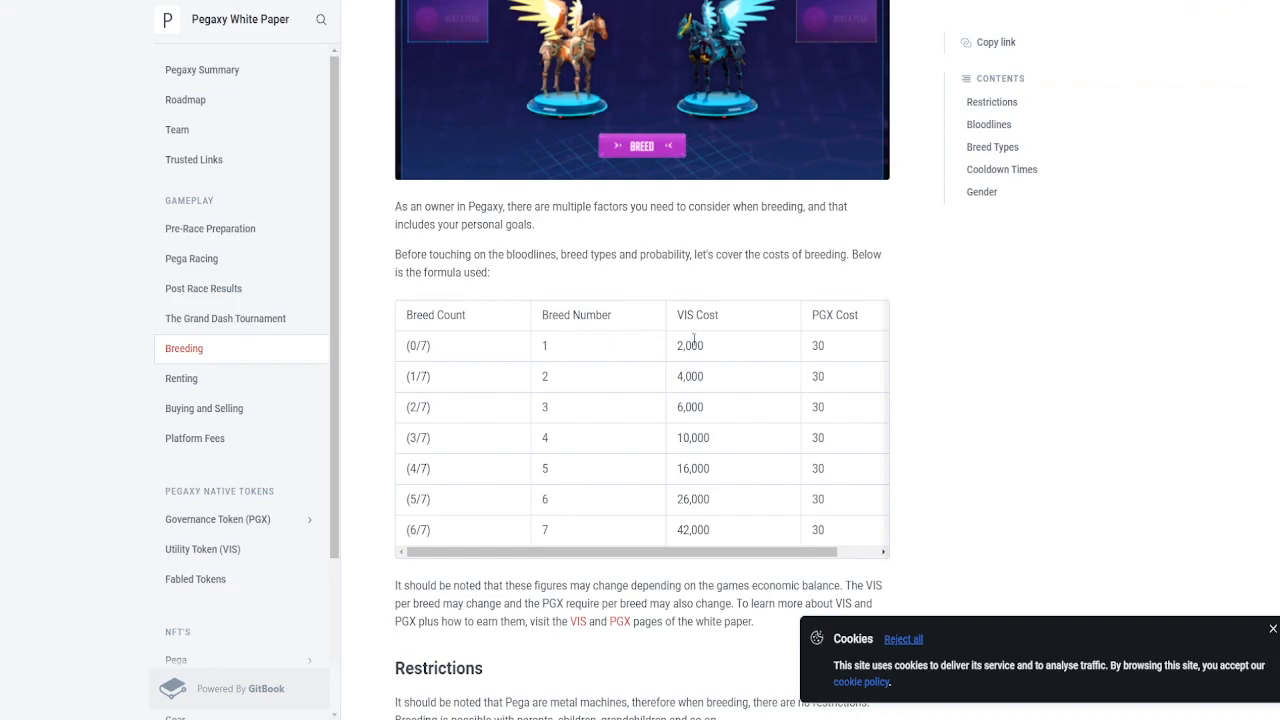
pyautogui.moveTo(690, 348)
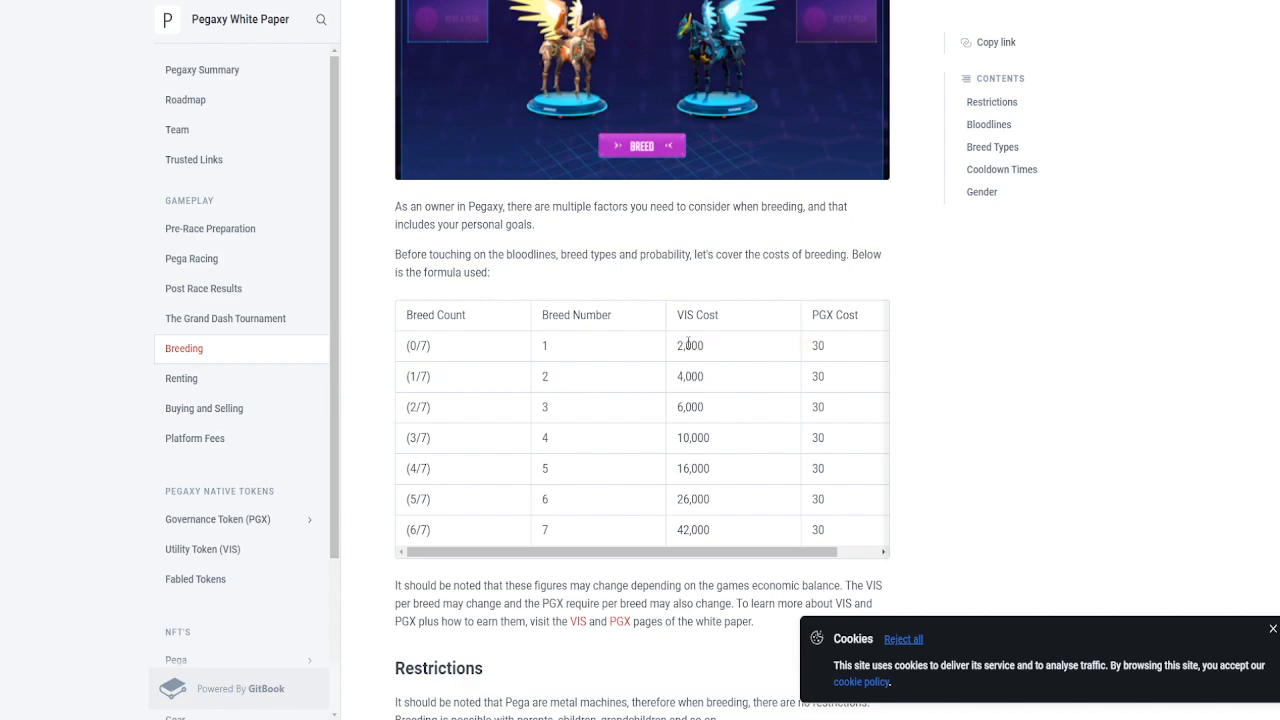
pyautogui.moveTo(688, 398)
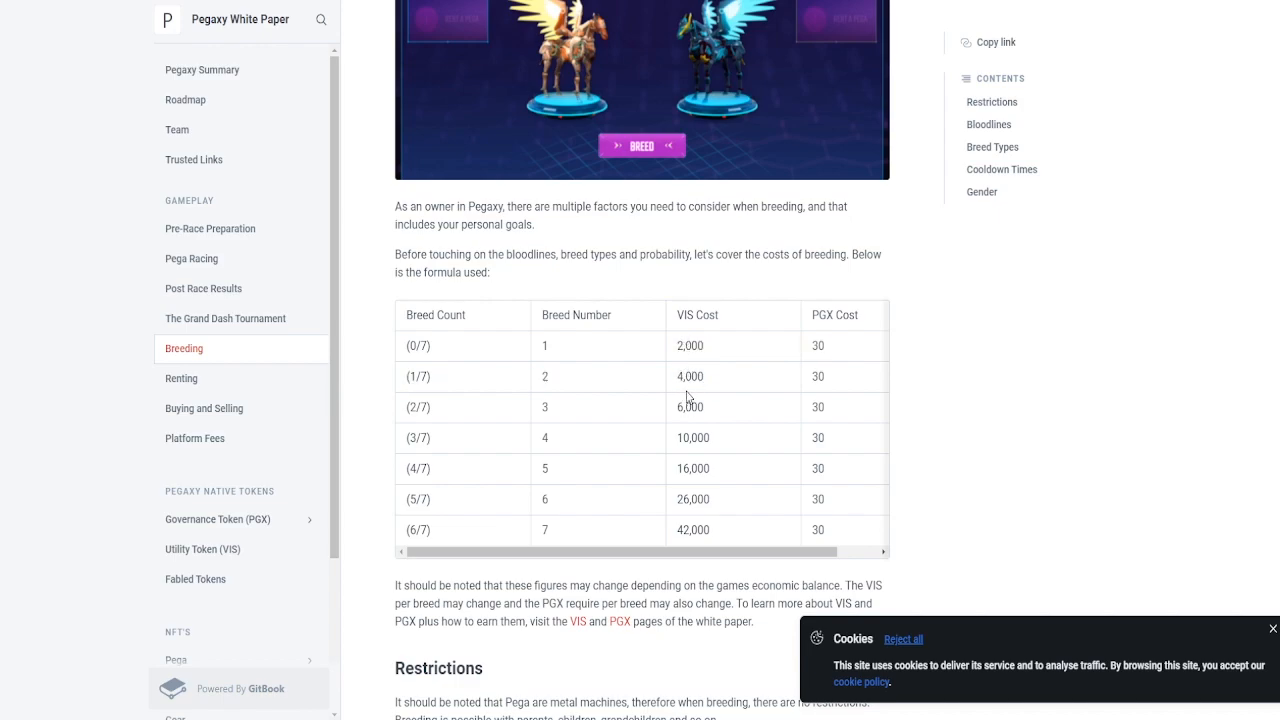
pyautogui.moveTo(700, 570)
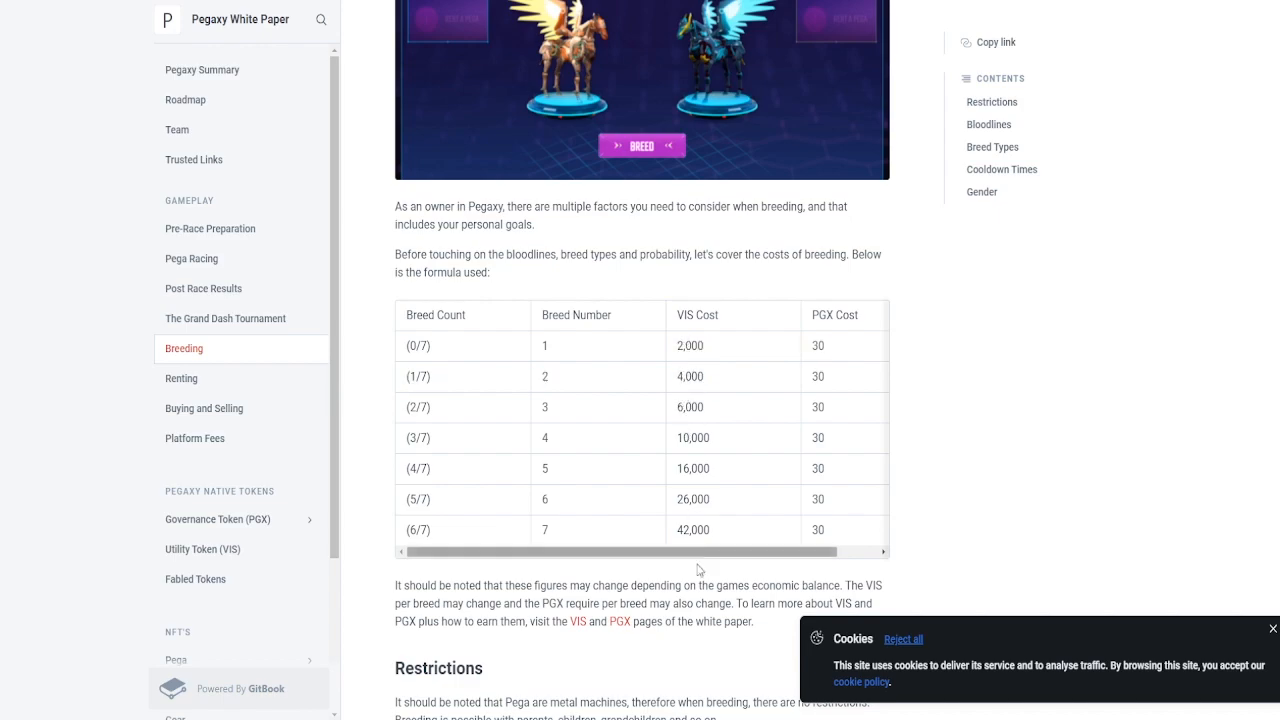
pyautogui.moveTo(832, 500)
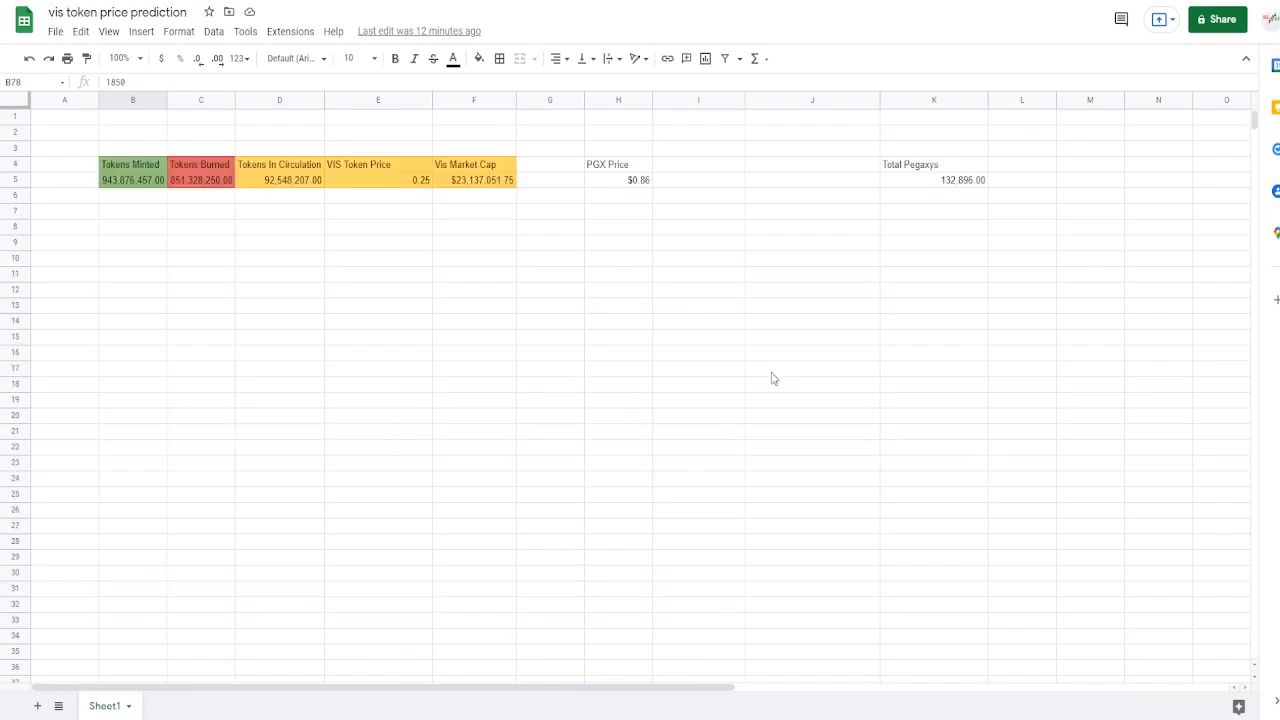
pyautogui.click(618, 180)
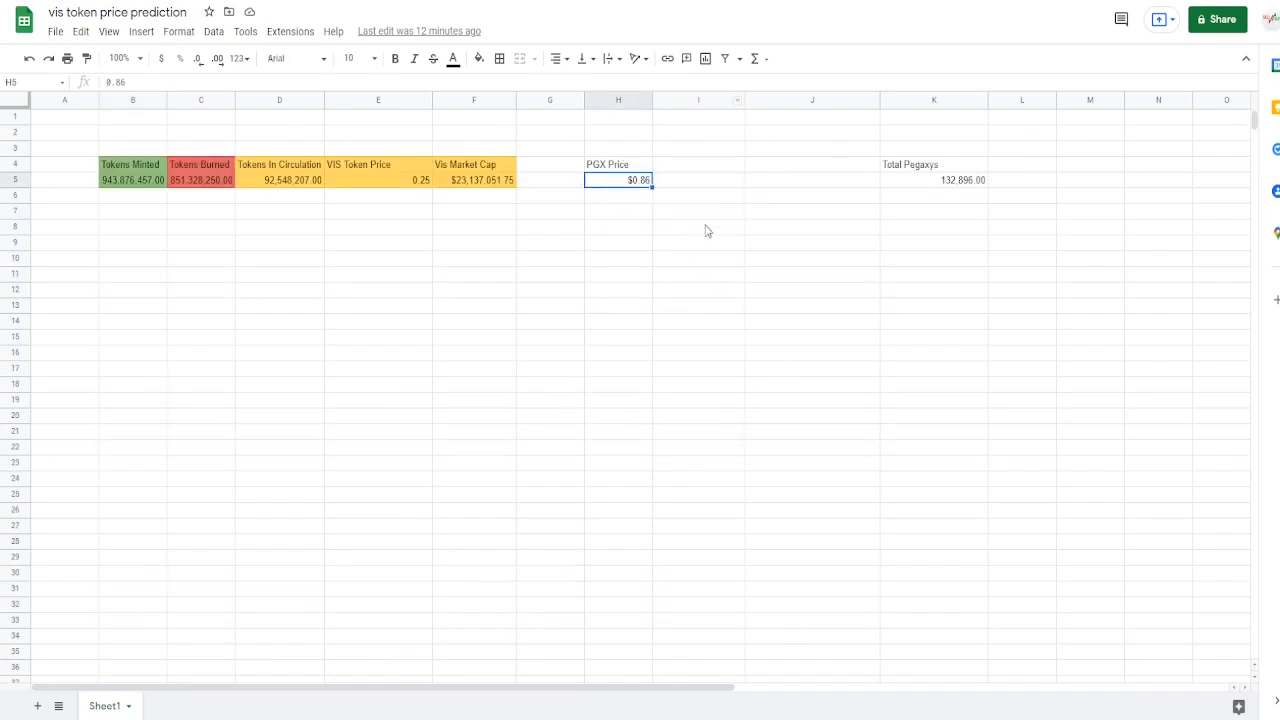
pyautogui.click(376, 180)
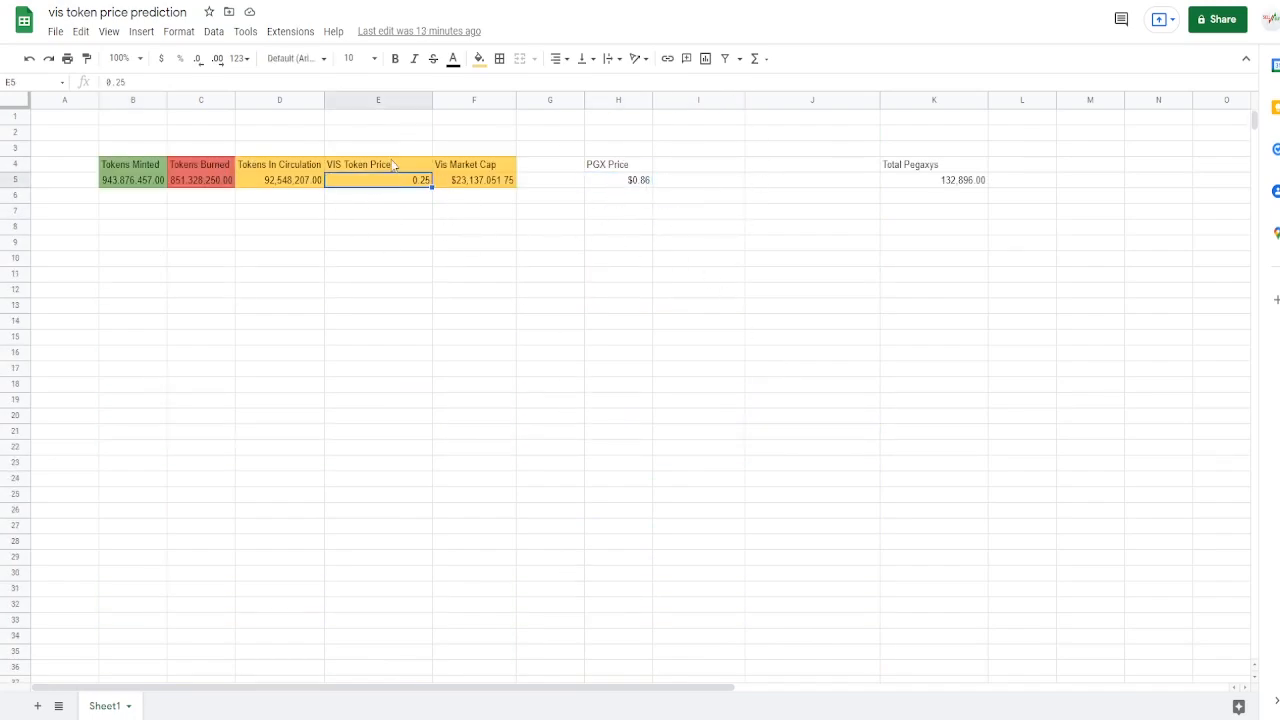
pyautogui.scroll(-3)
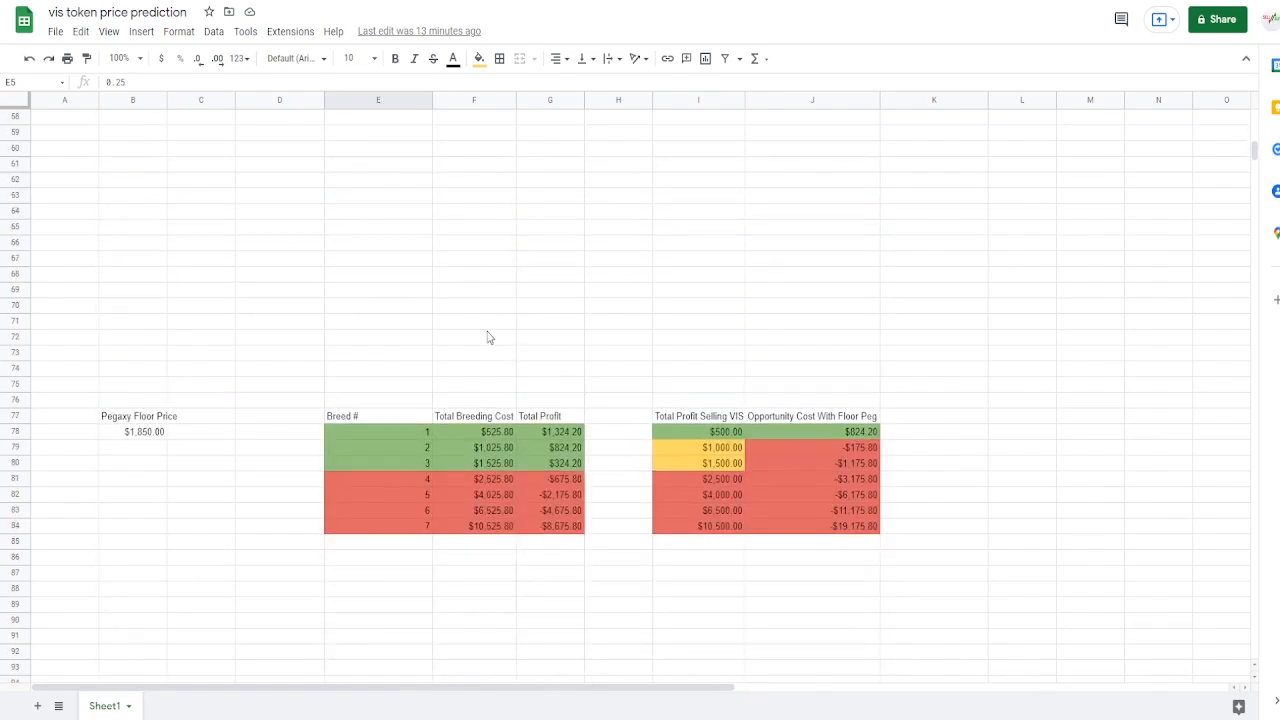
pyautogui.click(474, 432)
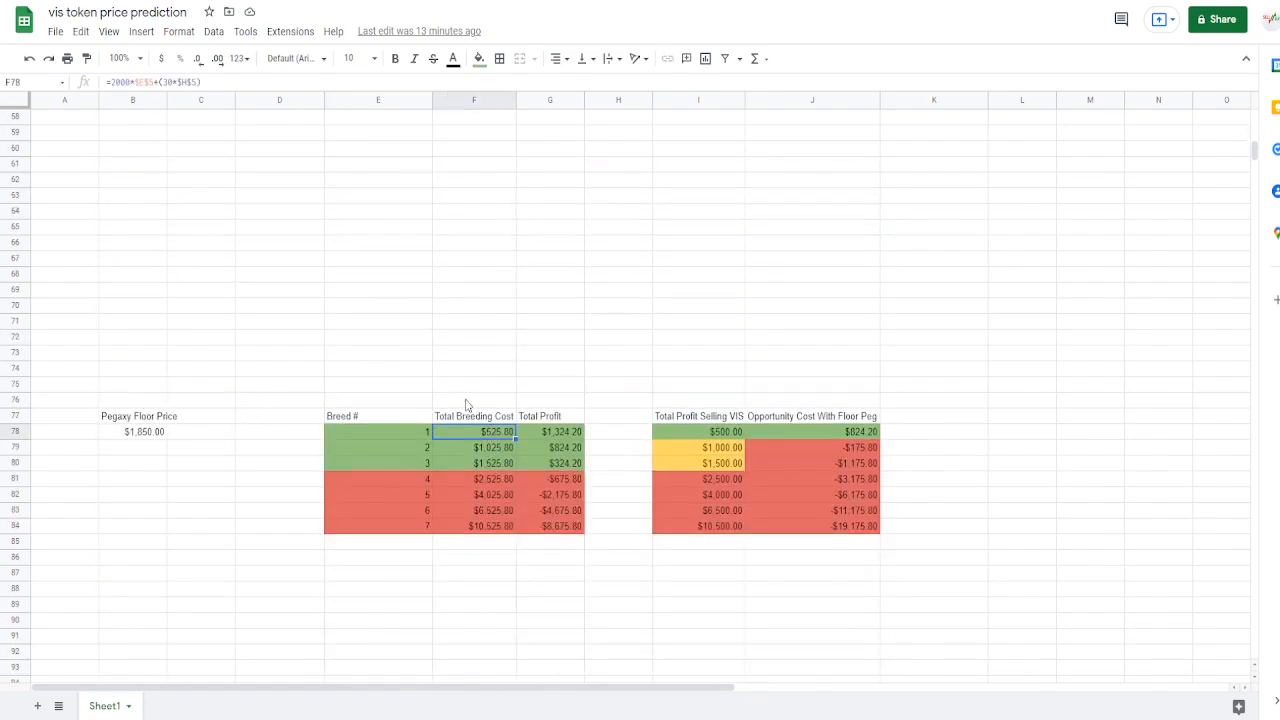
pyautogui.moveTo(410, 412)
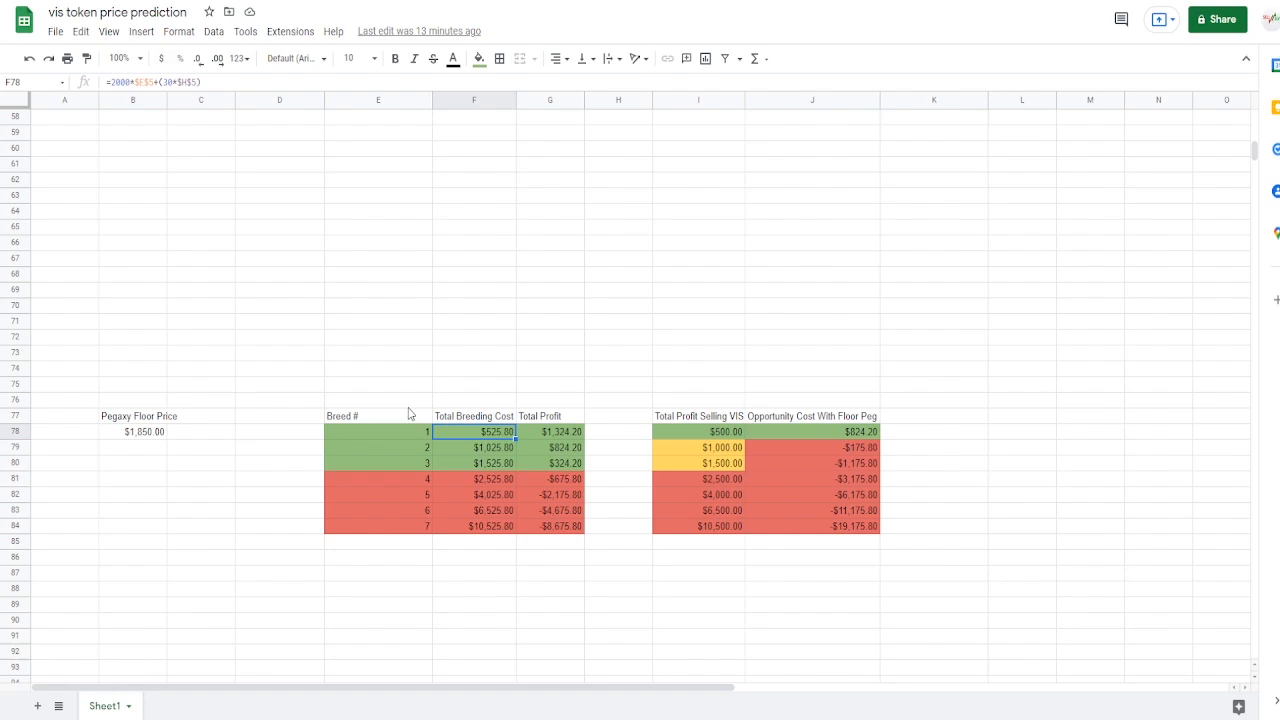
pyautogui.moveTo(488, 432)
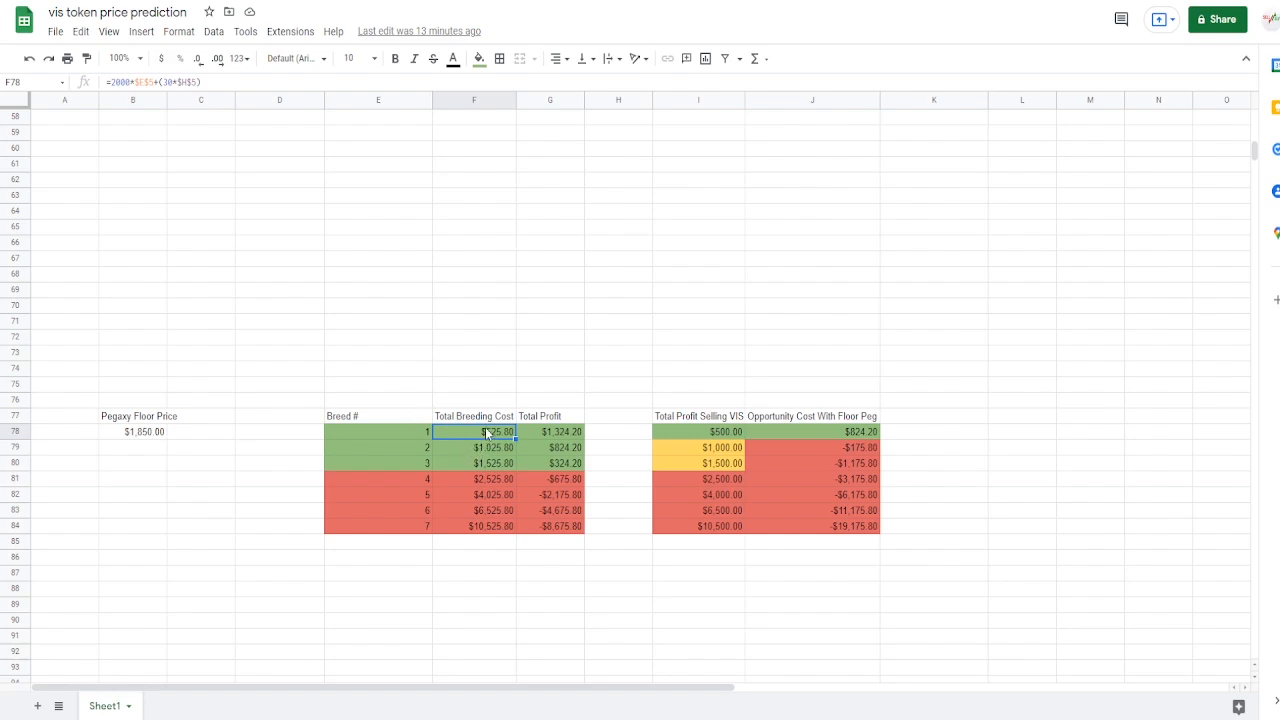
pyautogui.moveTo(544, 376)
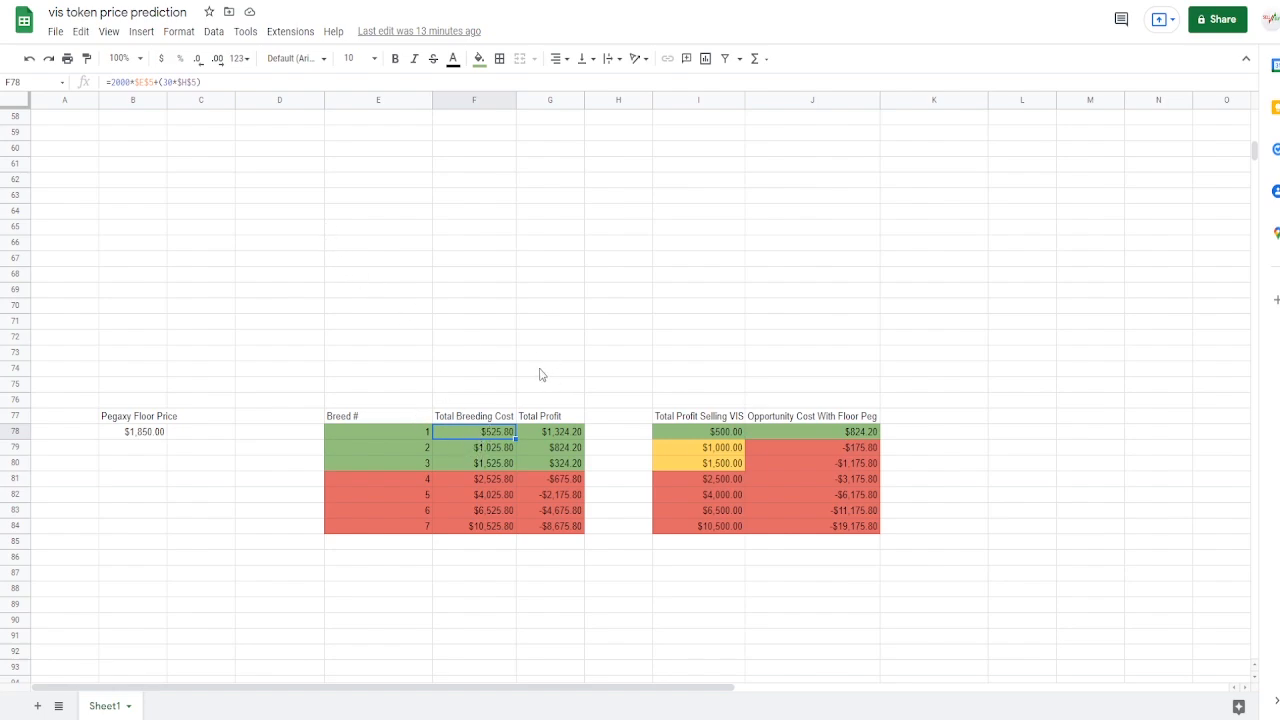
pyautogui.click(548, 368)
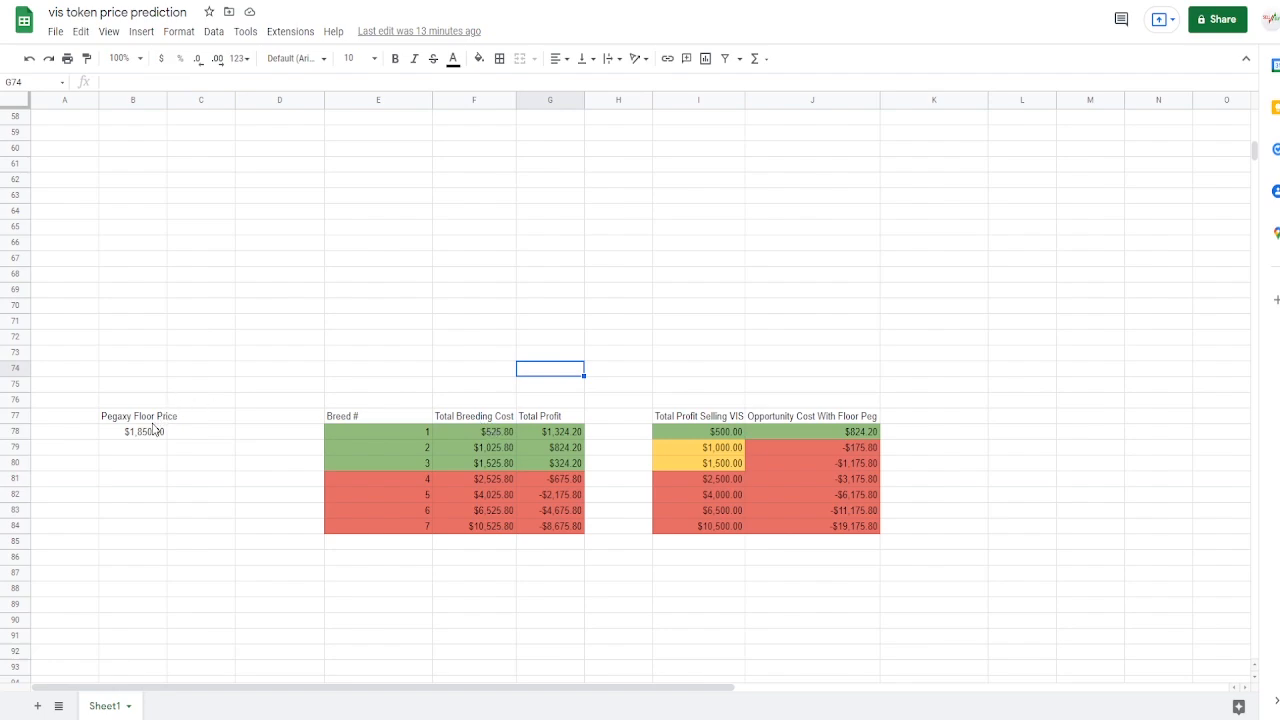
pyautogui.click(376, 368)
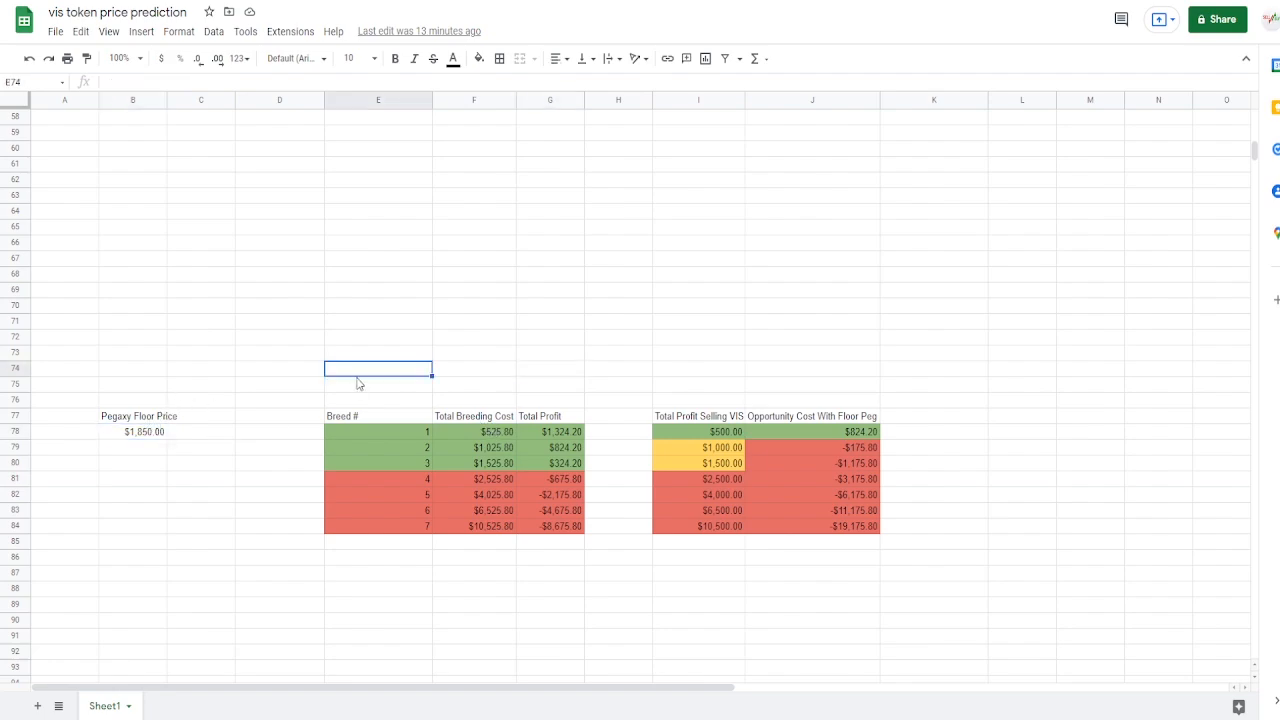
pyautogui.moveTo(554, 436)
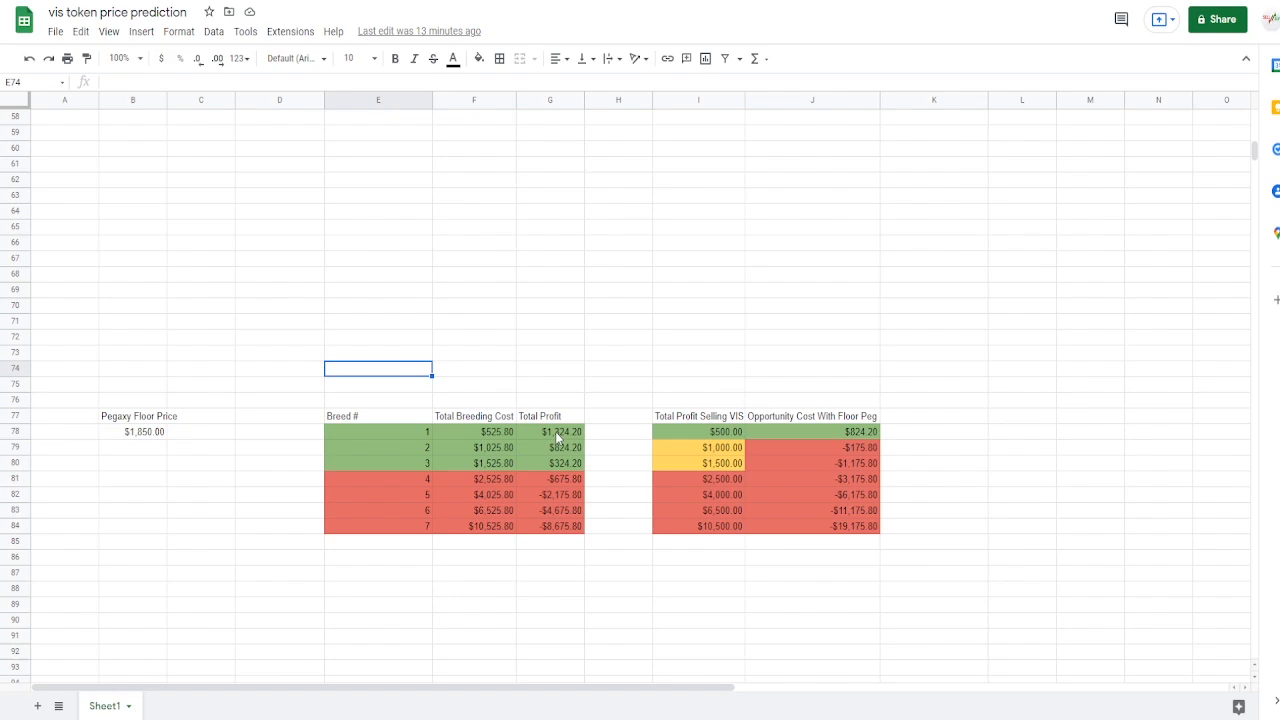
pyautogui.moveTo(406, 448)
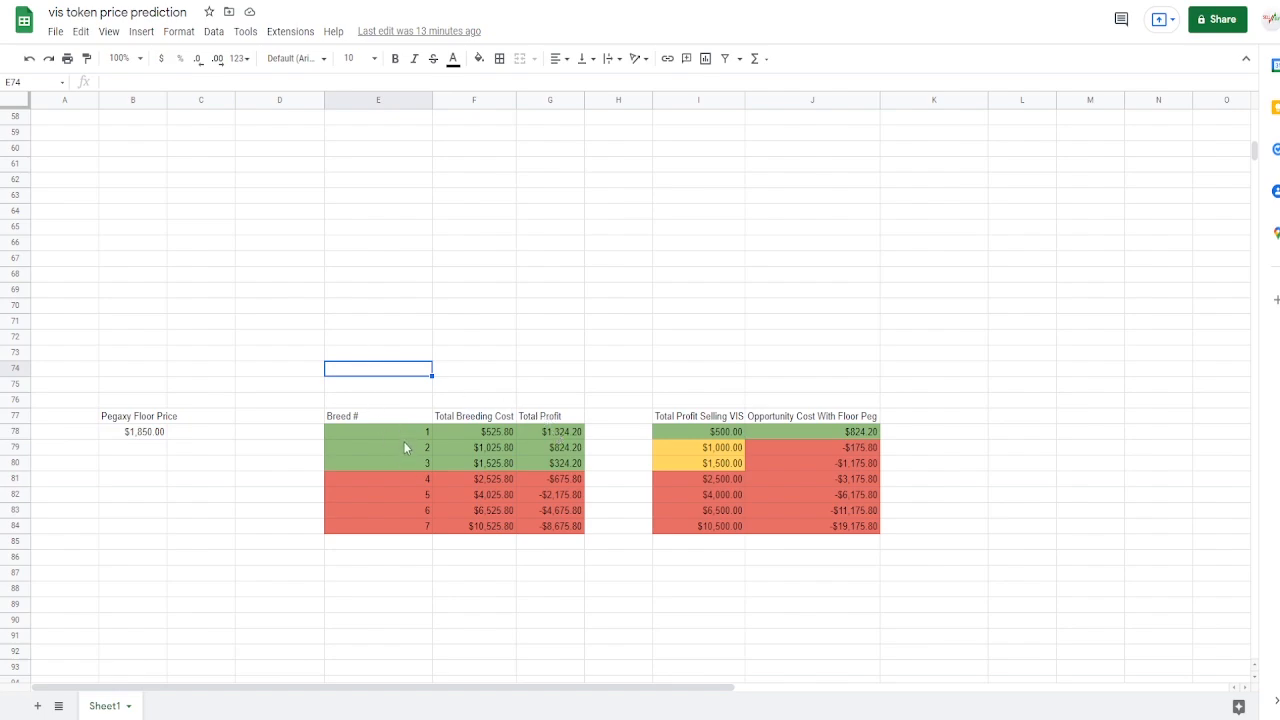
pyautogui.moveTo(420, 472)
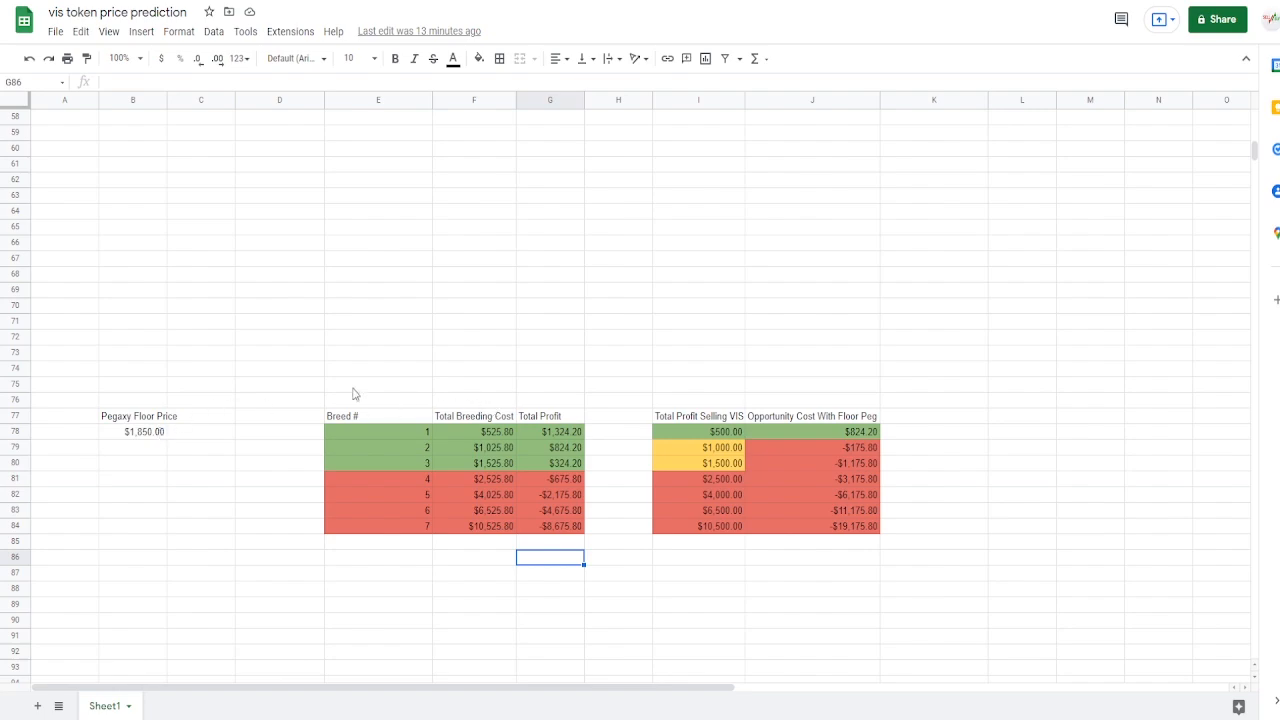
pyautogui.moveTo(252, 346)
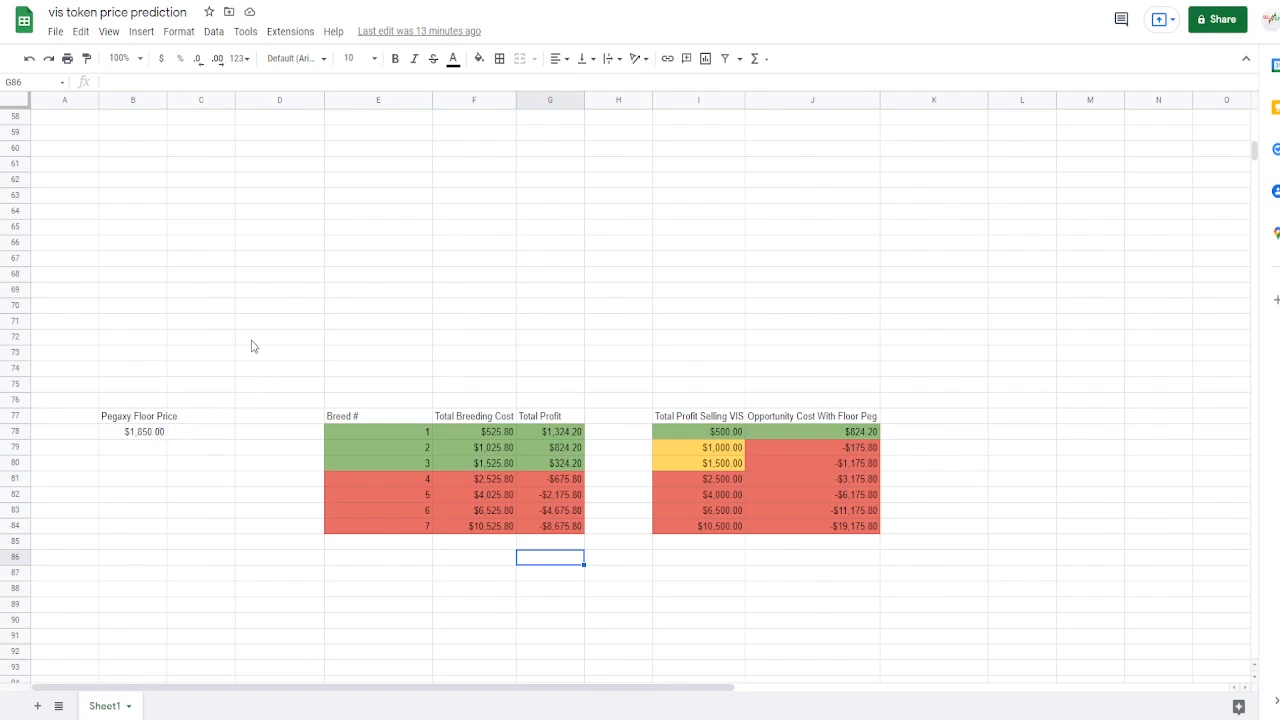
pyautogui.moveTo(396, 344)
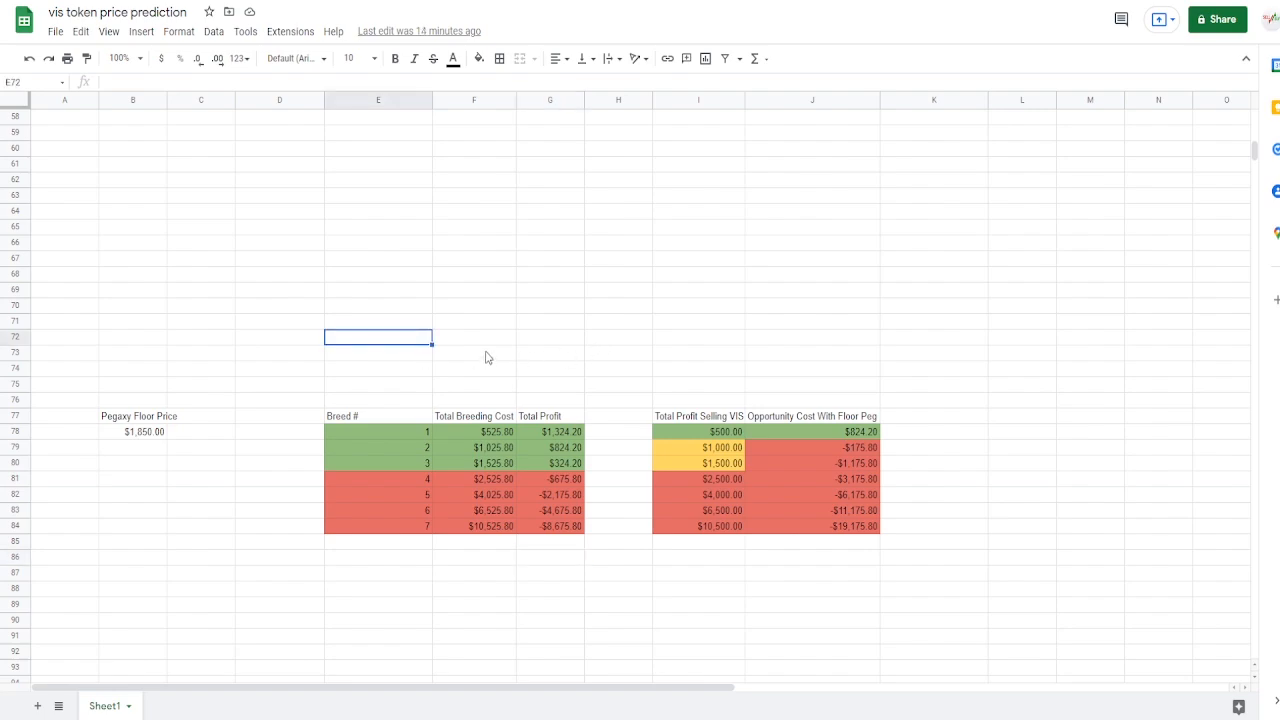
pyautogui.moveTo(710, 432)
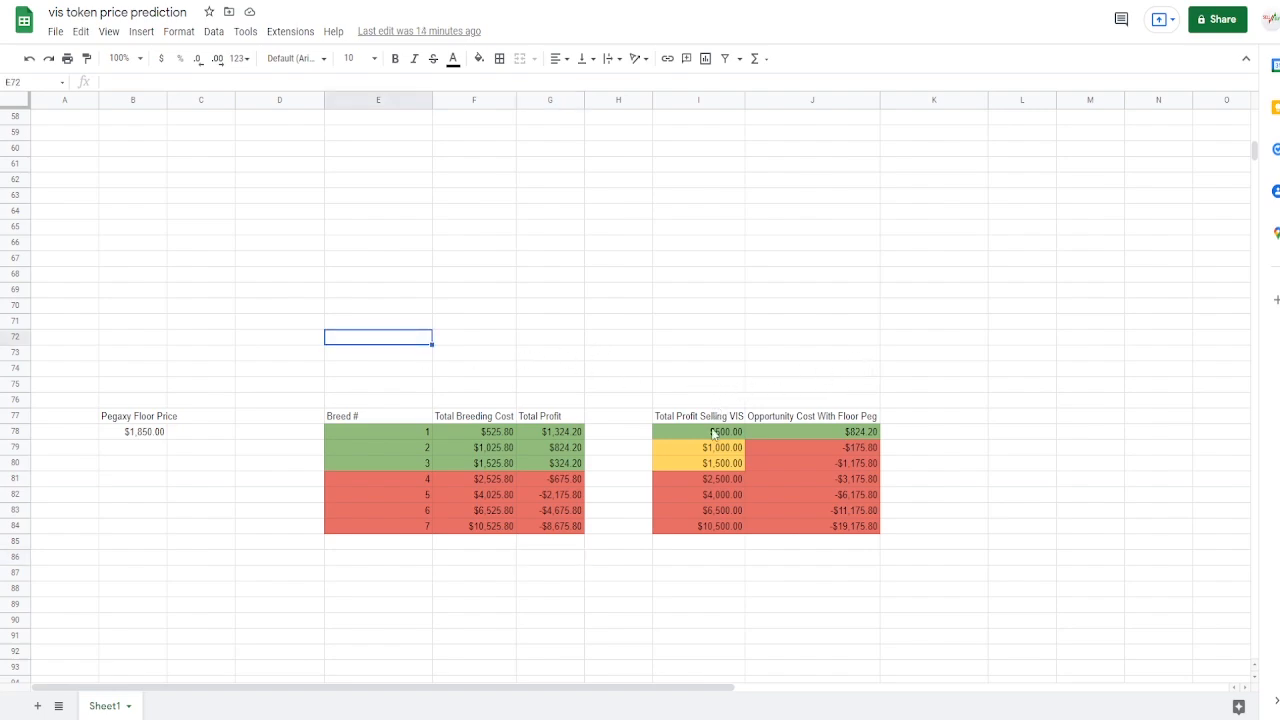
pyautogui.moveTo(730, 412)
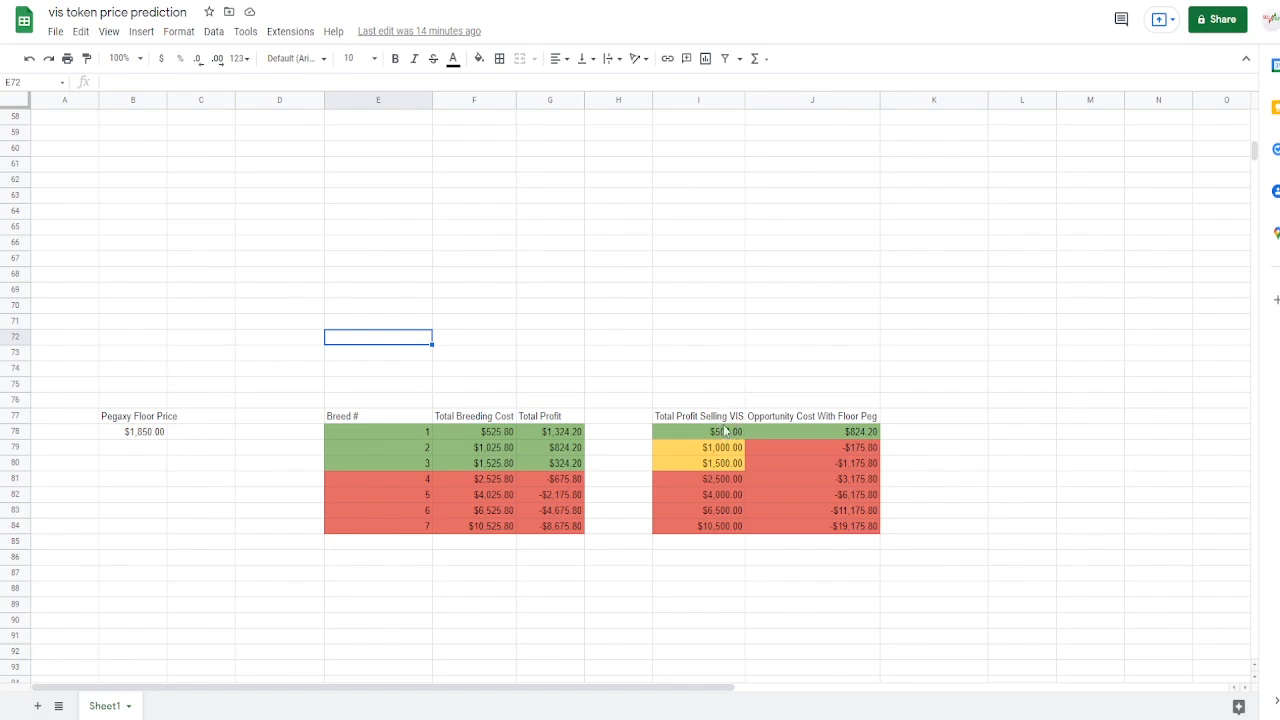
# Step: Review the profit-selling-VIS ($550) and floor opportunity-cost formulas for breeds 1 and 2
pyautogui.click(698, 432)
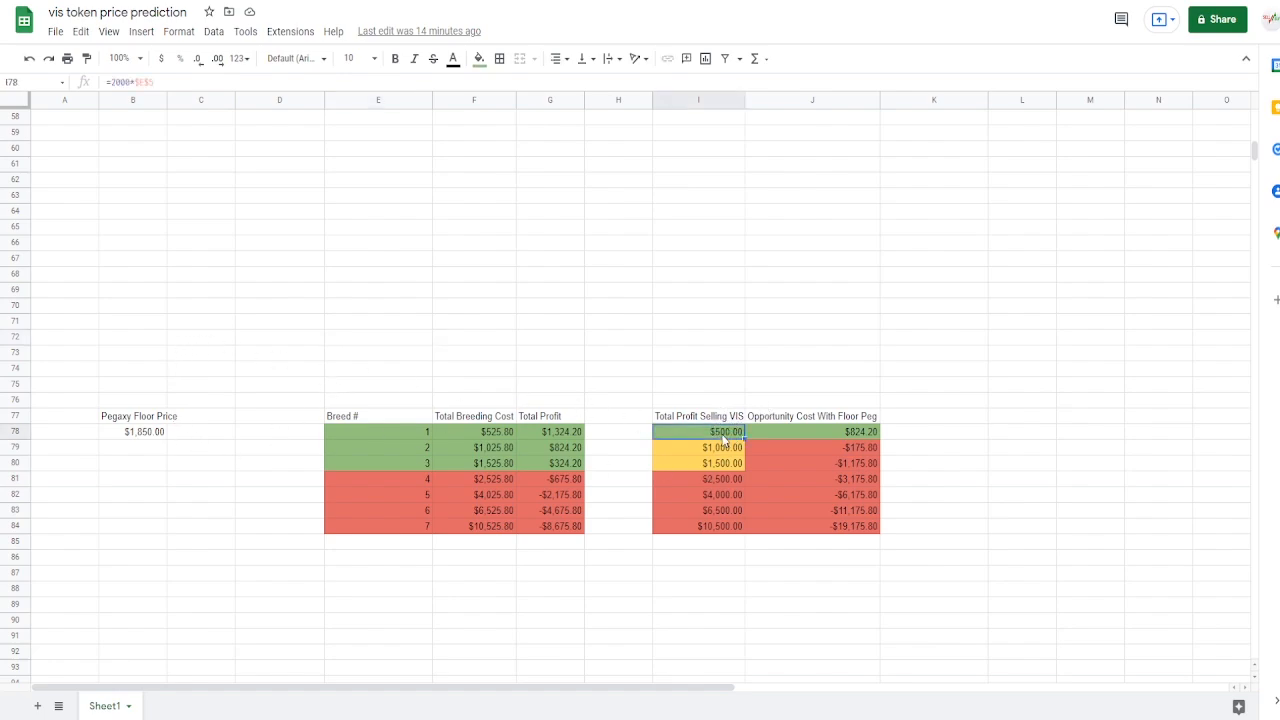
pyautogui.moveTo(708, 448)
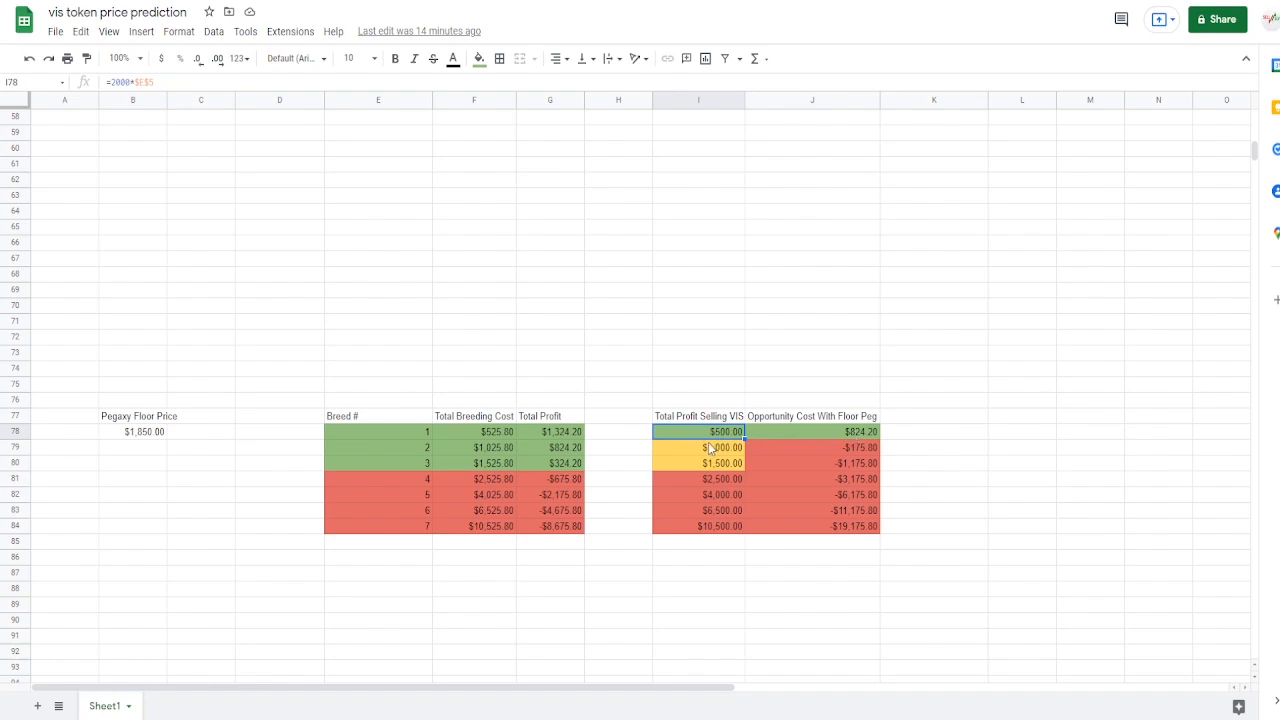
pyautogui.moveTo(1008, 456)
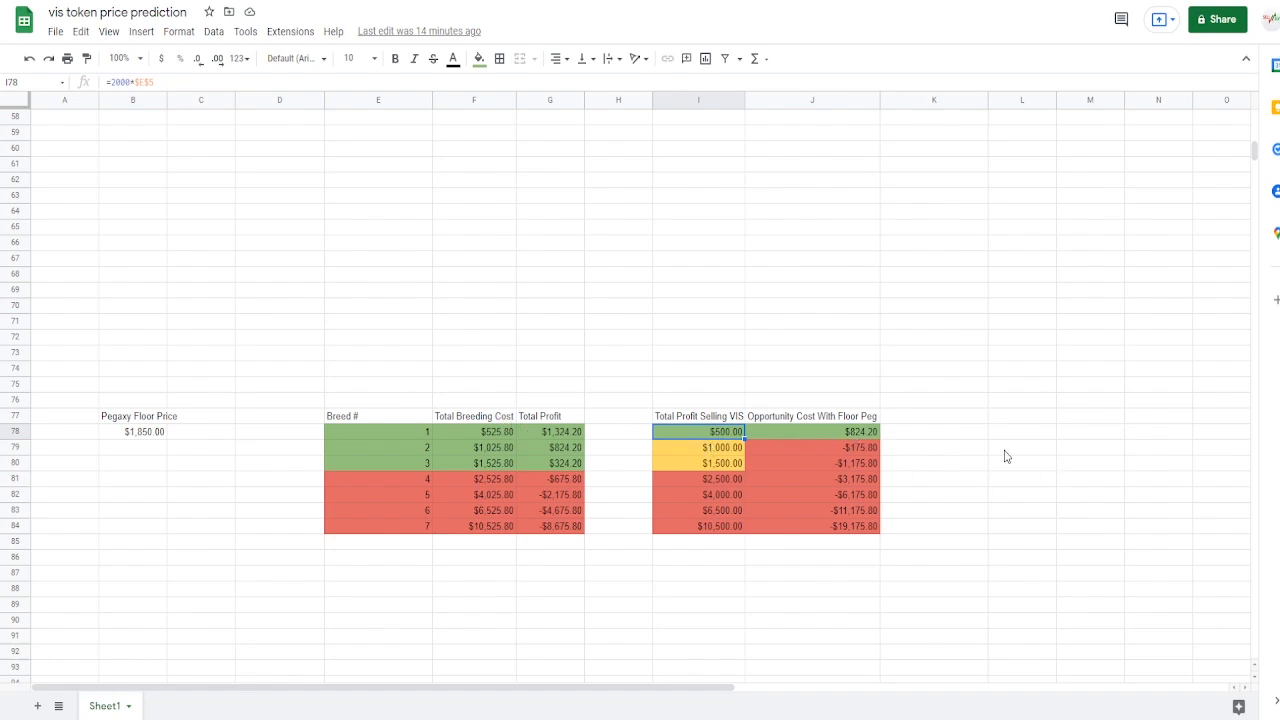
pyautogui.moveTo(894, 444)
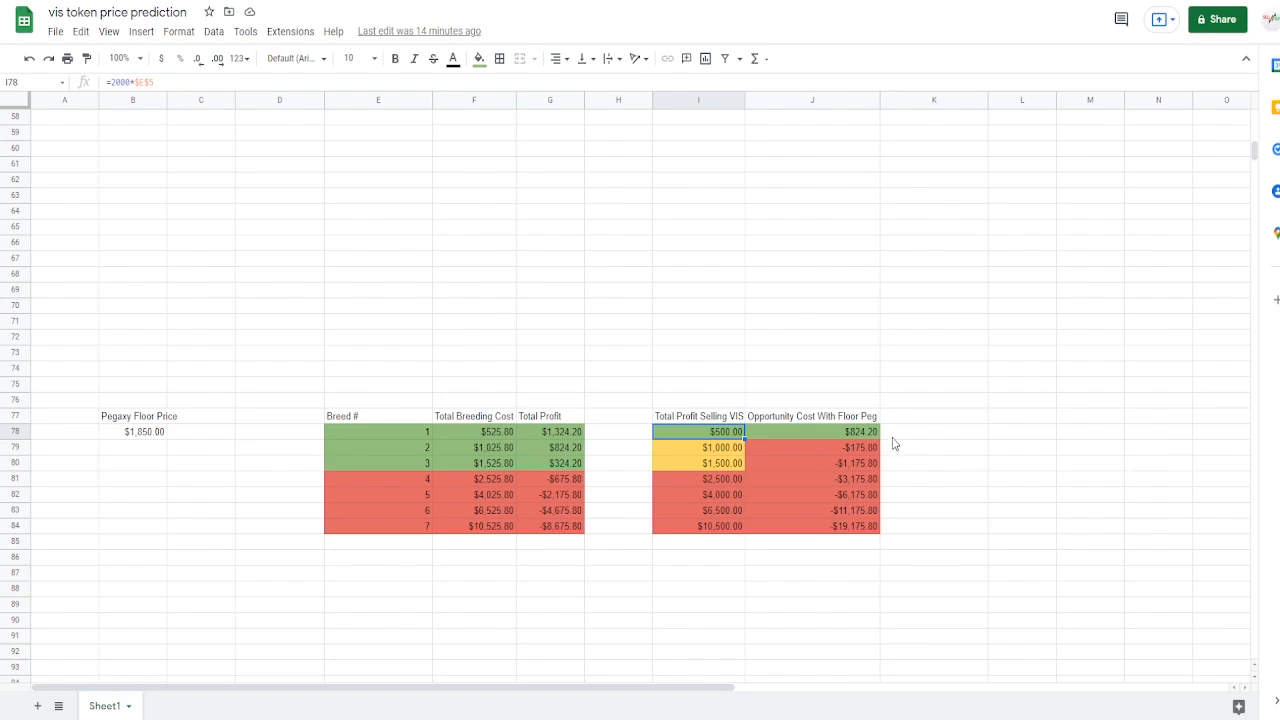
pyautogui.click(812, 432)
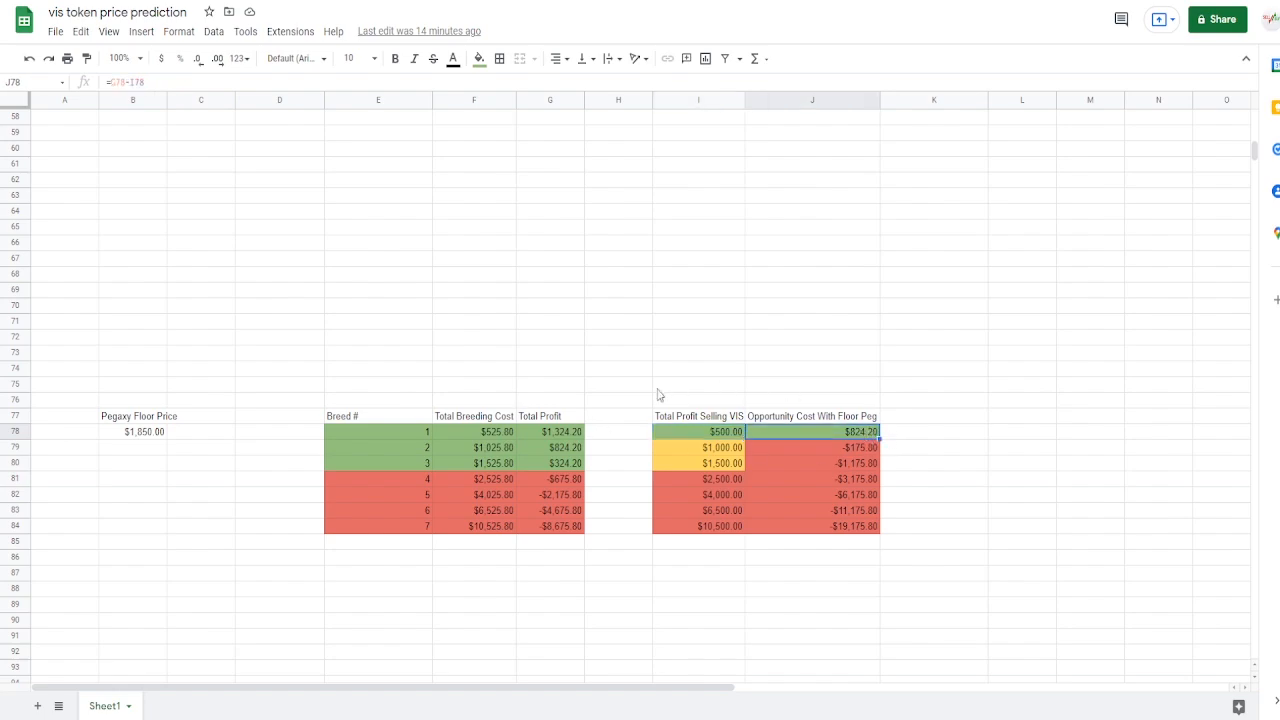
pyautogui.moveTo(712, 430)
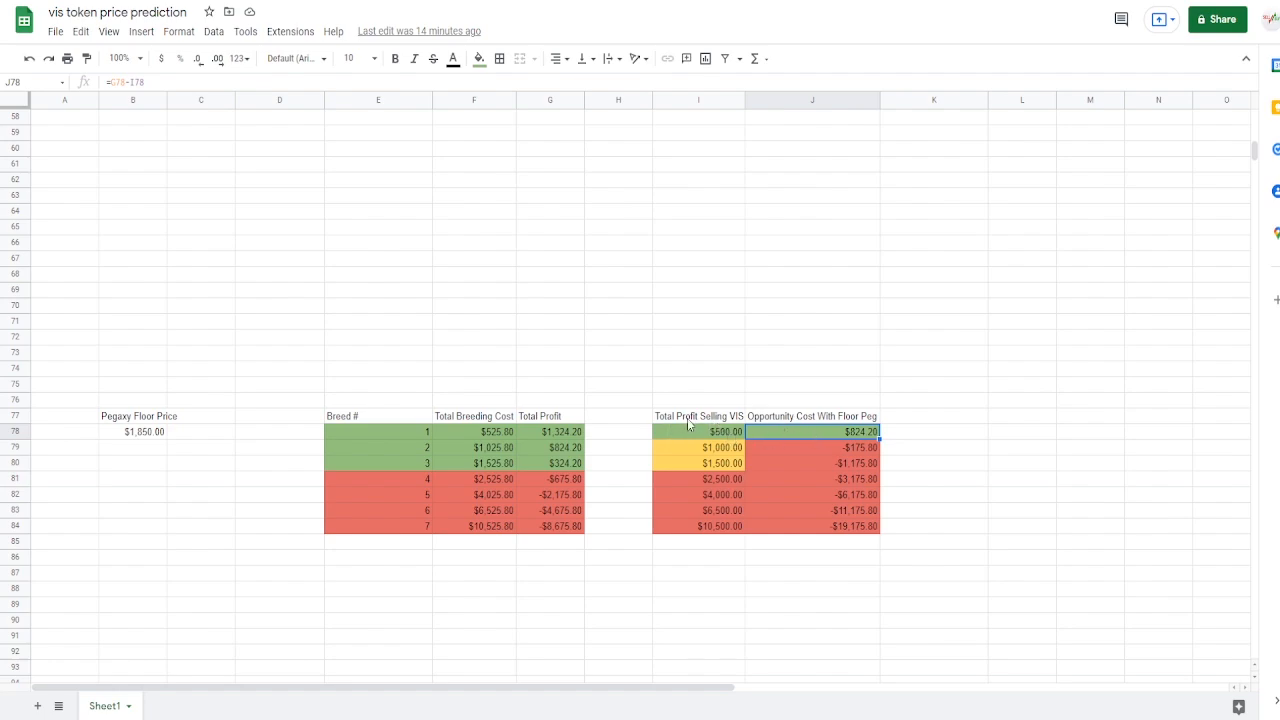
pyautogui.moveTo(850, 408)
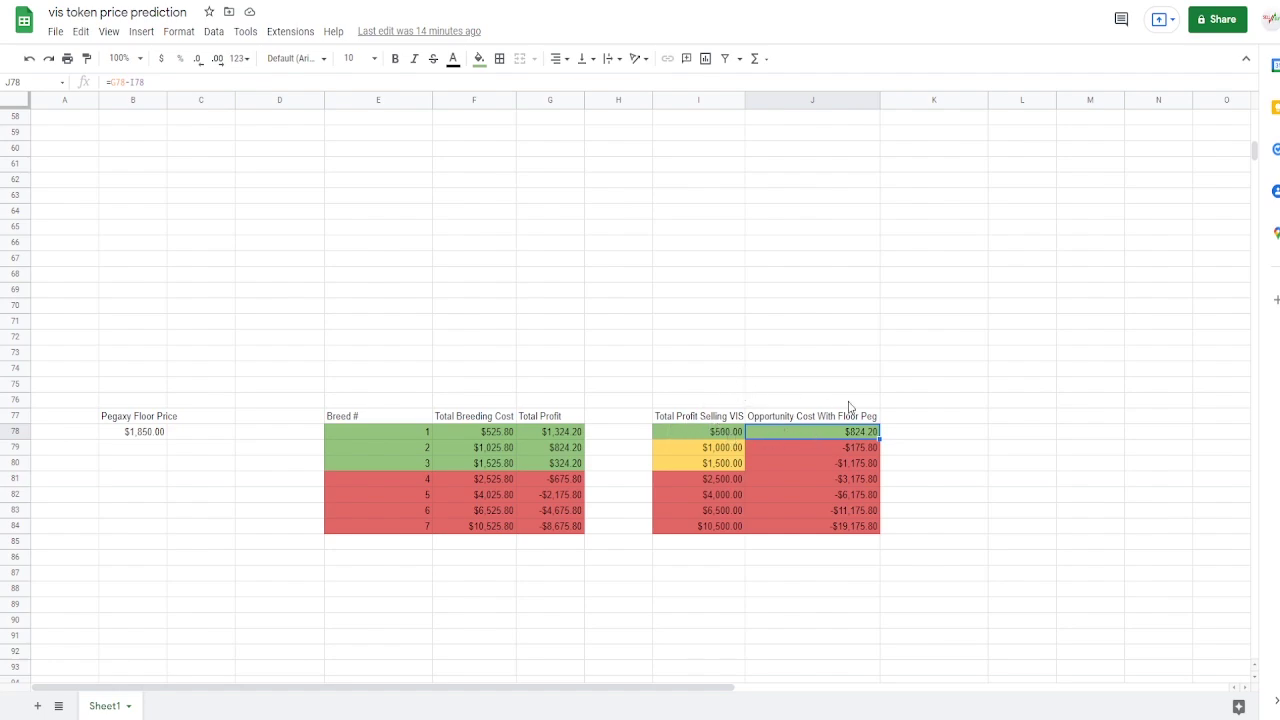
pyautogui.moveTo(716, 384)
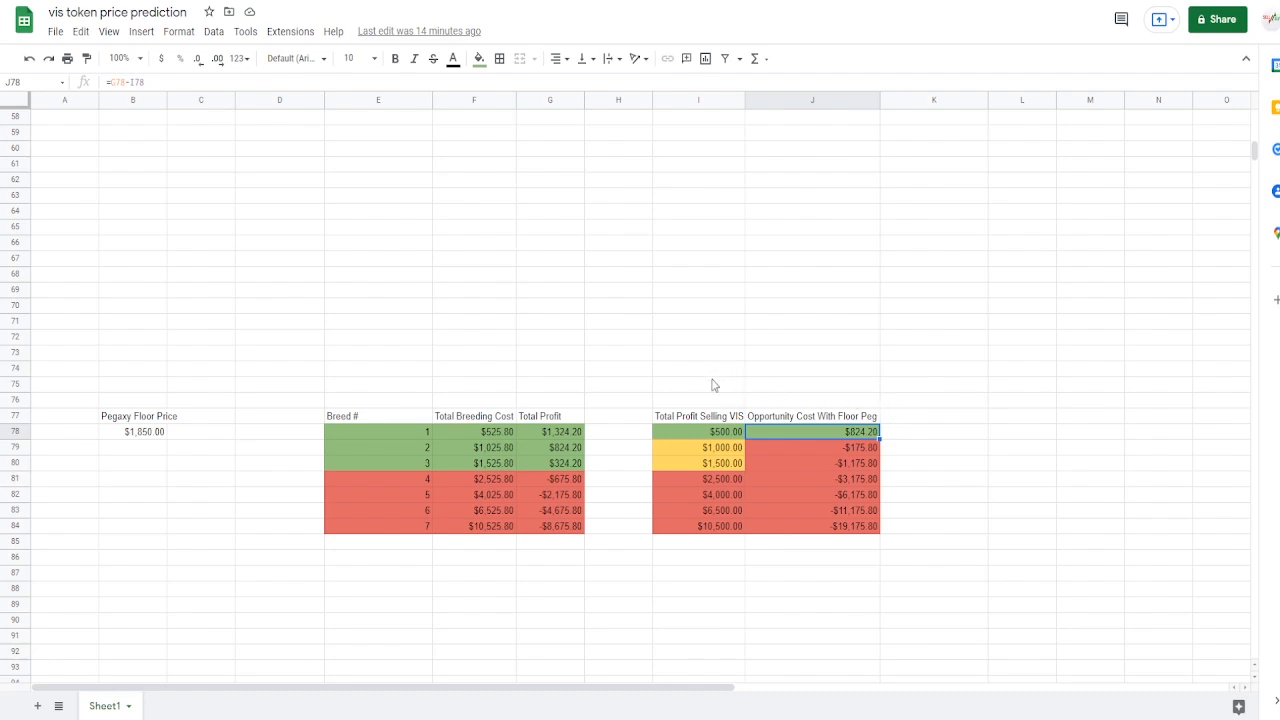
pyautogui.moveTo(748, 442)
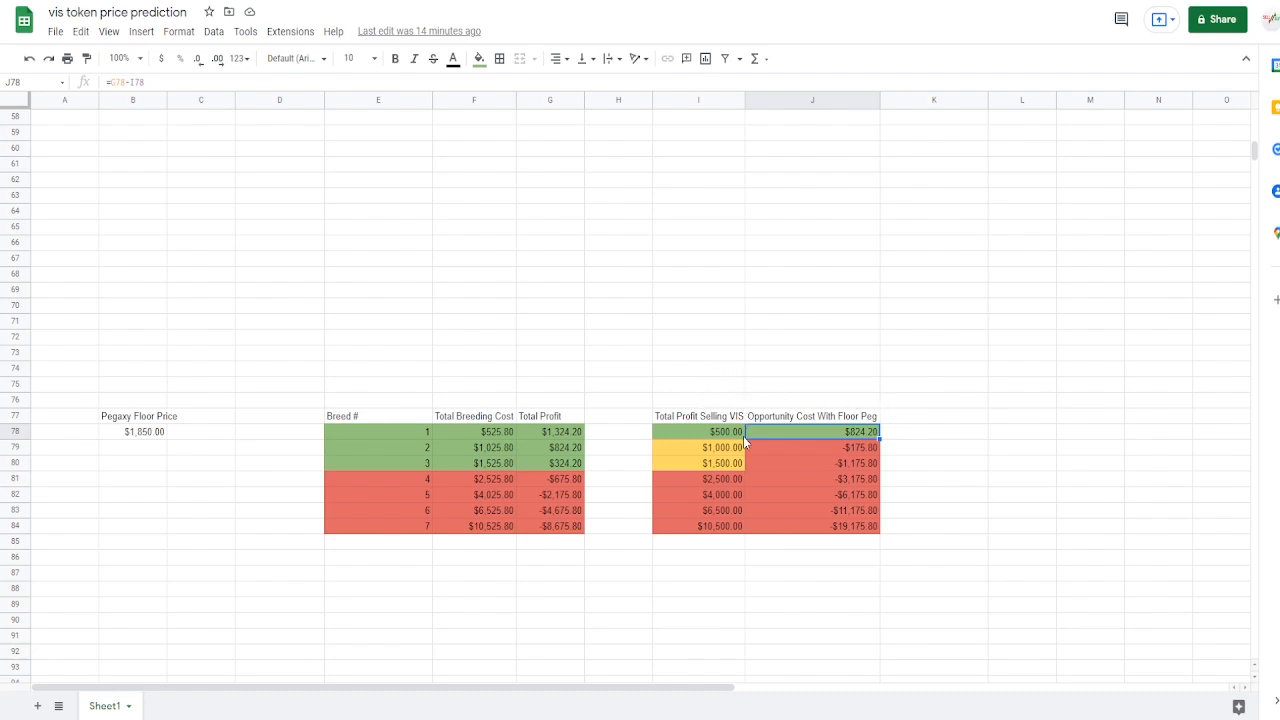
pyautogui.moveTo(716, 462)
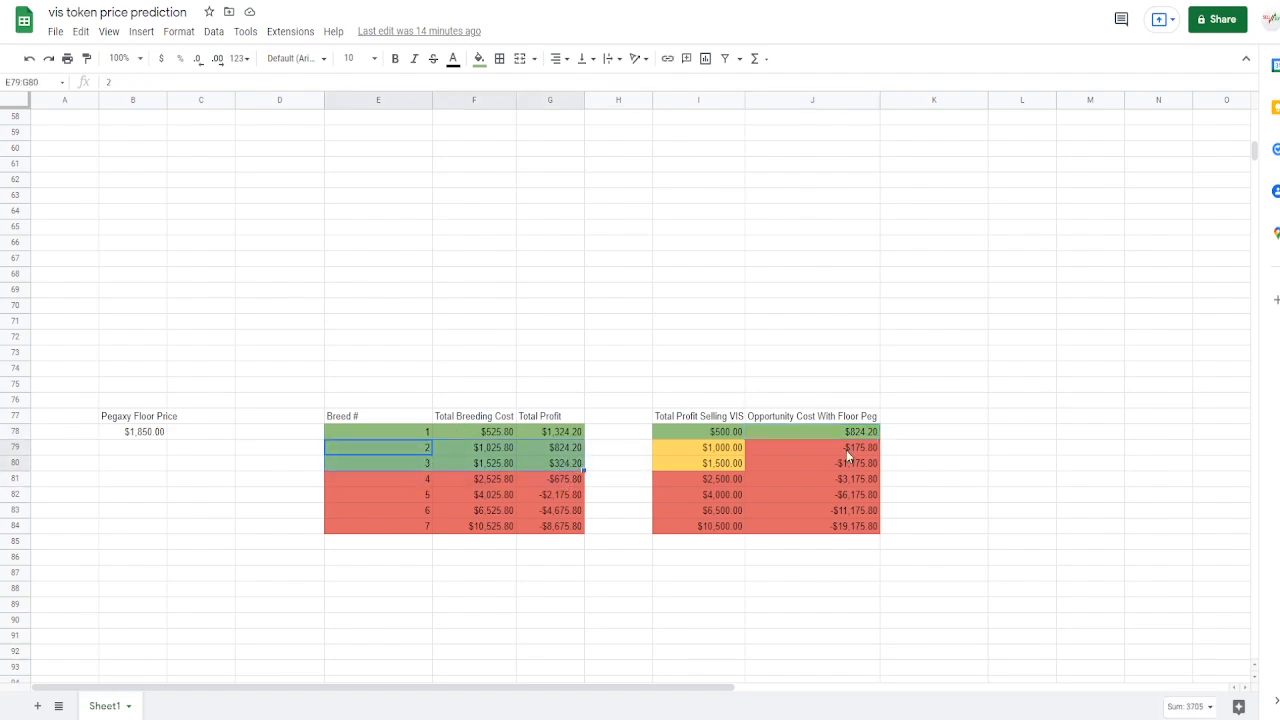
pyautogui.click(812, 448)
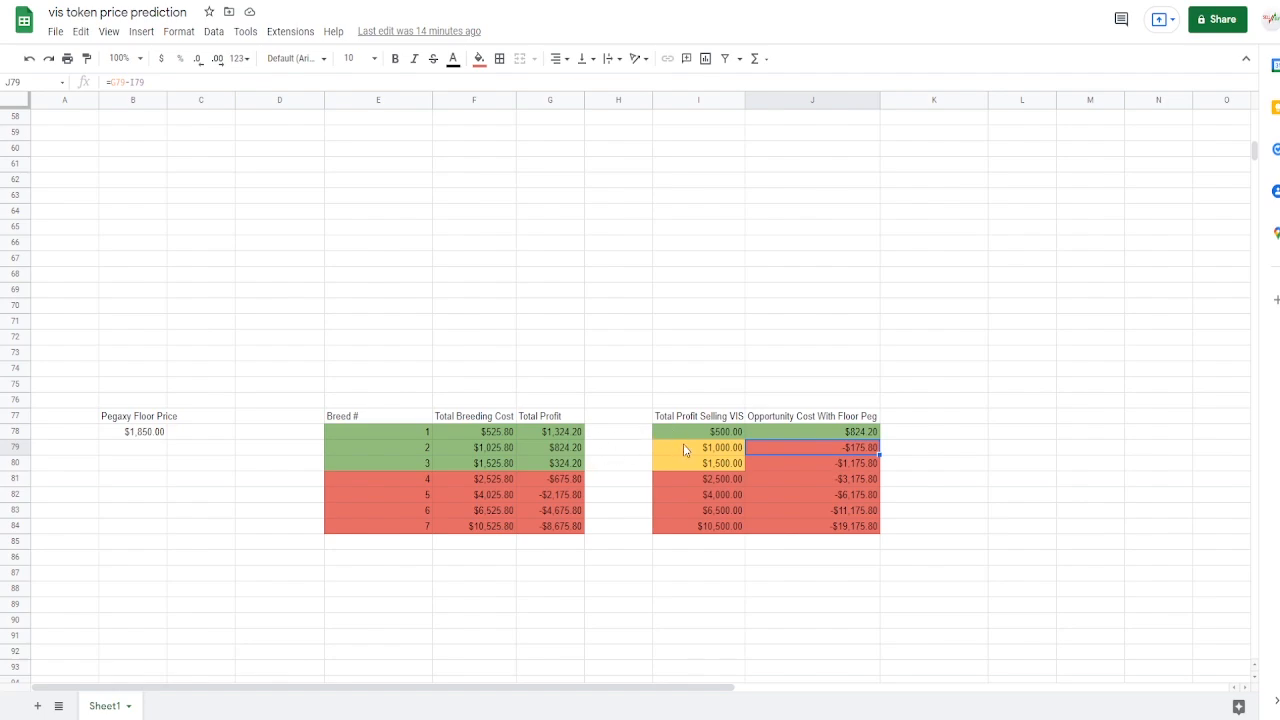
pyautogui.moveTo(736, 464)
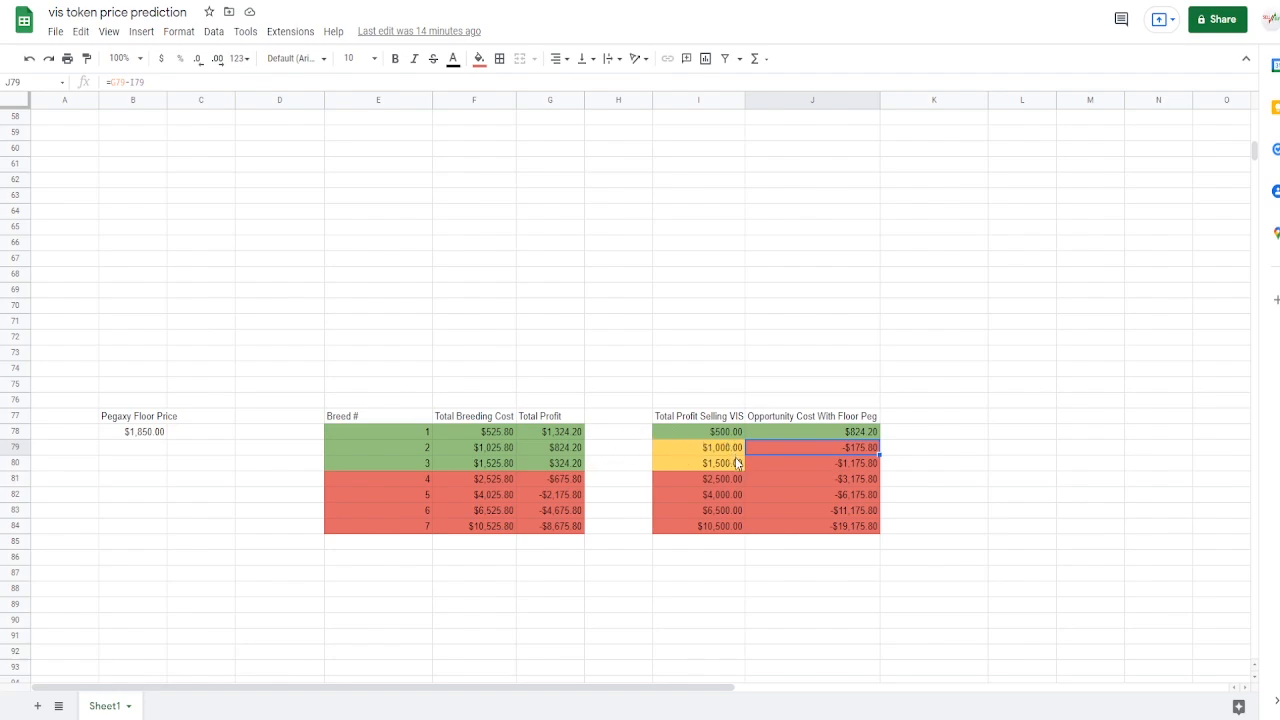
pyautogui.moveTo(664, 432)
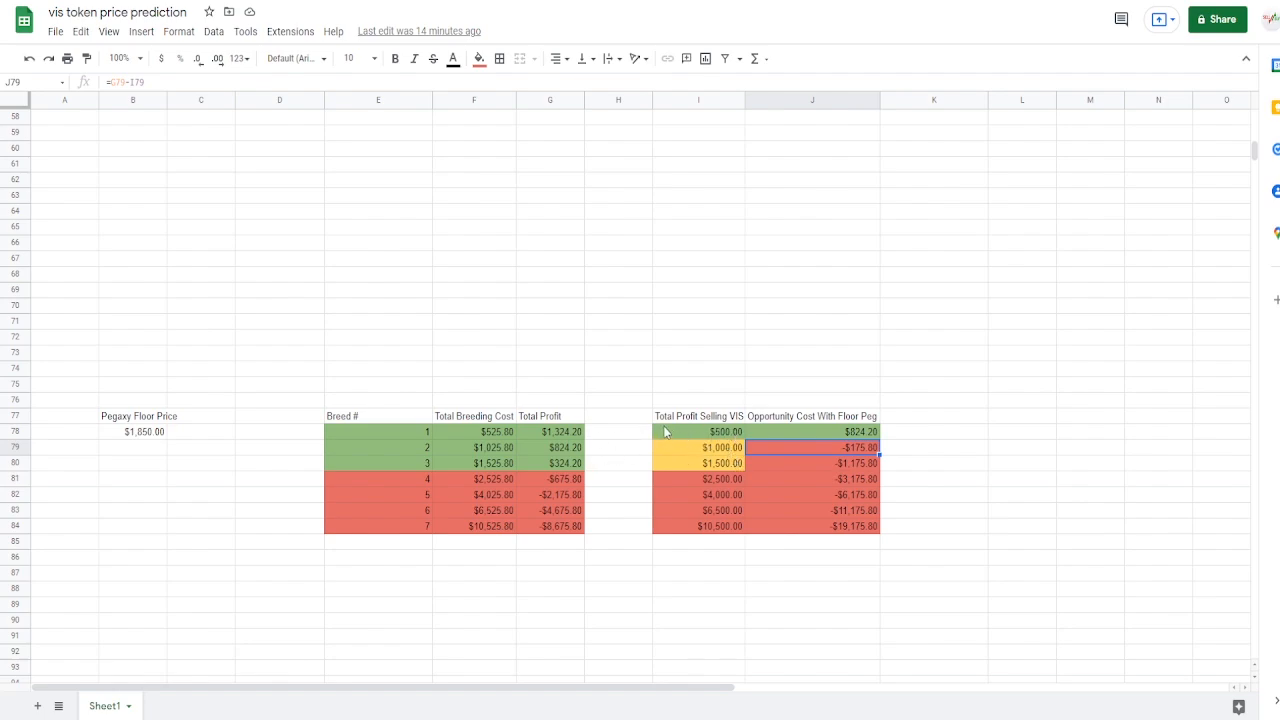
pyautogui.moveTo(680, 432)
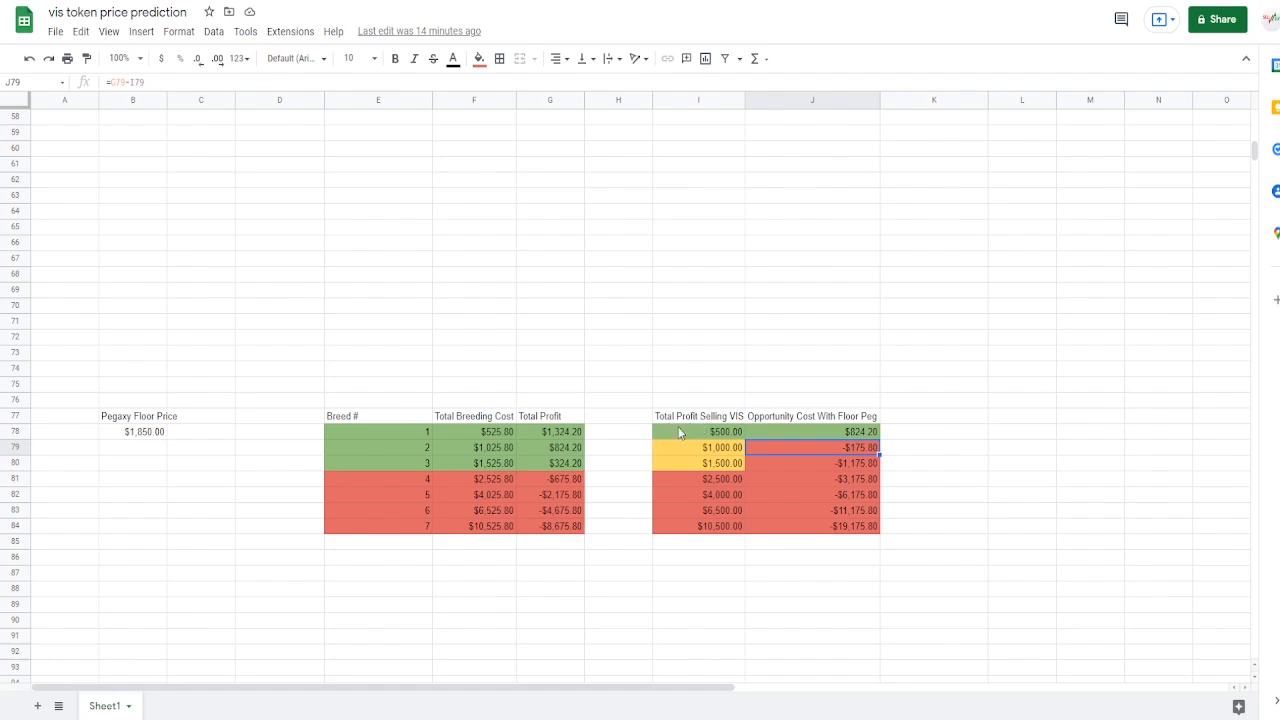
pyautogui.click(280, 572)
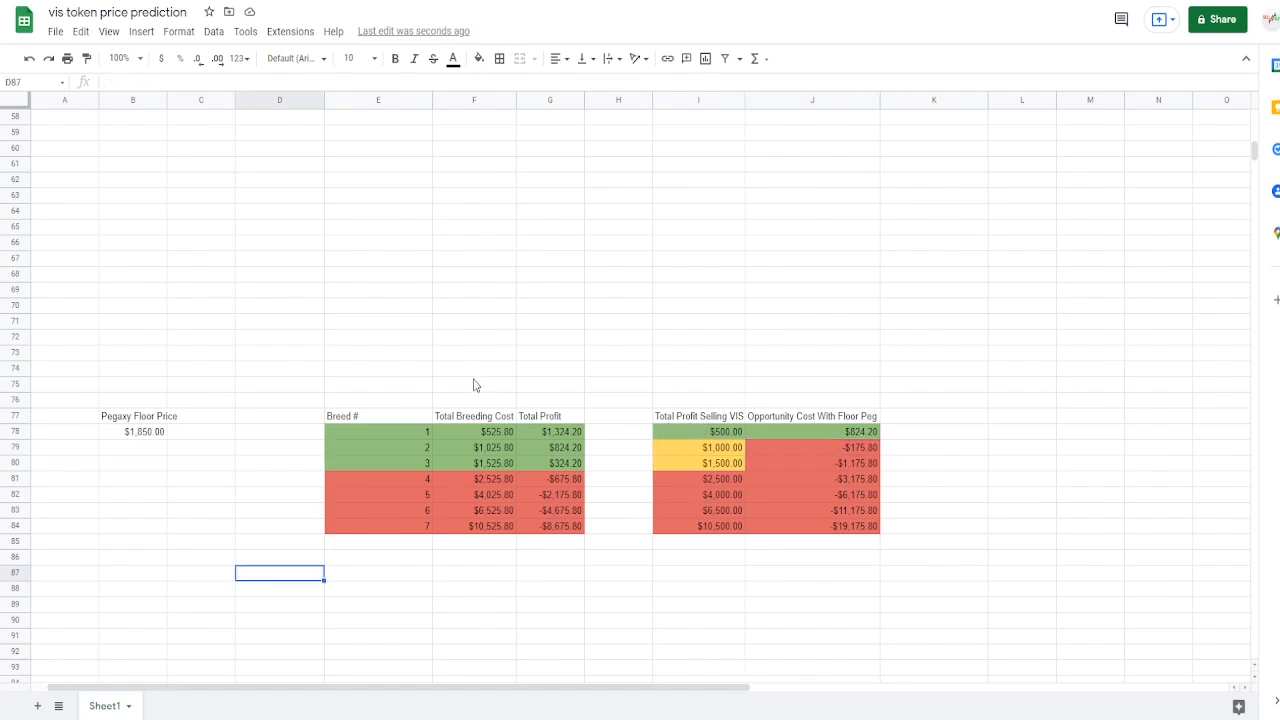
pyautogui.moveTo(528, 364)
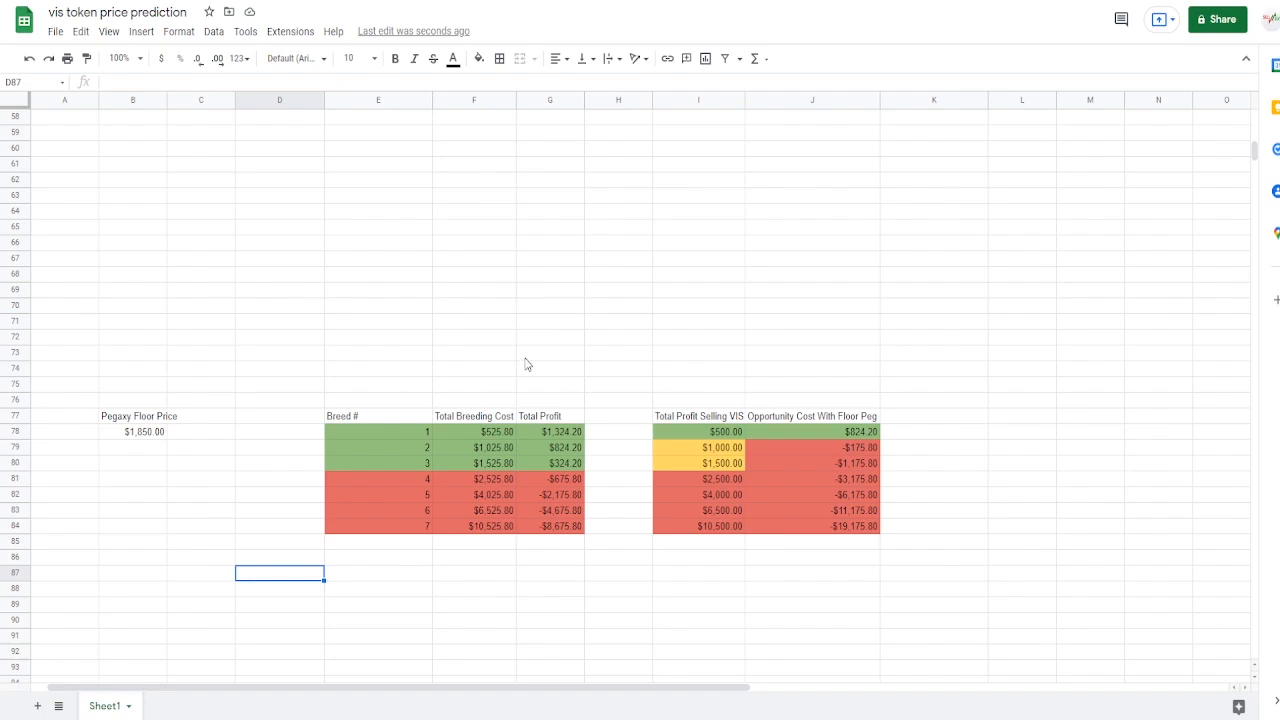
pyautogui.moveTo(478, 364)
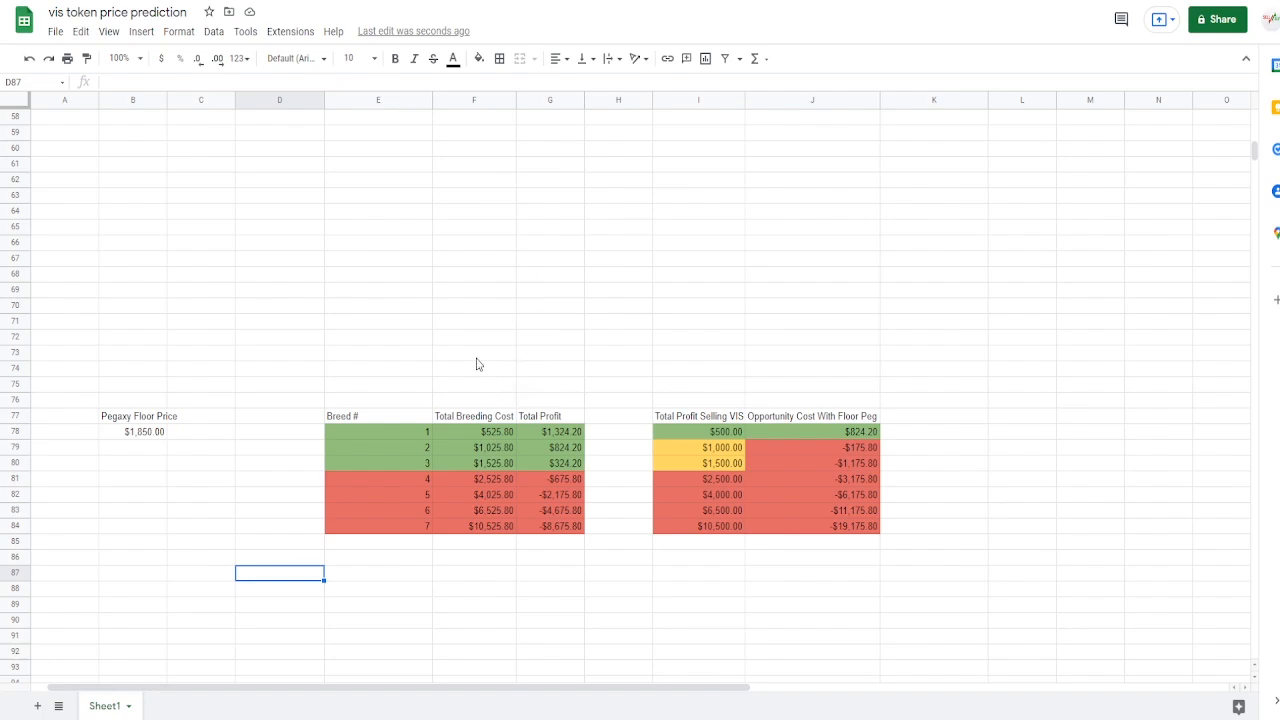
pyautogui.moveTo(468, 556)
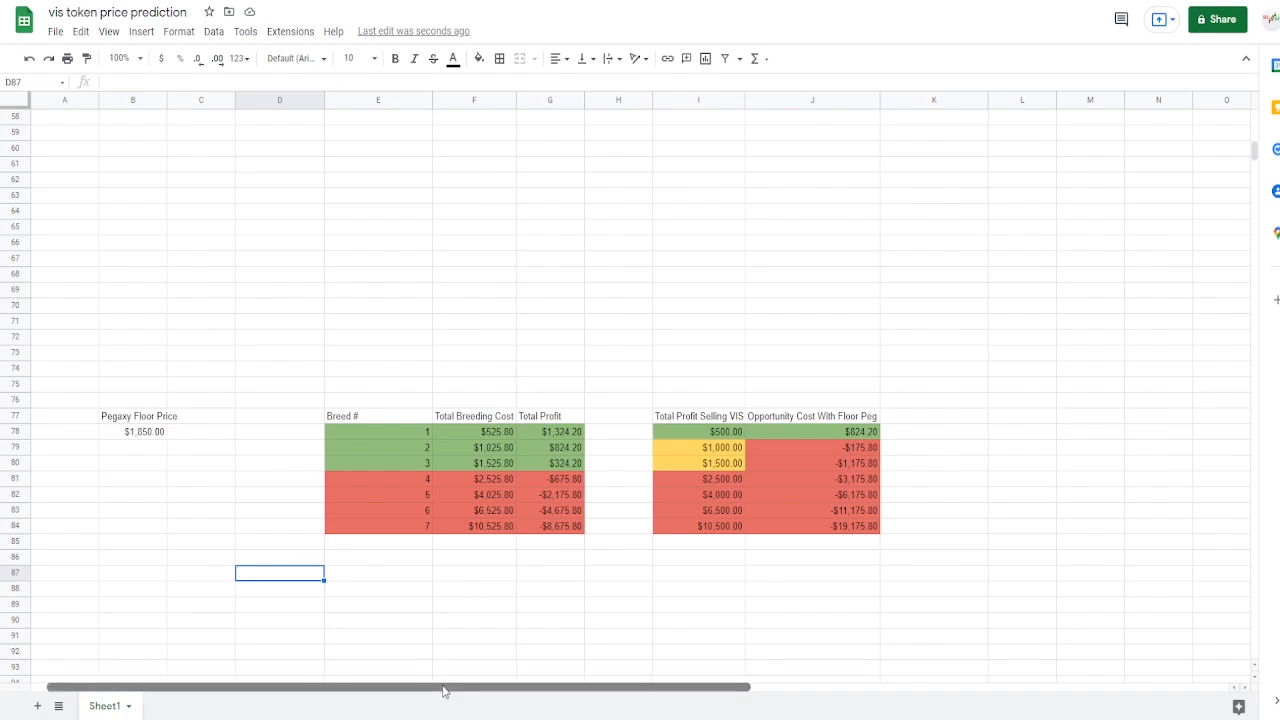
# Step: Scroll right to the virgin floor price breeding and opportunity-cost tables in columns P–U
pyautogui.hscroll(3)
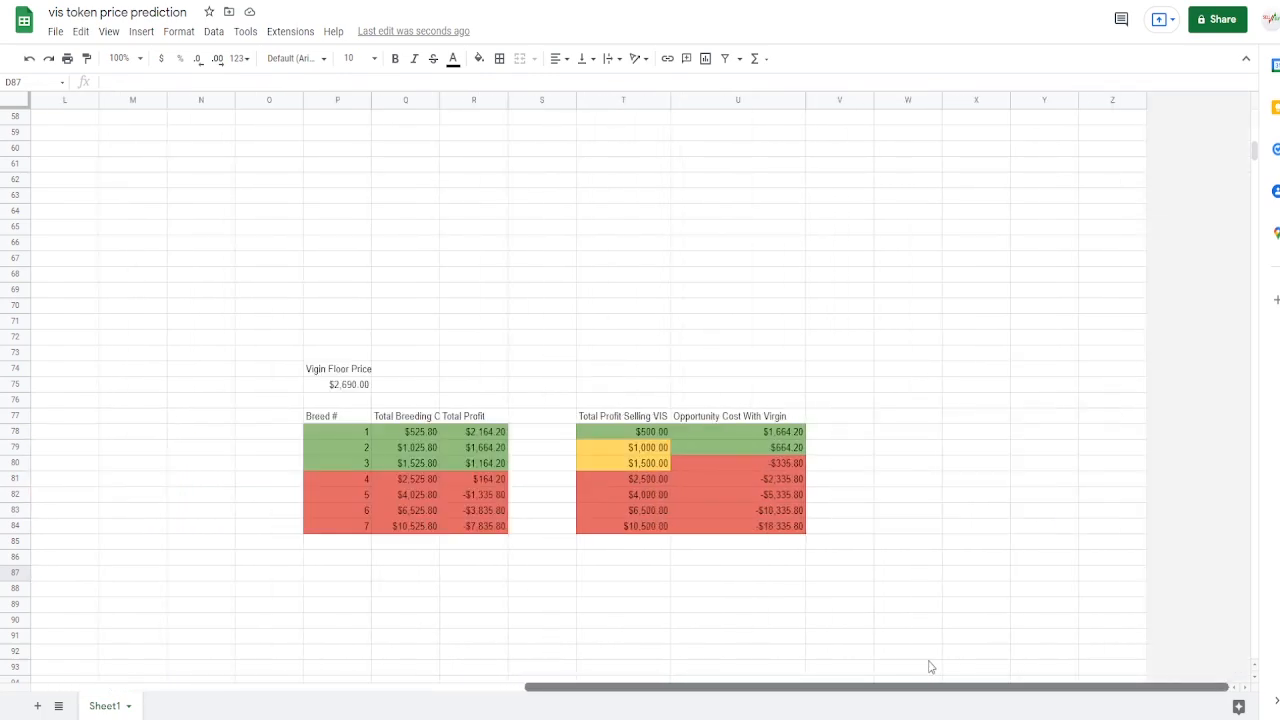
pyautogui.click(472, 384)
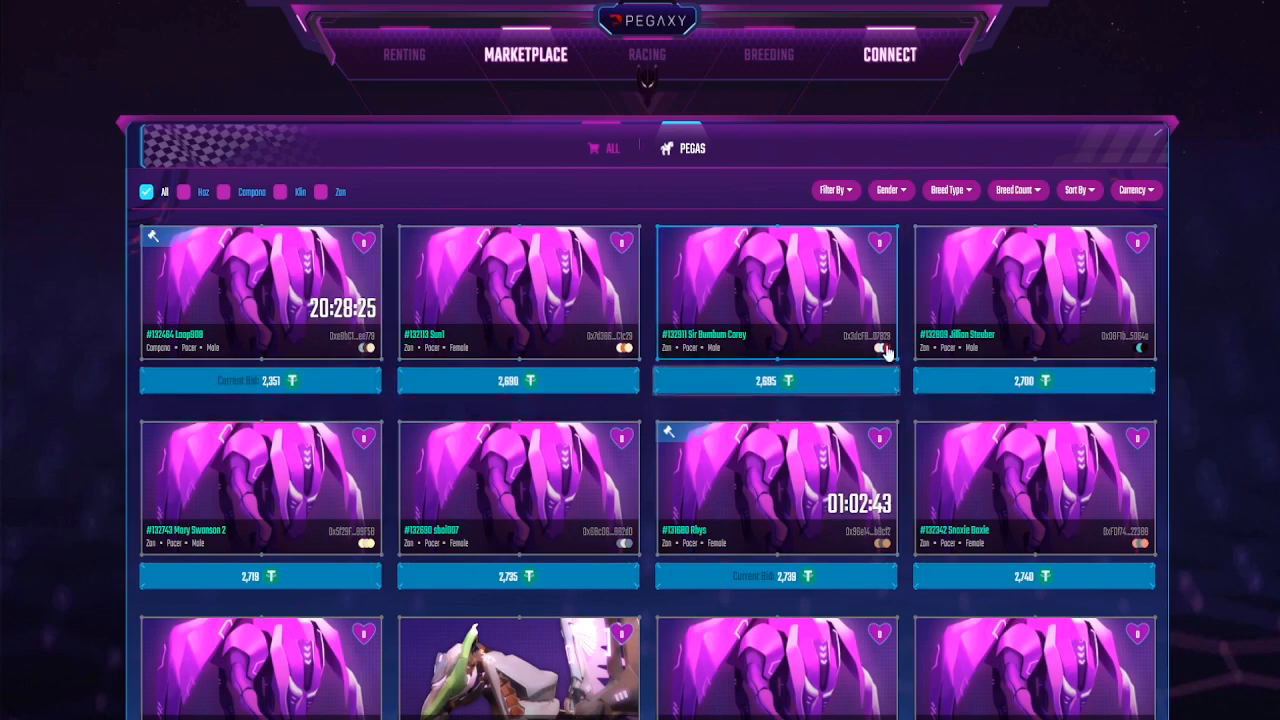
pyautogui.moveTo(500, 340)
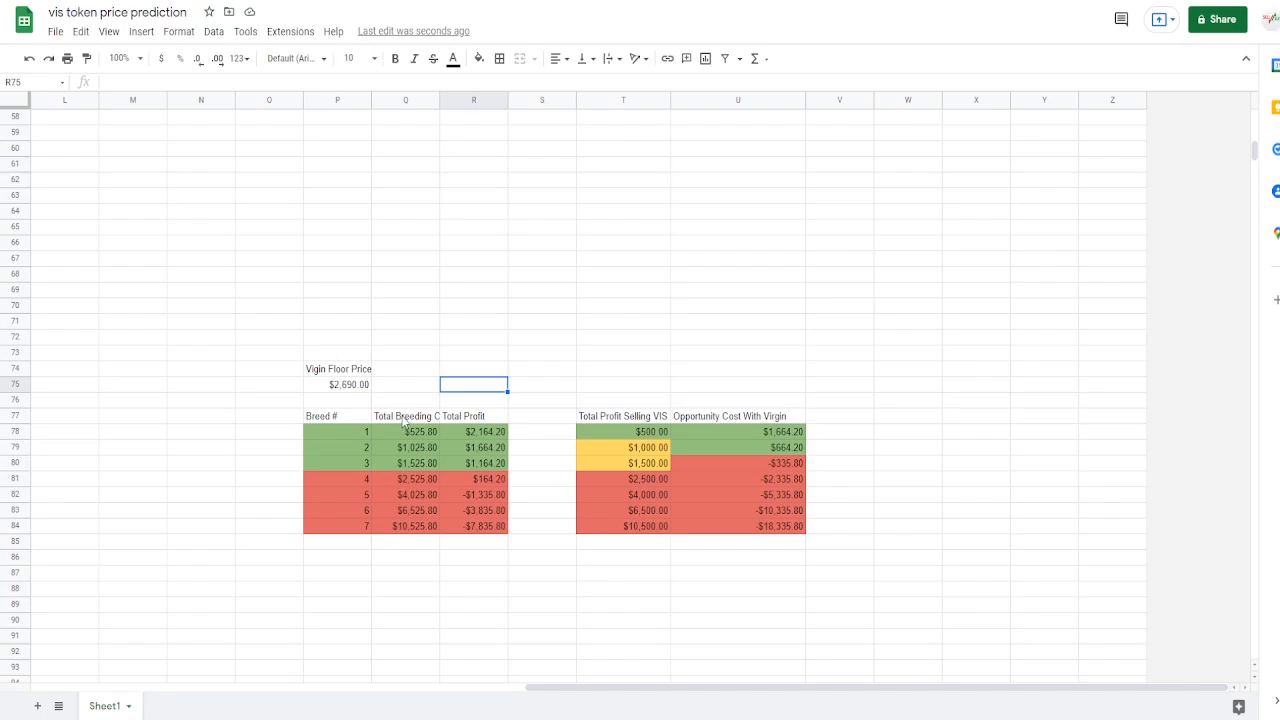
# Step: Check breed 1's total profit formula, then colour breed 4's row P81:R81 green as profitable
pyautogui.click(474, 432)
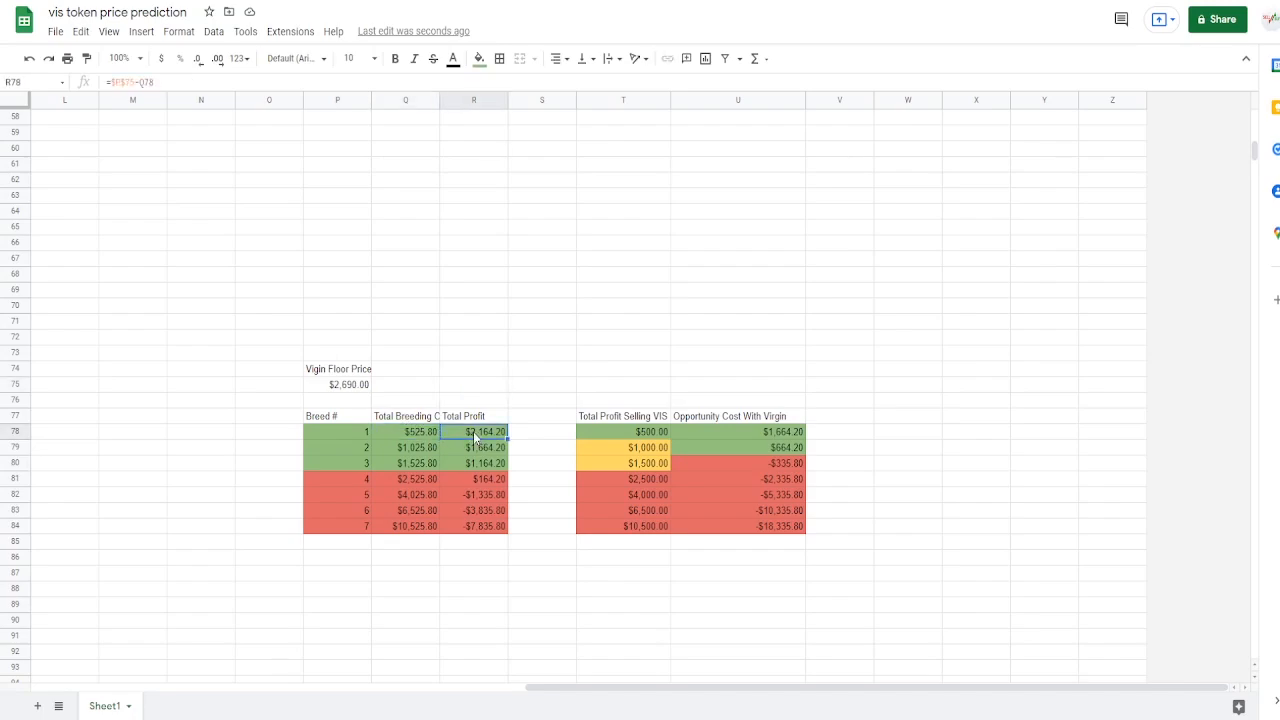
pyautogui.moveTo(484, 458)
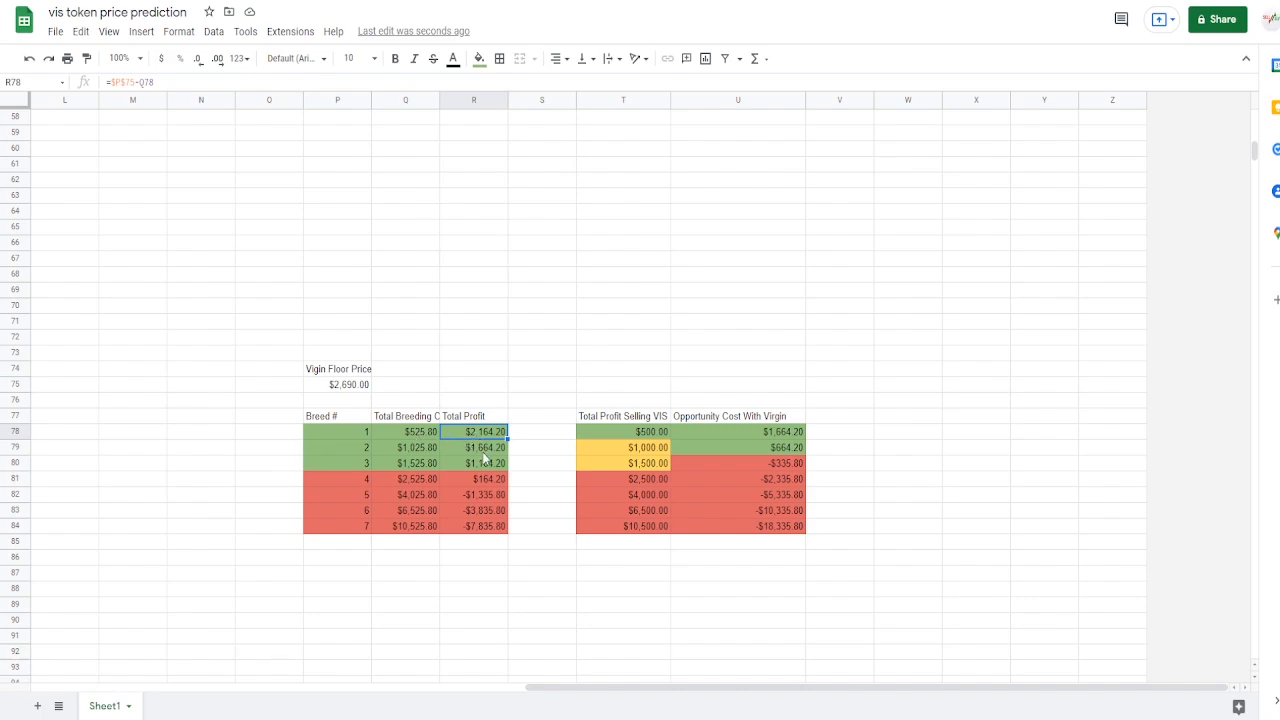
pyautogui.moveTo(480, 448)
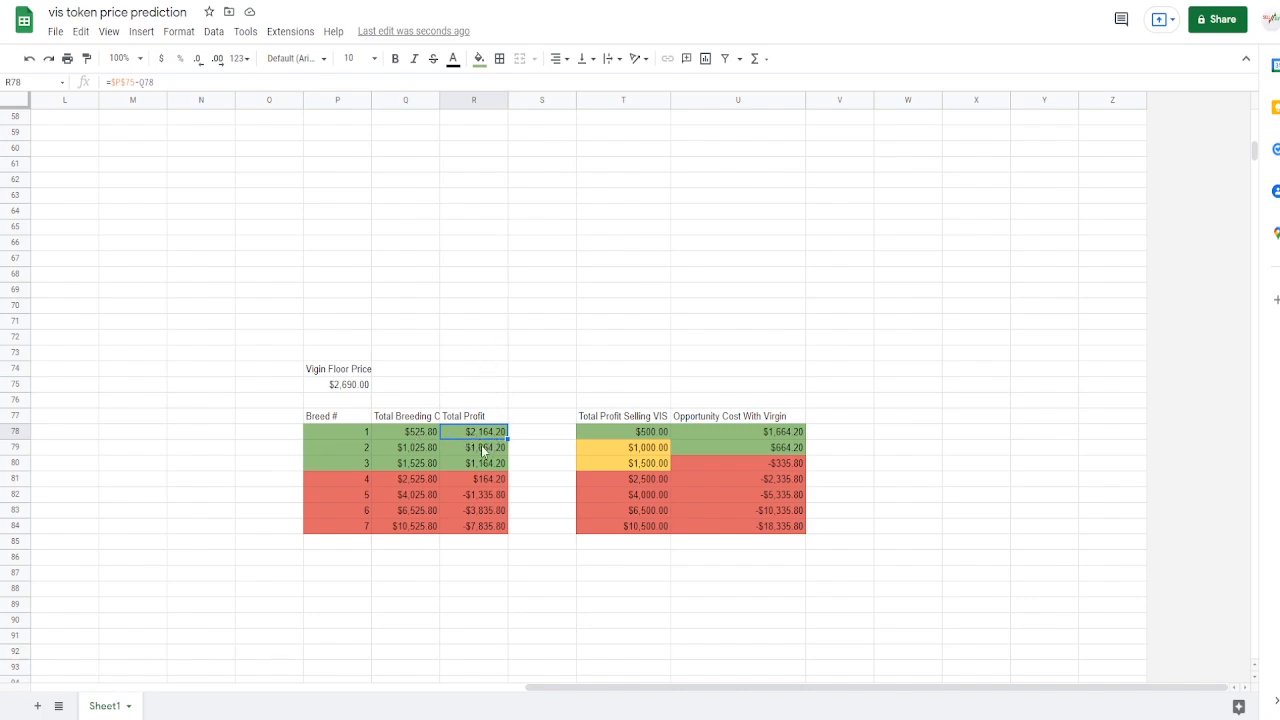
pyautogui.click(336, 478)
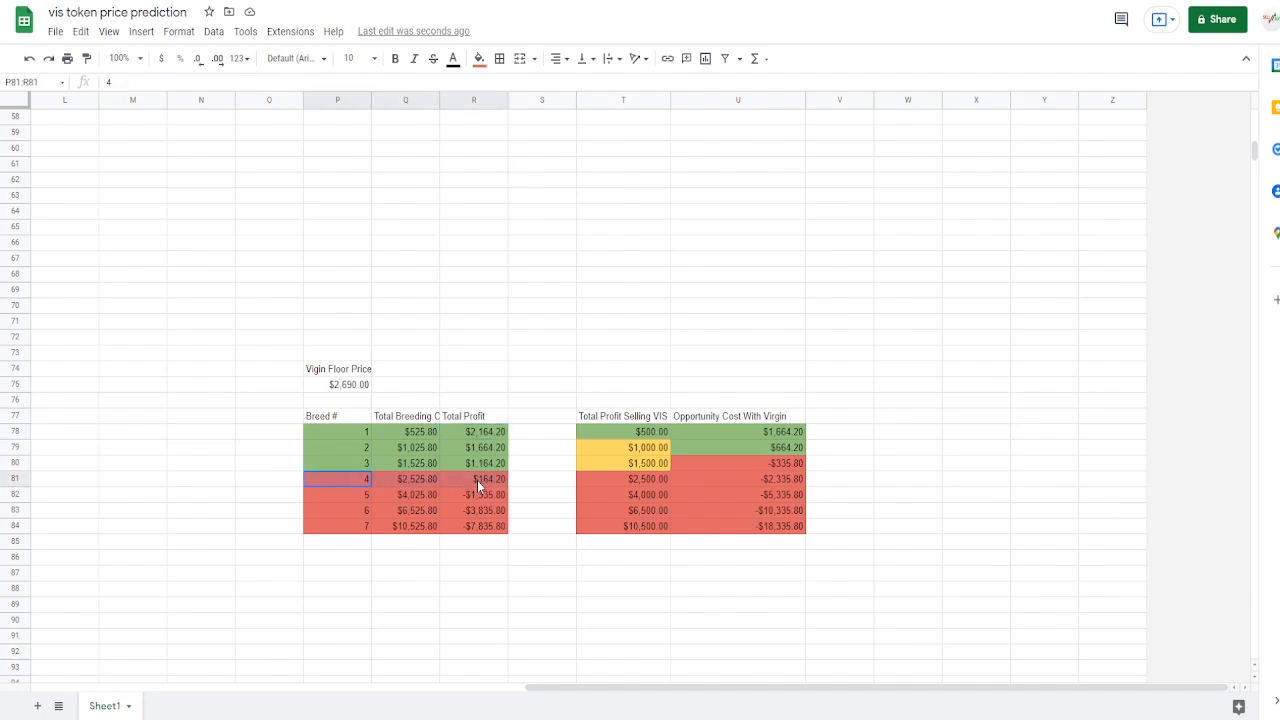
pyautogui.click(482, 58)
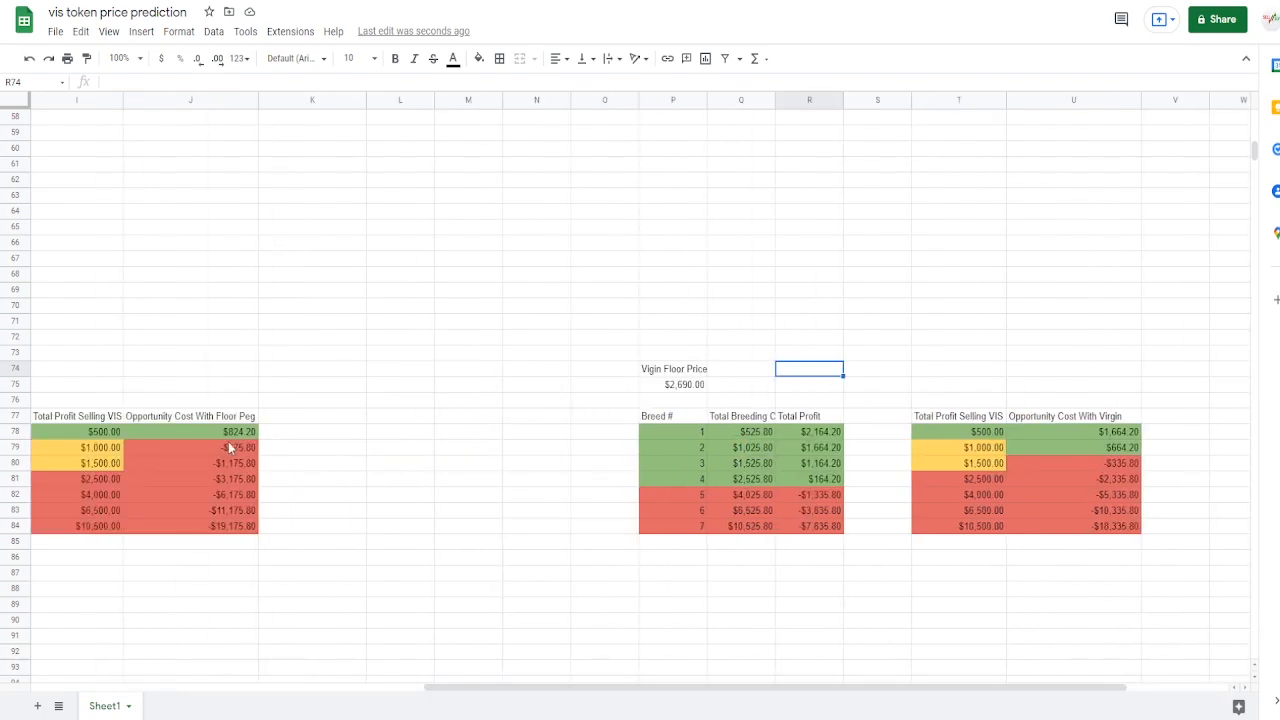
pyautogui.click(228, 446)
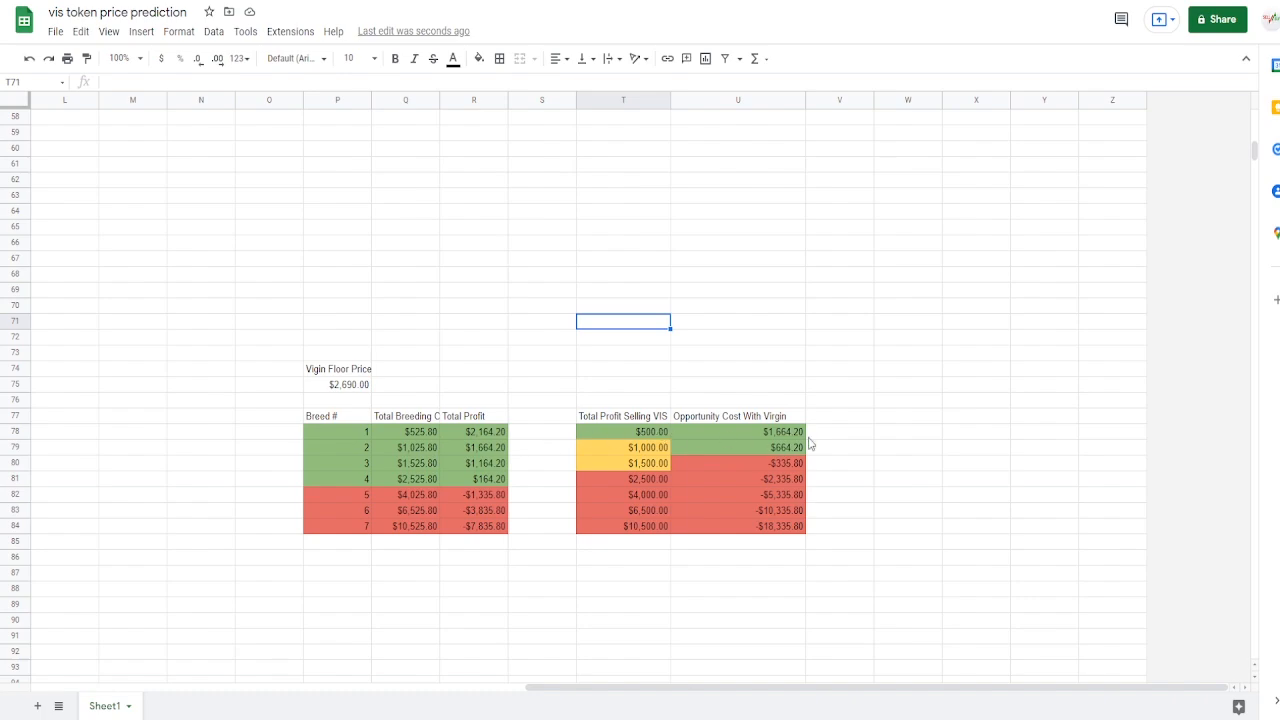
pyautogui.moveTo(796, 448)
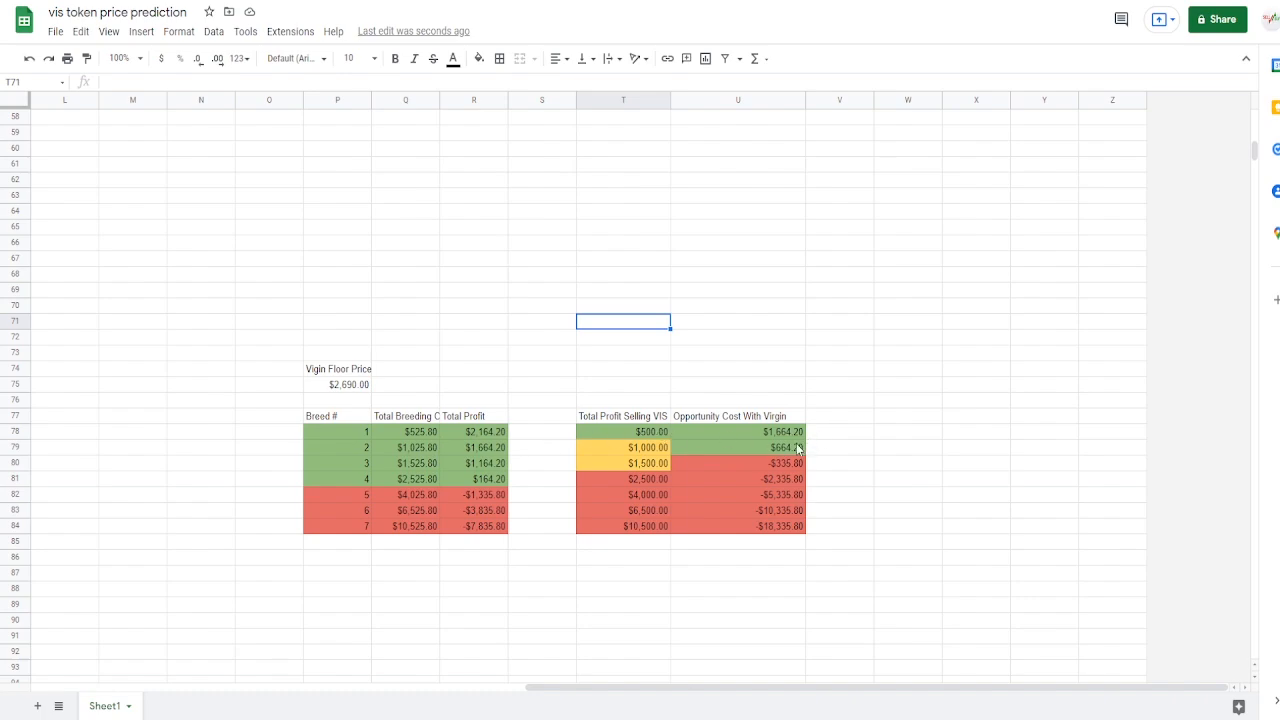
pyautogui.moveTo(788, 418)
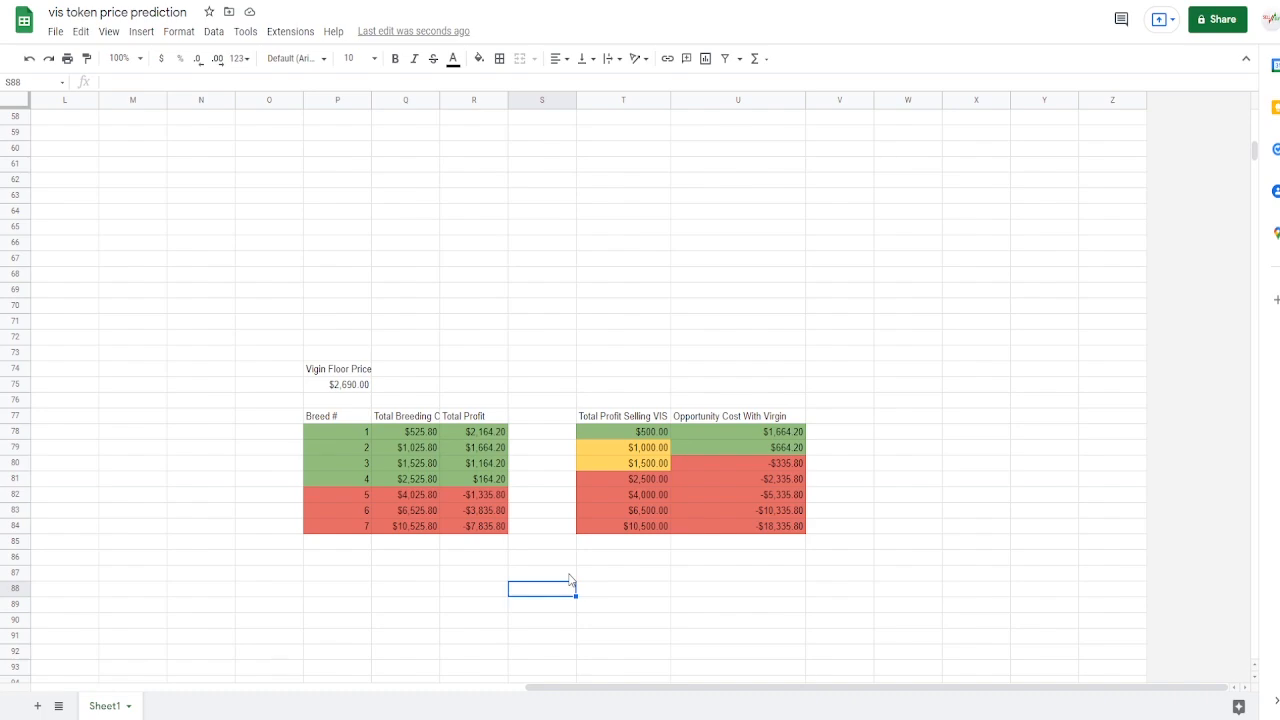
pyautogui.moveTo(498, 558)
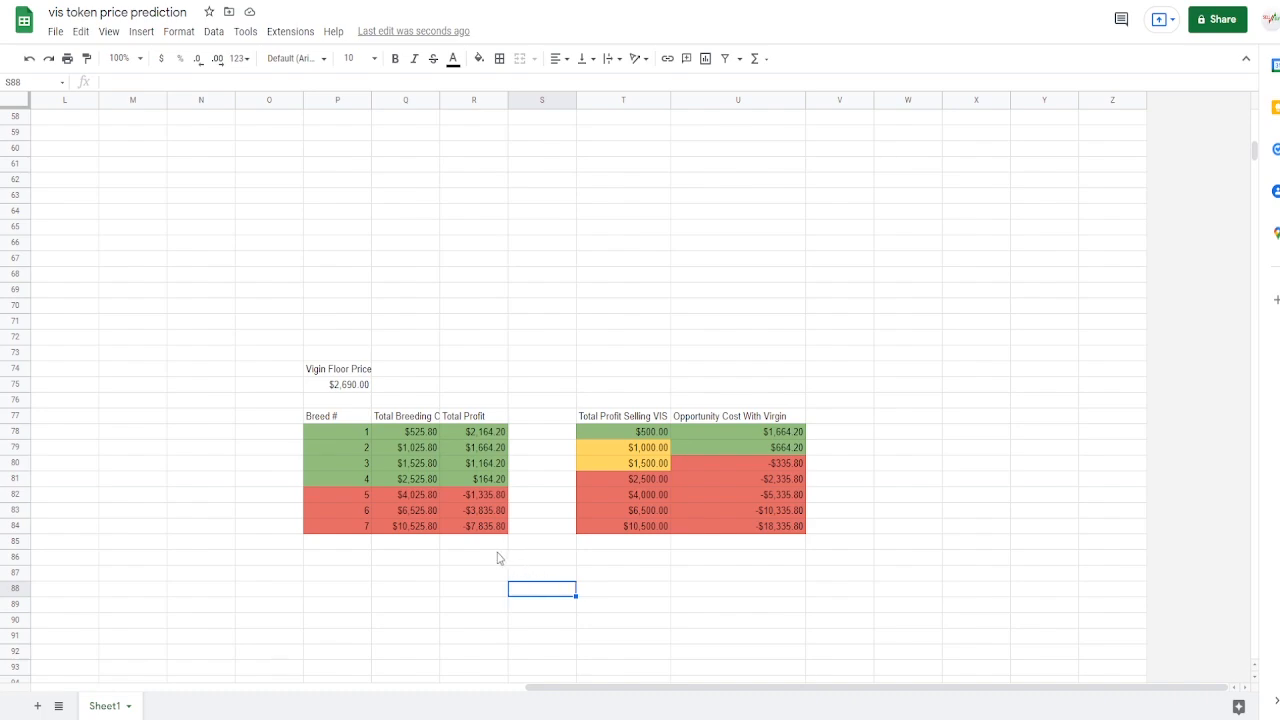
pyautogui.moveTo(568, 632)
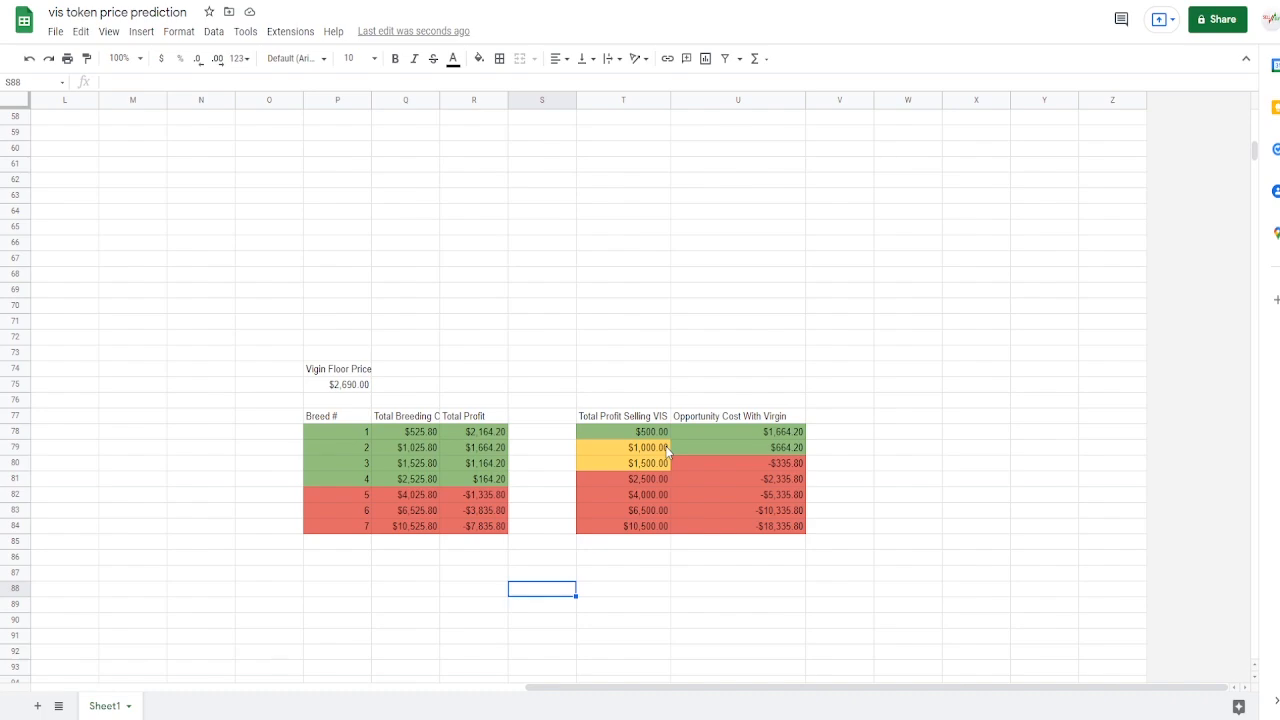
pyautogui.moveTo(716, 458)
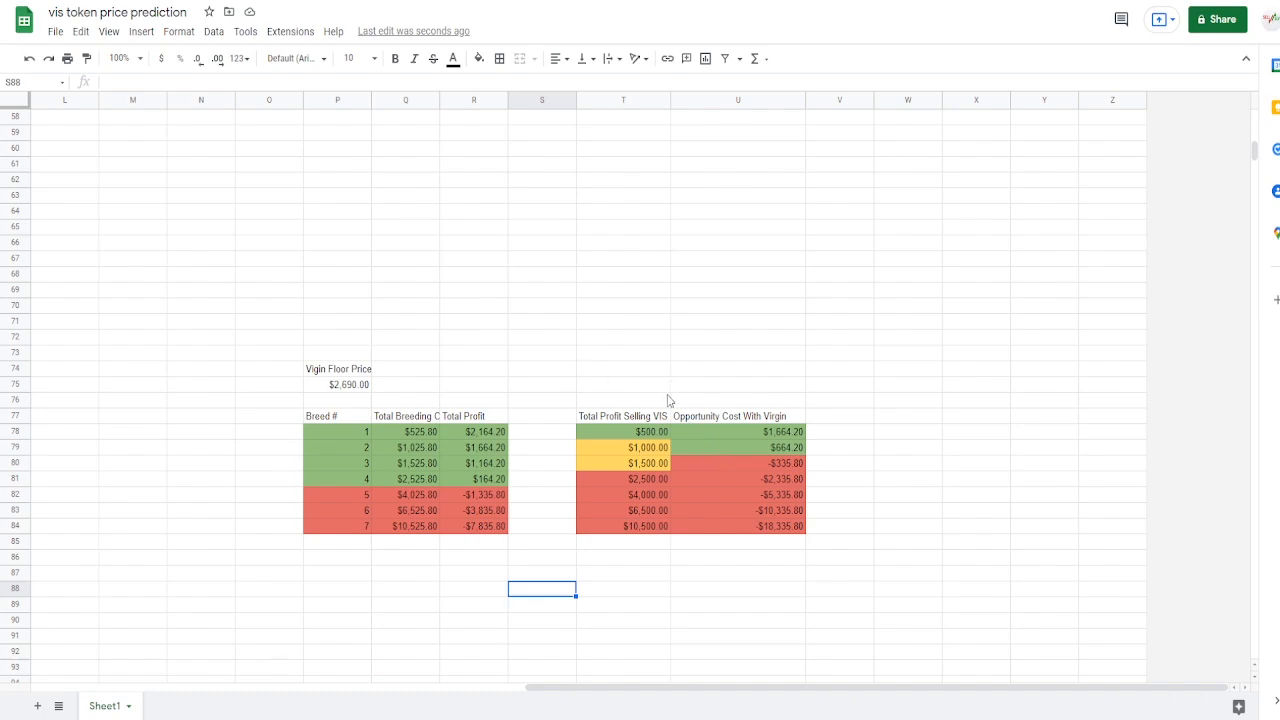
pyautogui.moveTo(660, 404)
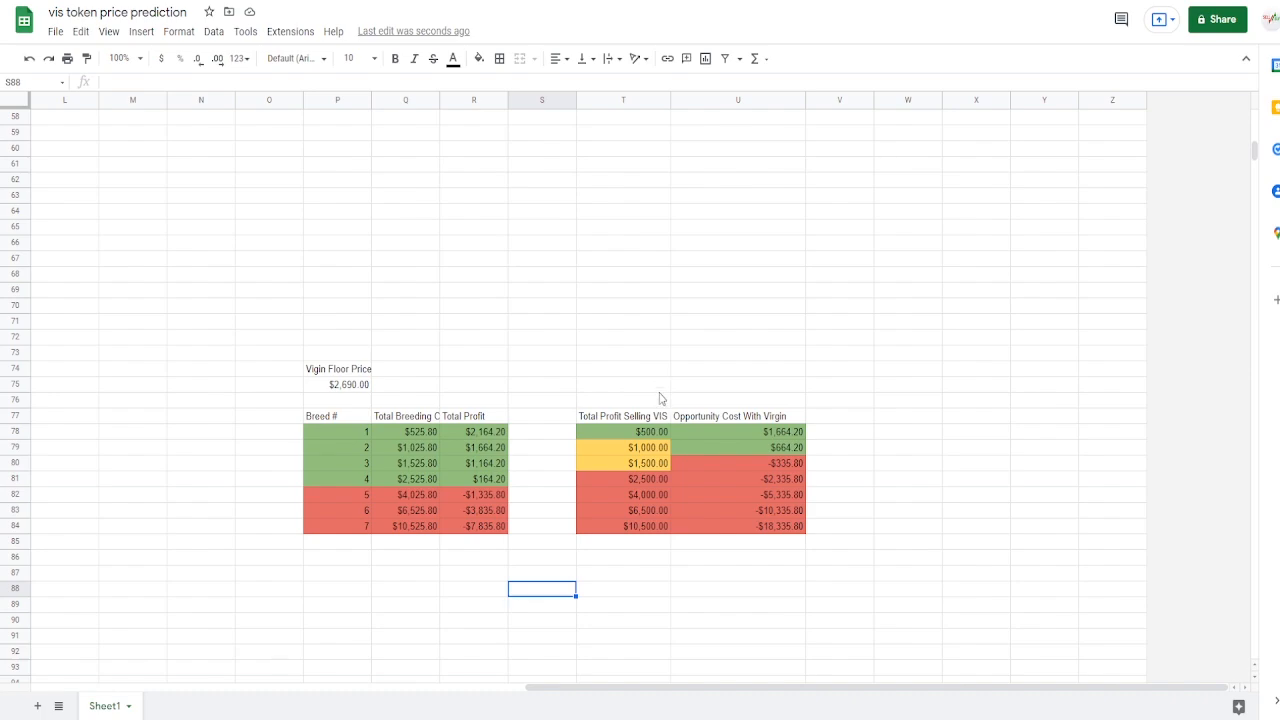
pyautogui.moveTo(592, 486)
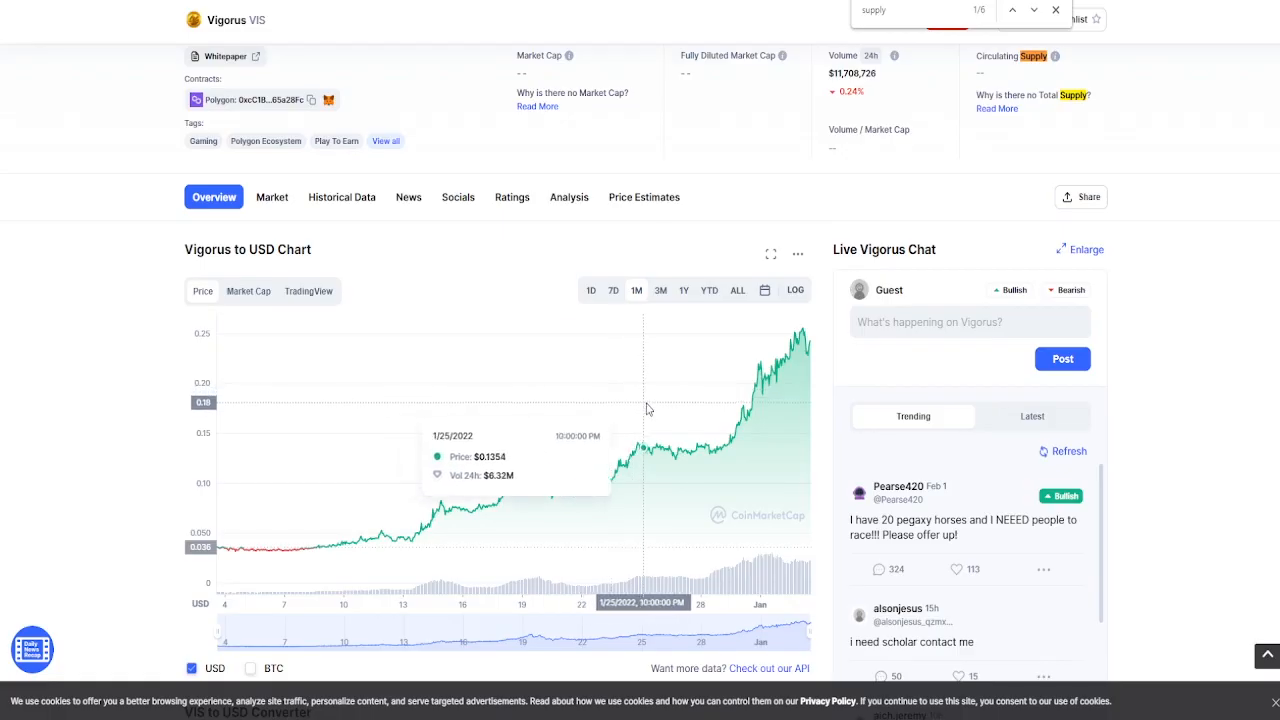
pyautogui.moveTo(756, 364)
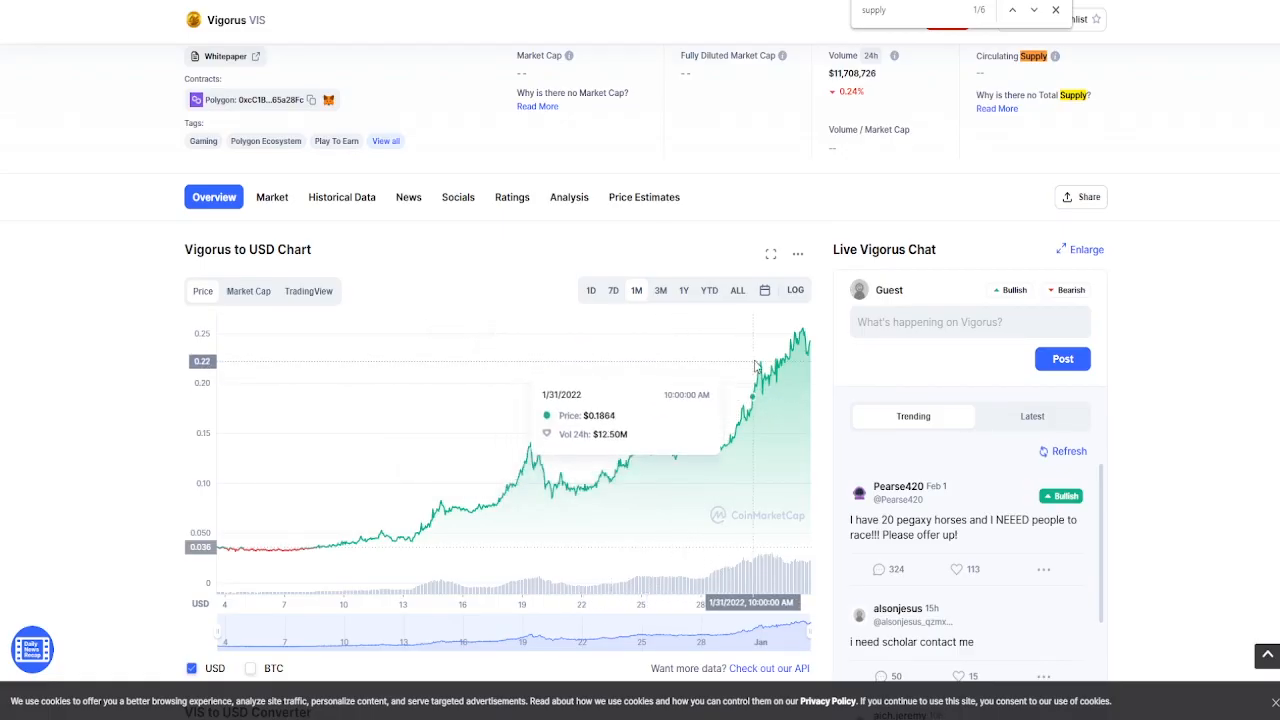
pyautogui.moveTo(802, 328)
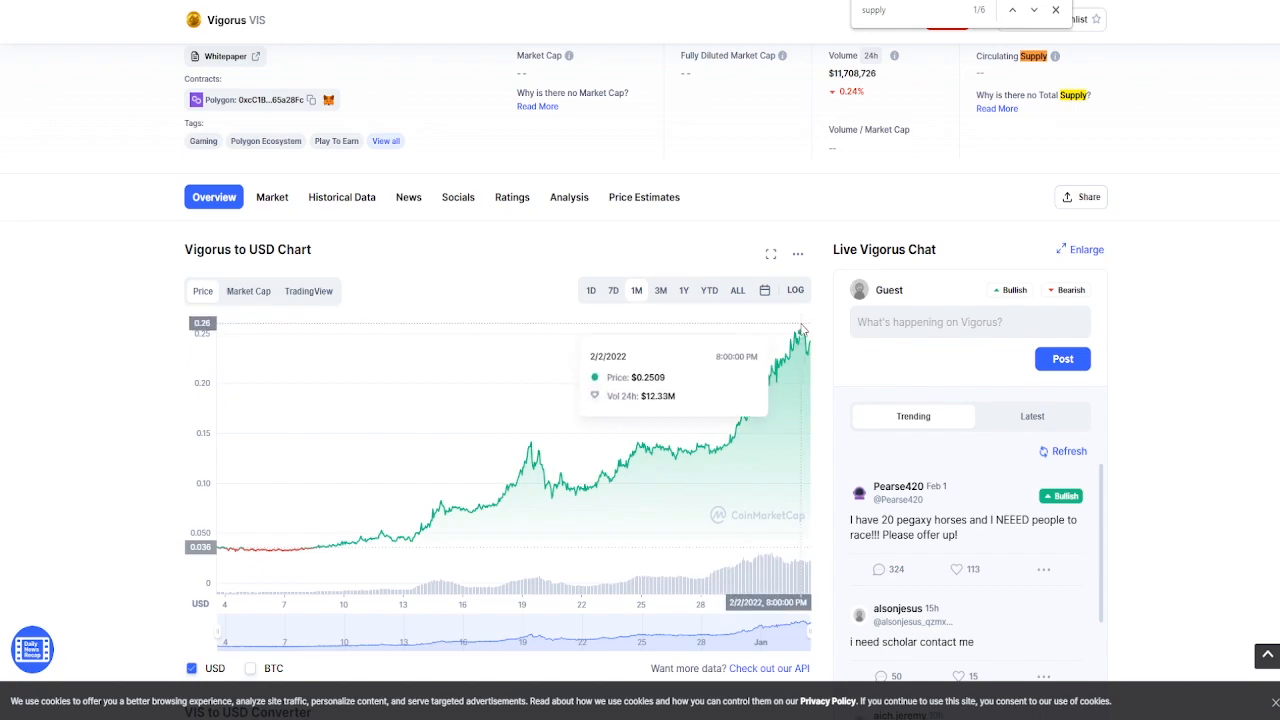
pyautogui.moveTo(802, 320)
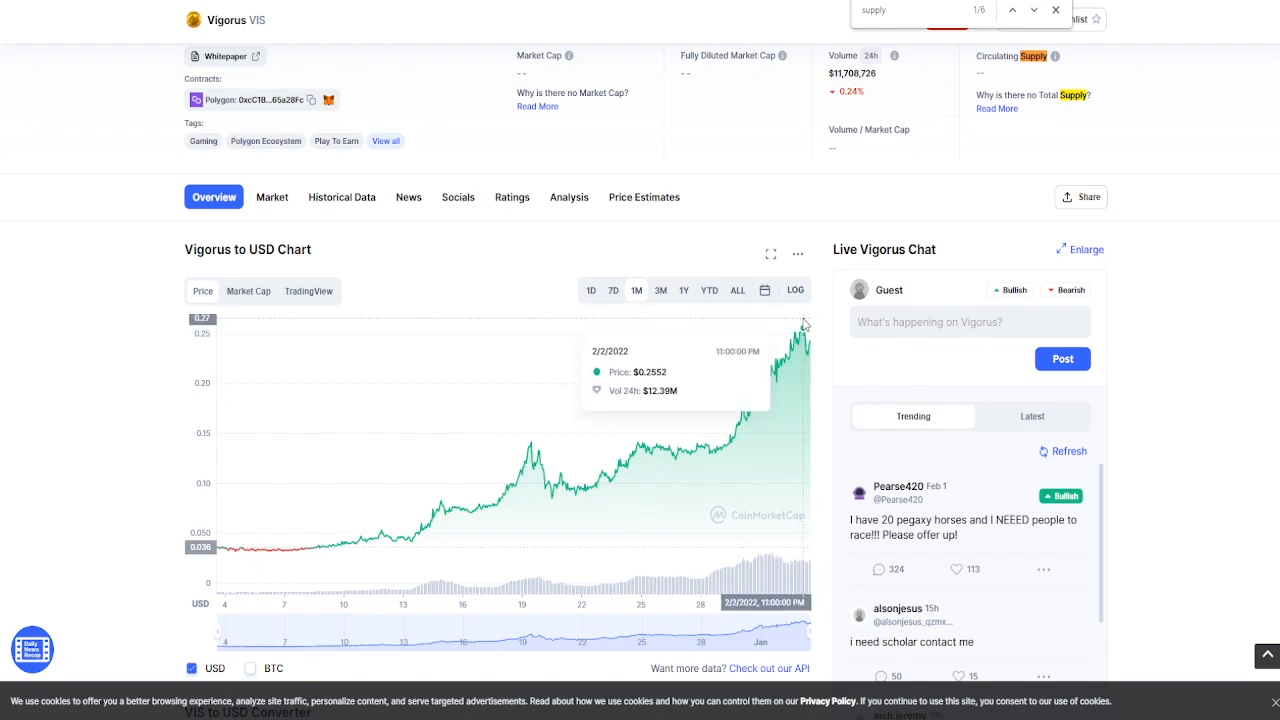
pyautogui.moveTo(632, 322)
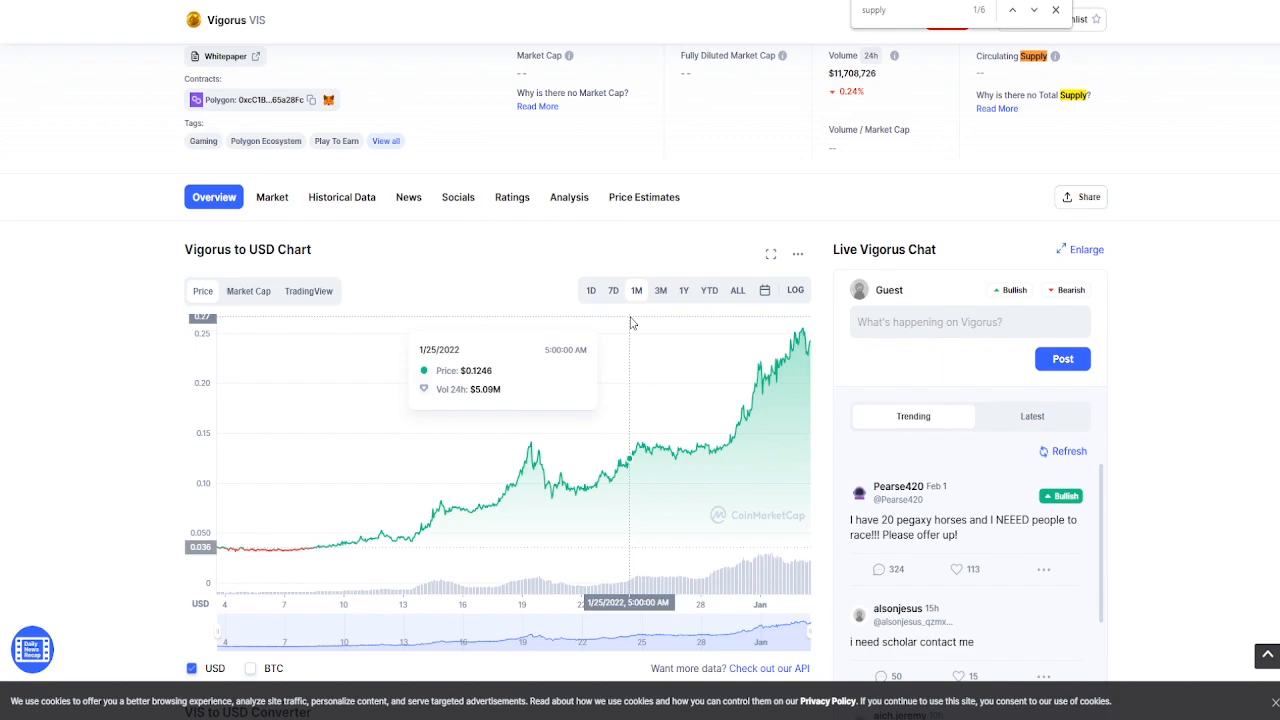
pyautogui.moveTo(792, 324)
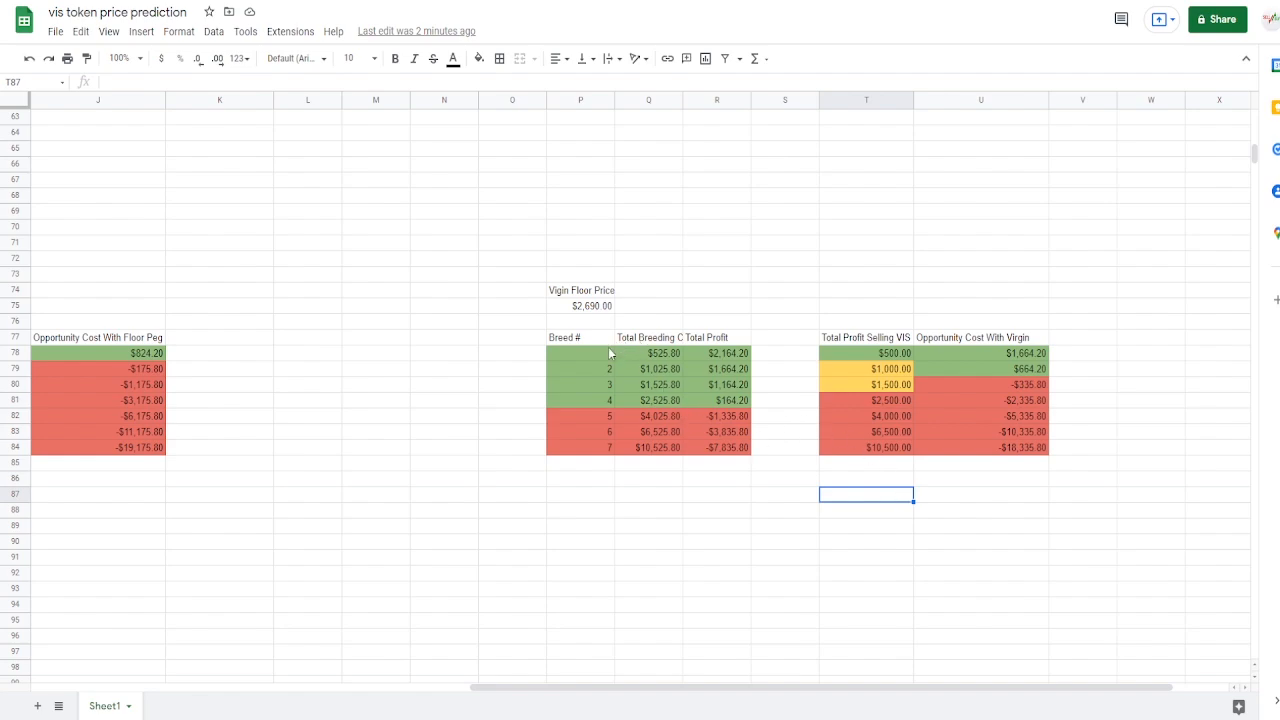
# Step: Select the profitable breed rows of the $2,690 virgin-floor table before heading back up
pyautogui.click(864, 290)
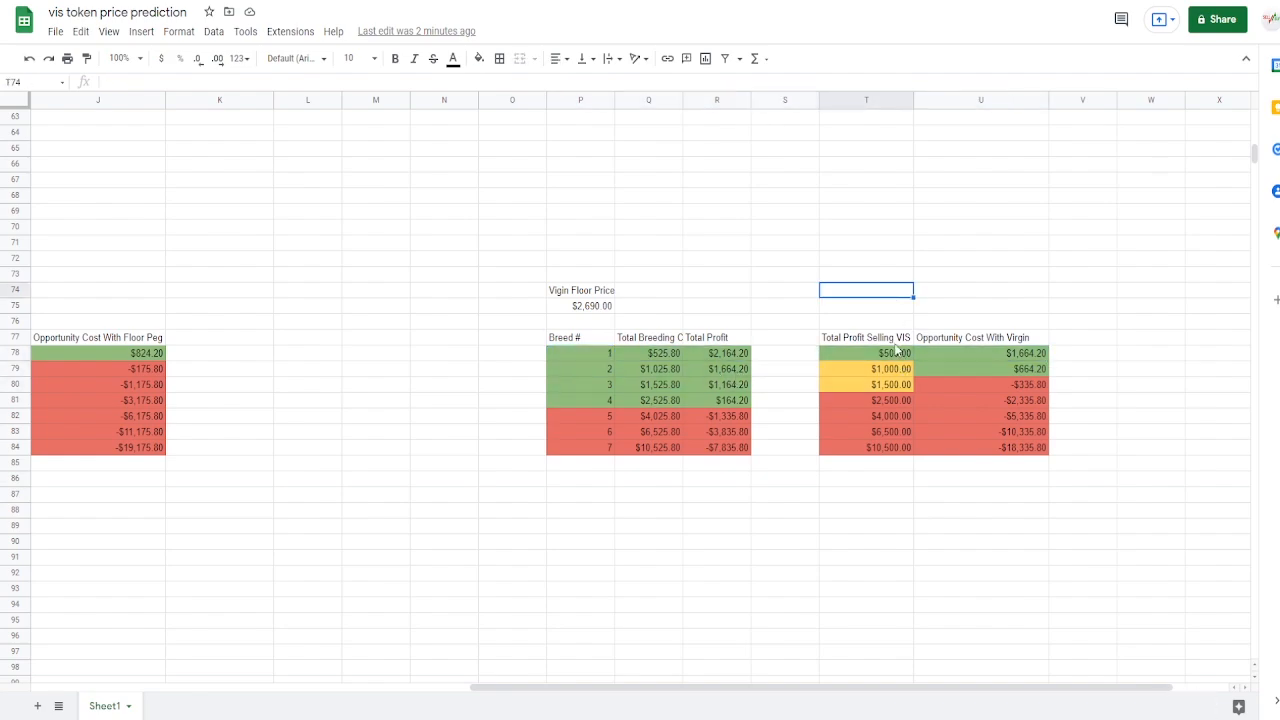
pyautogui.click(648, 368)
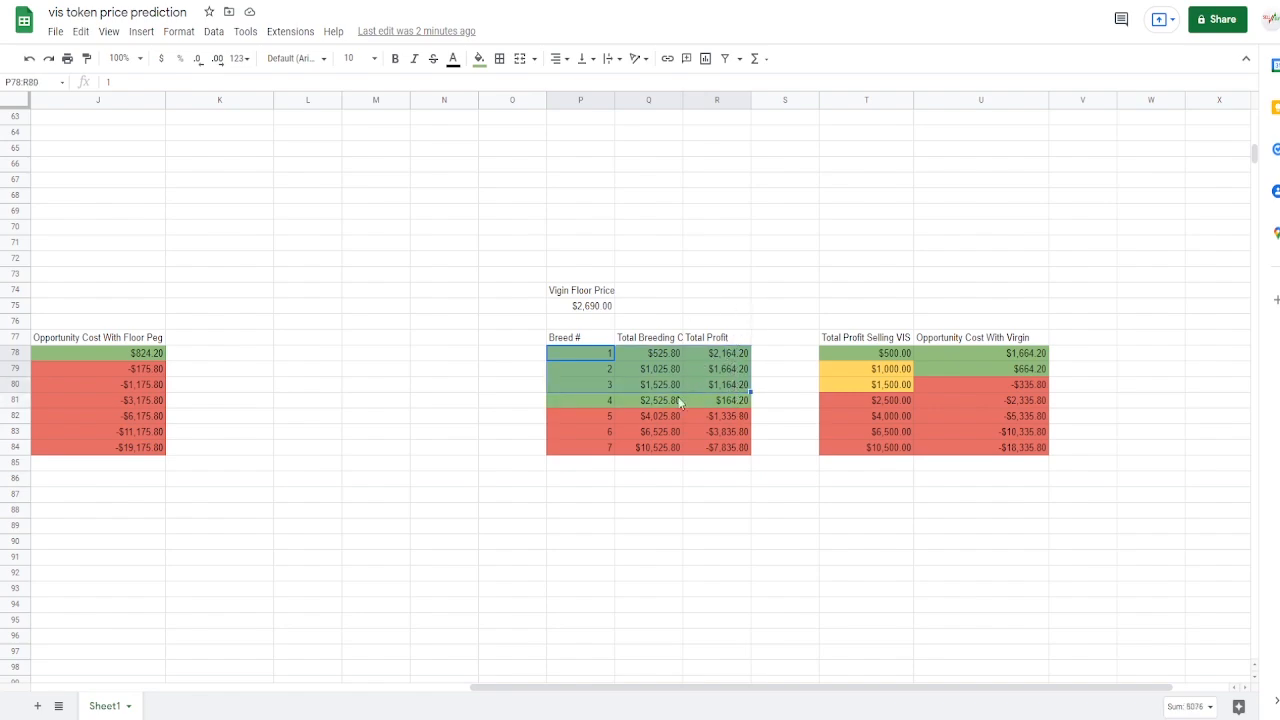
pyautogui.moveTo(408, 394)
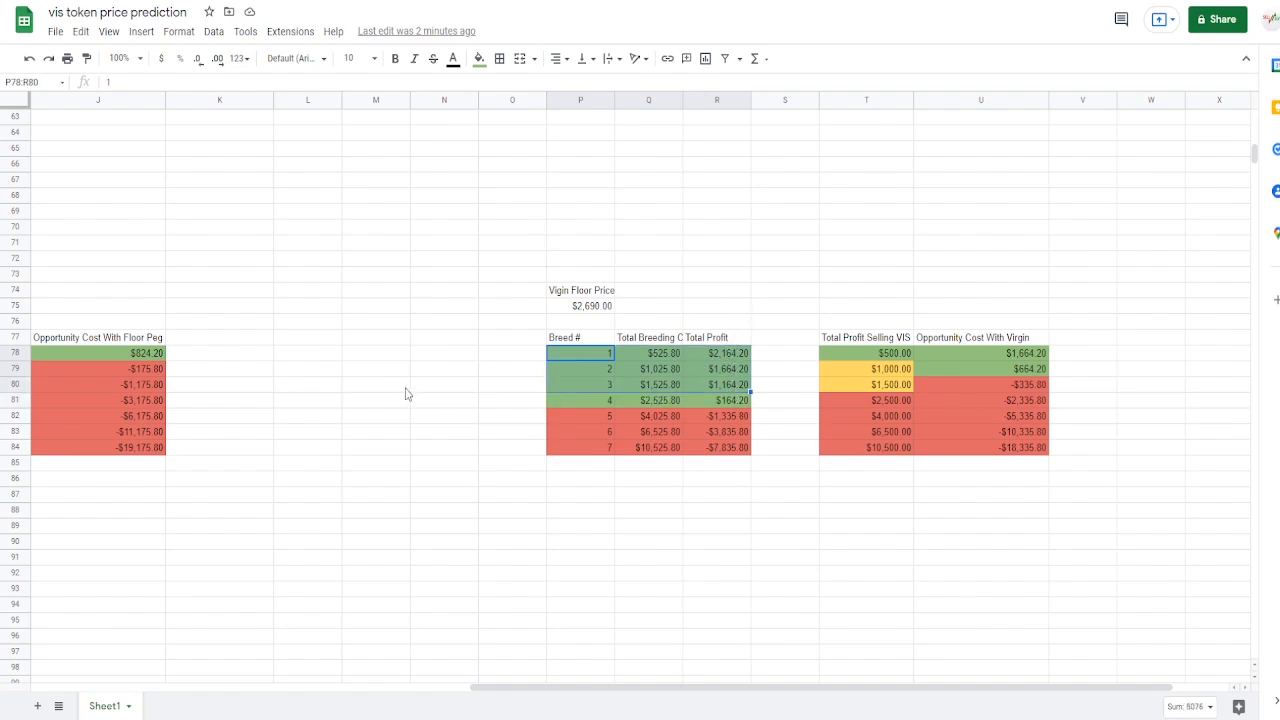
pyautogui.click(376, 384)
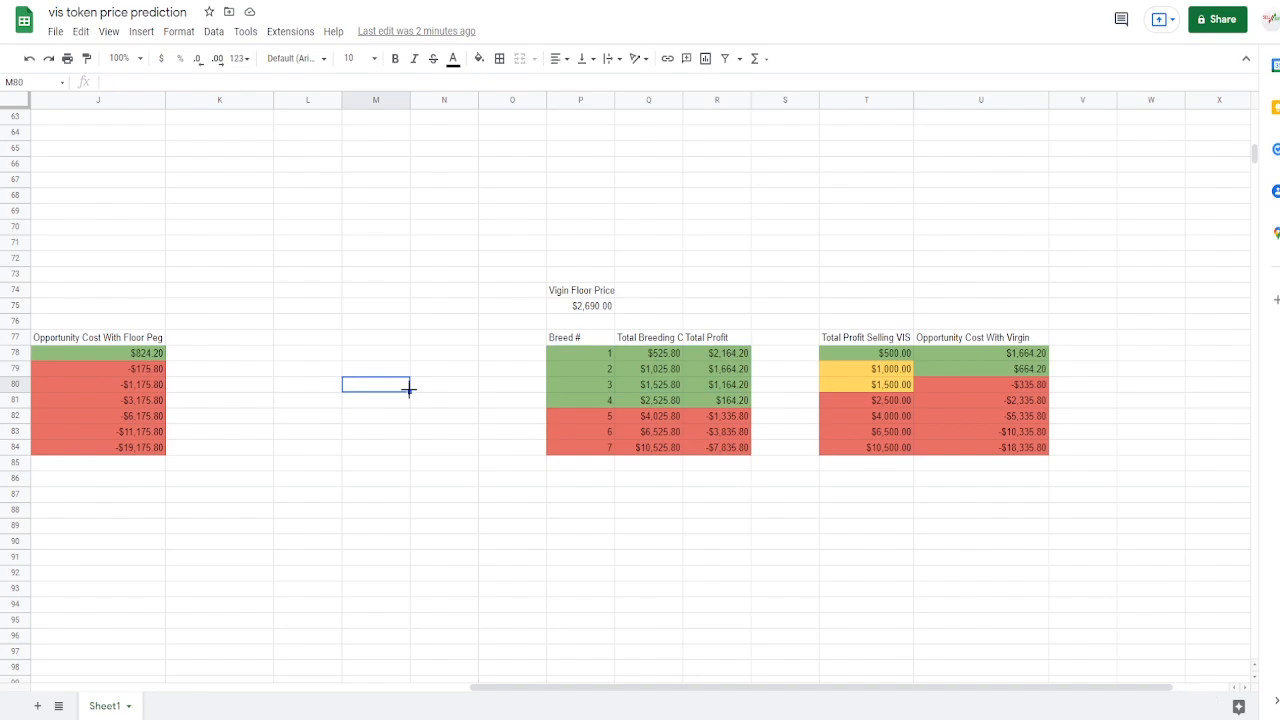
pyautogui.moveTo(1204, 312)
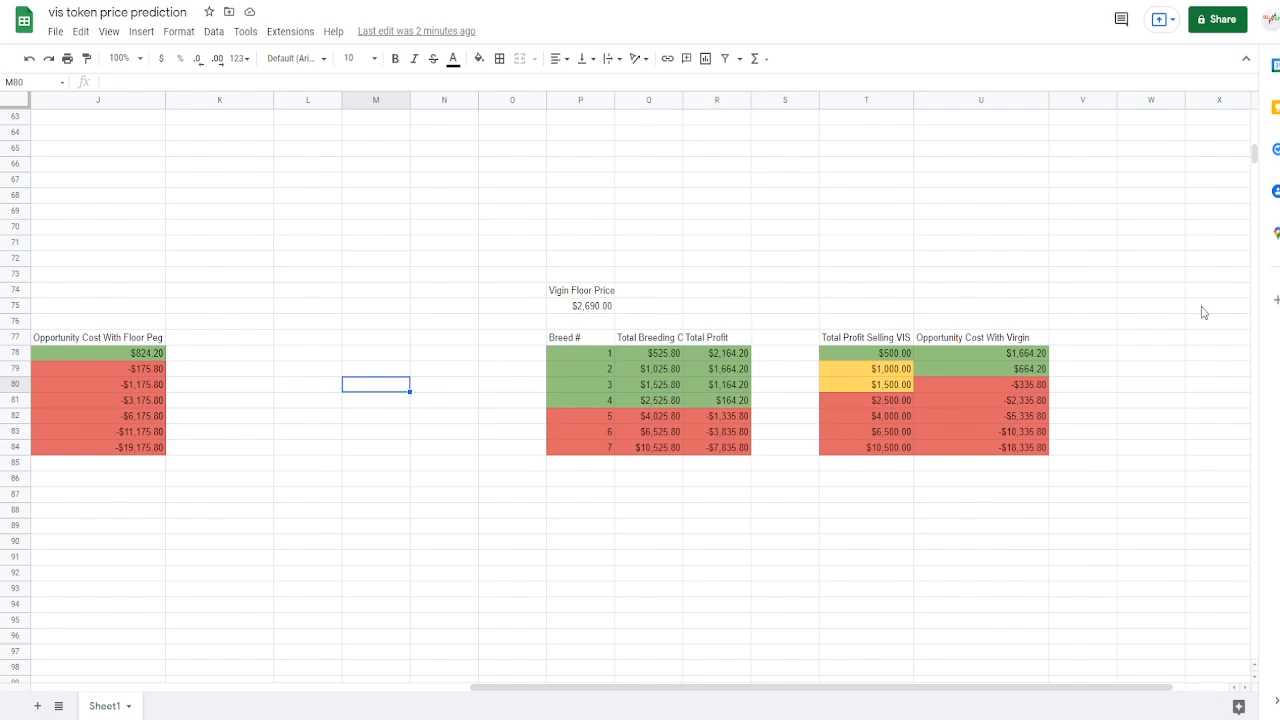
pyautogui.moveTo(872, 368)
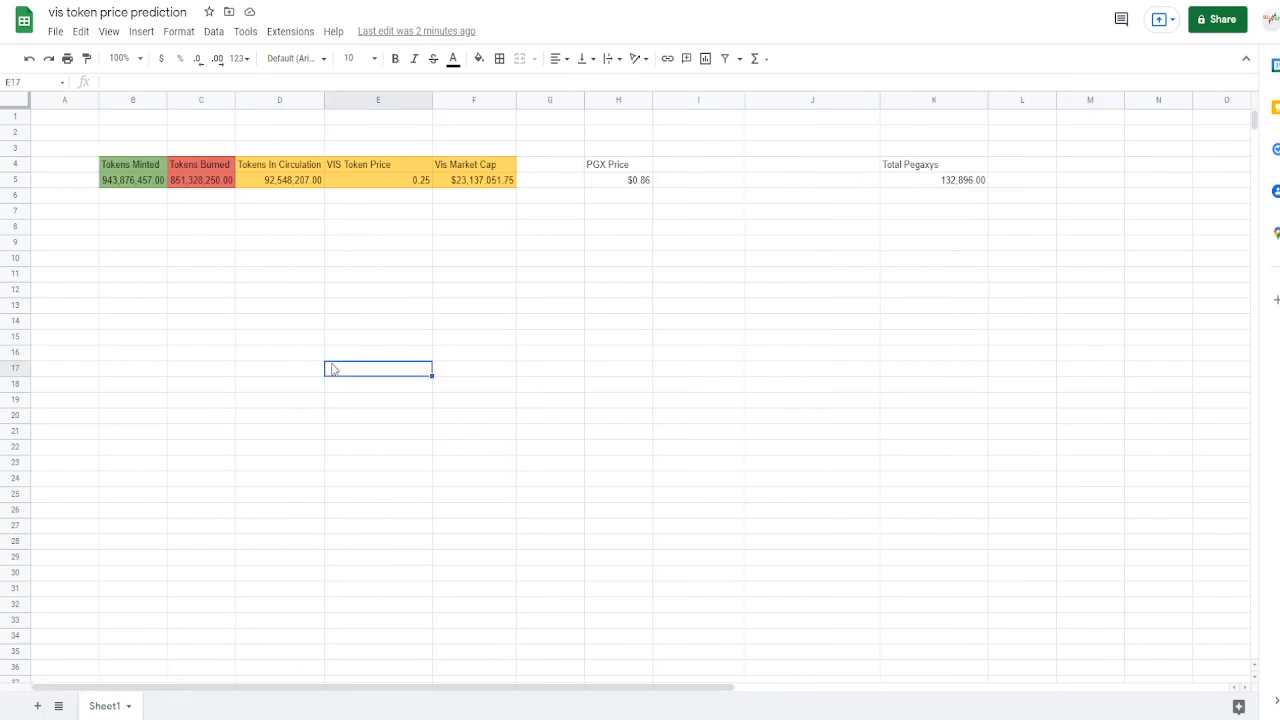
# Step: Edit the VIS Market Cap formula in F5 to read $46,274,103.50 and scroll down to check the SLP tables
pyautogui.click(474, 180)
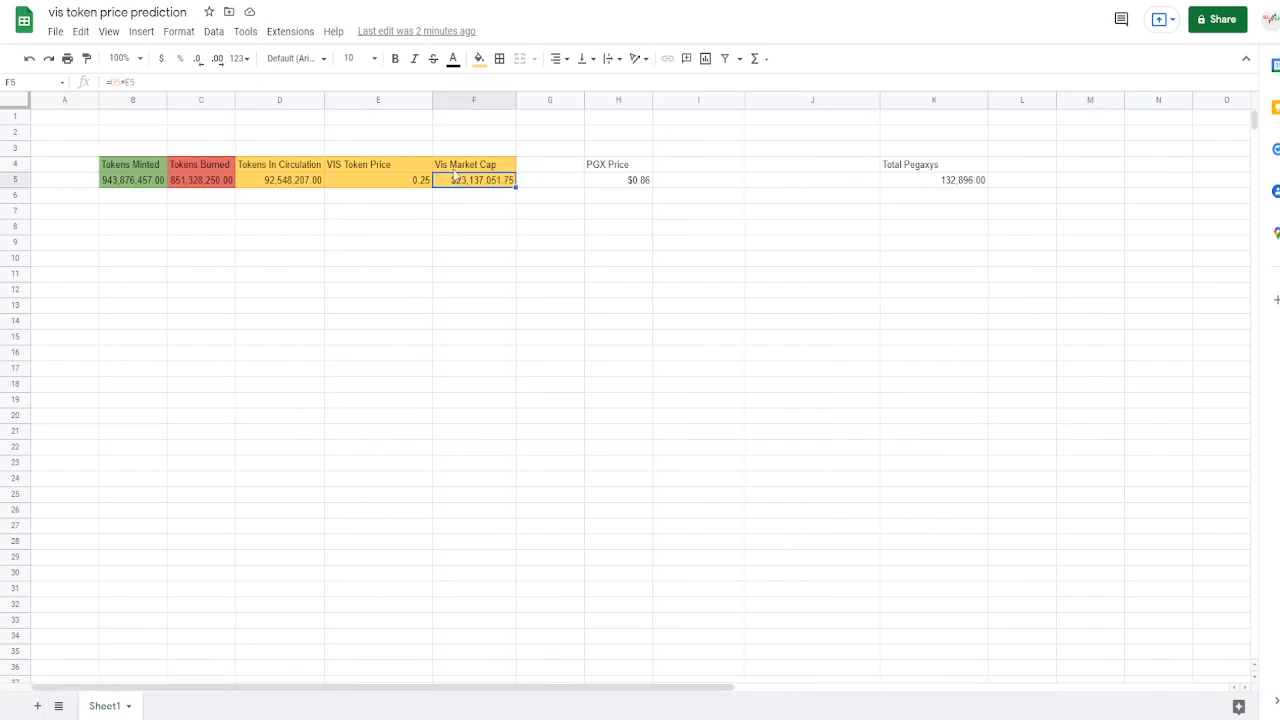
pyautogui.doubleClick(472, 180)
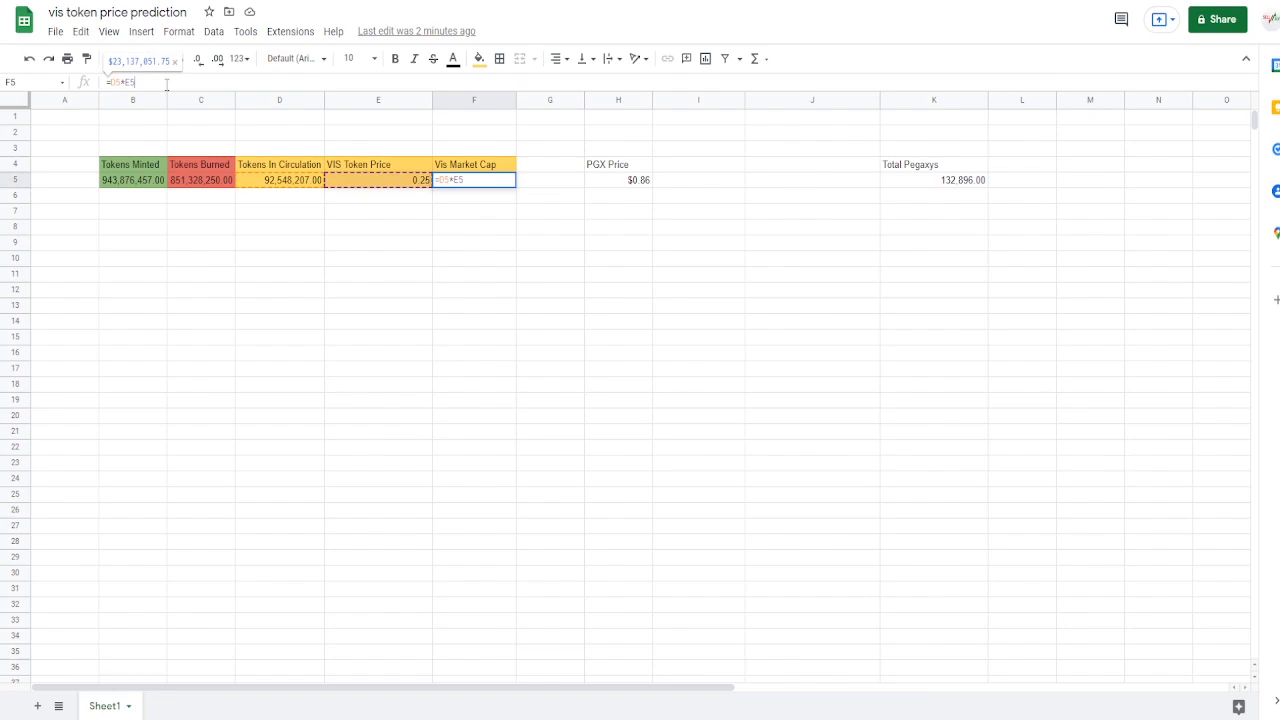
pyautogui.press('Enter')
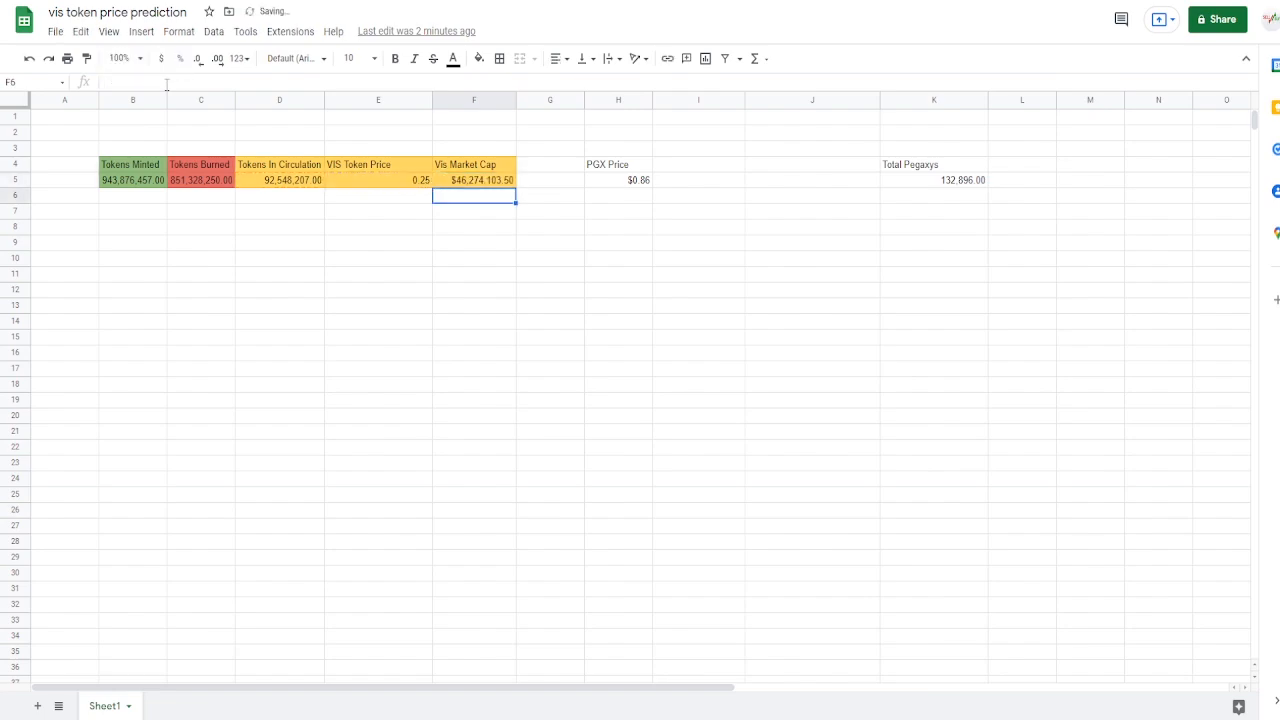
pyautogui.scroll(-3)
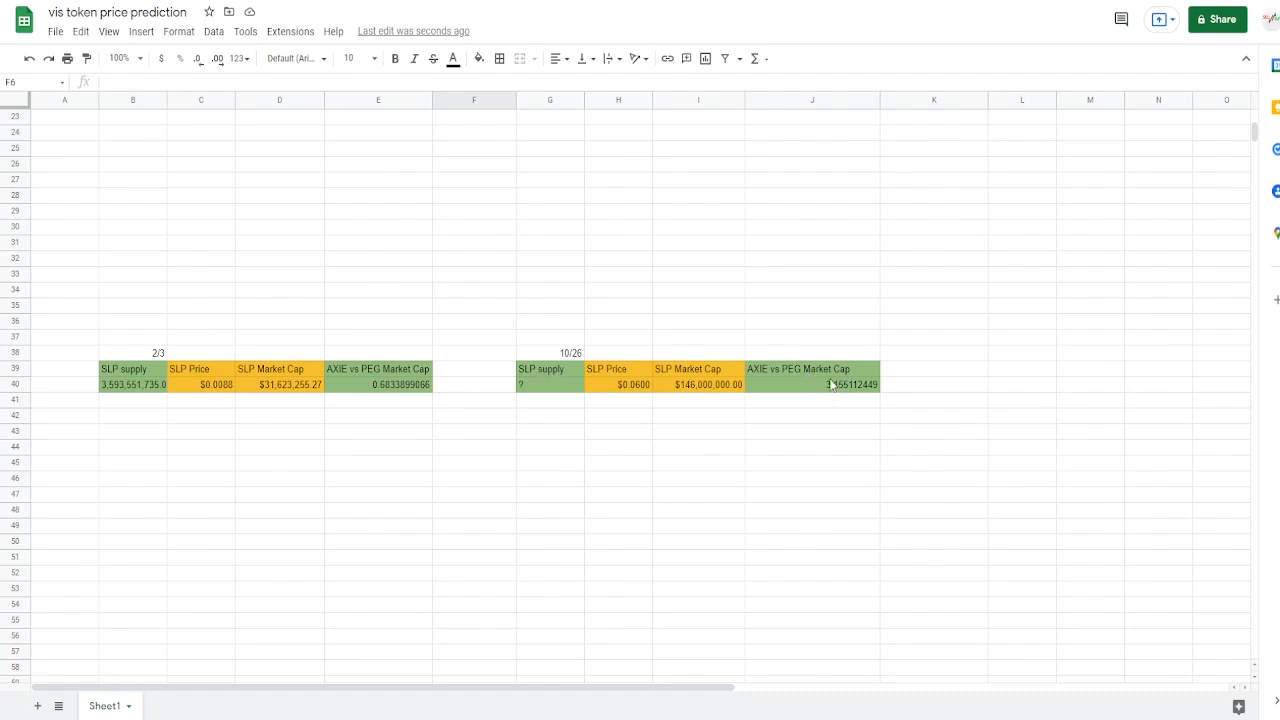
pyautogui.scroll(-3)
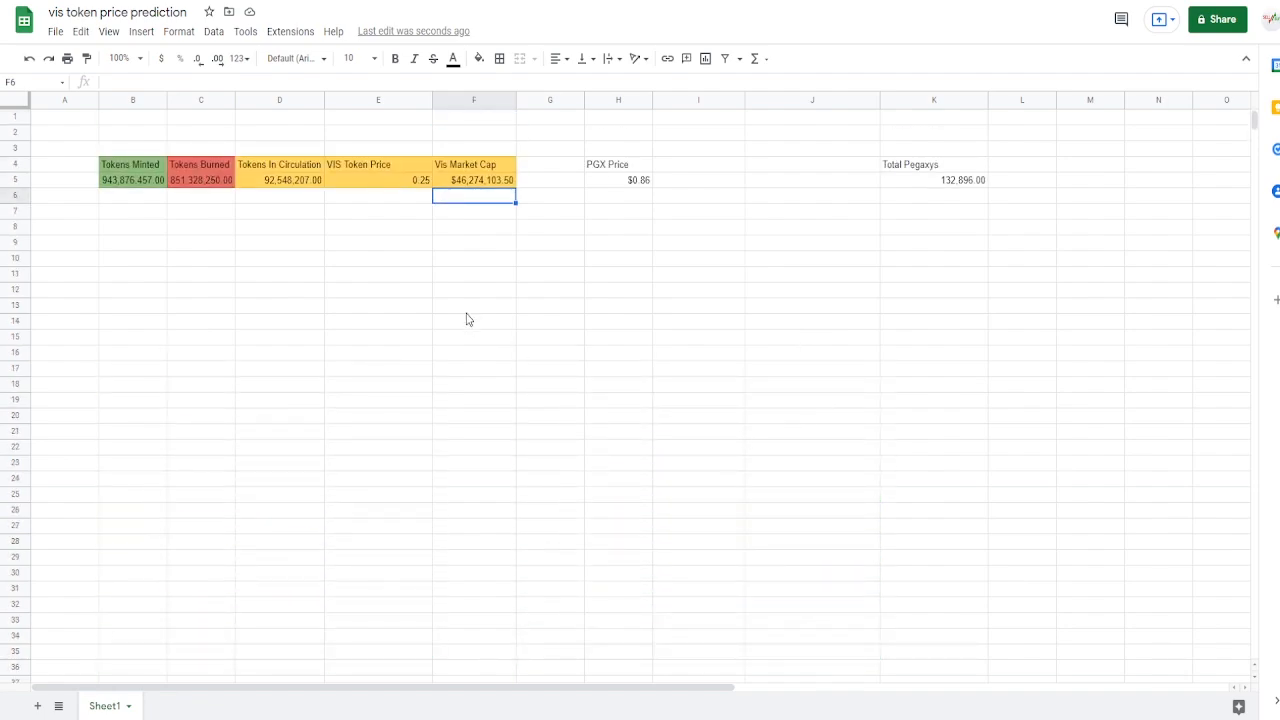
pyautogui.moveTo(444, 238)
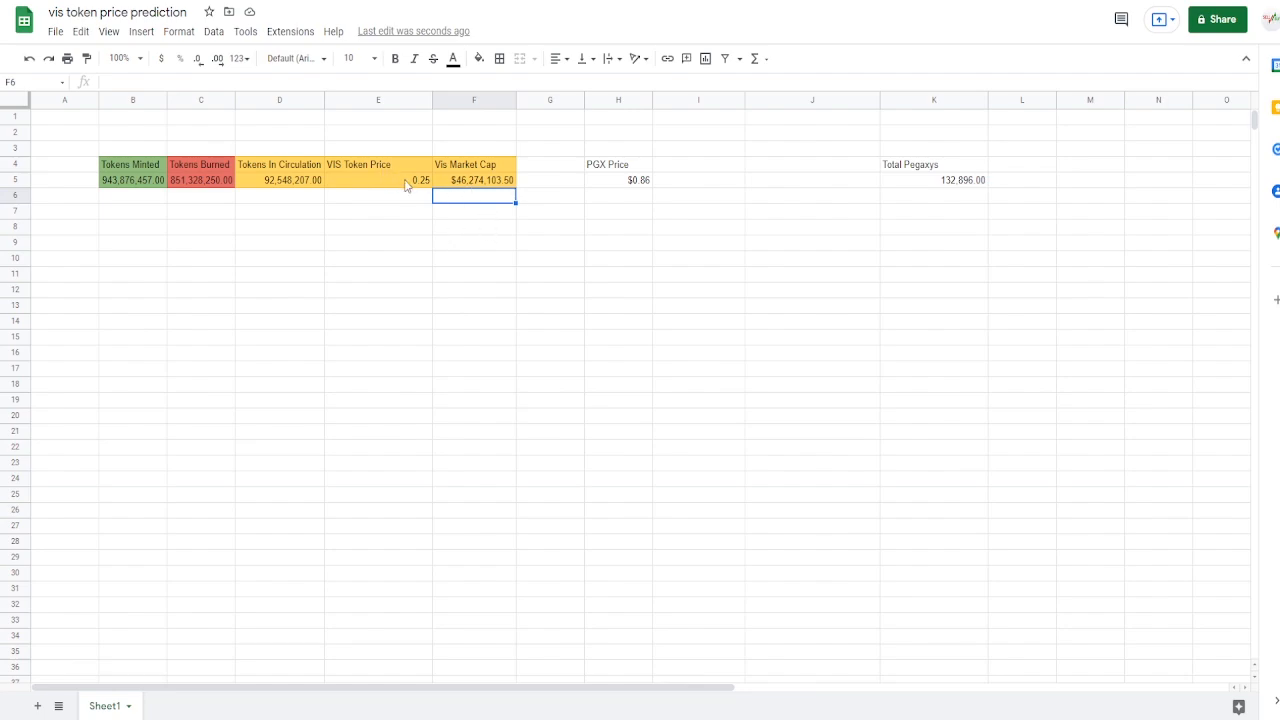
pyautogui.click(378, 226)
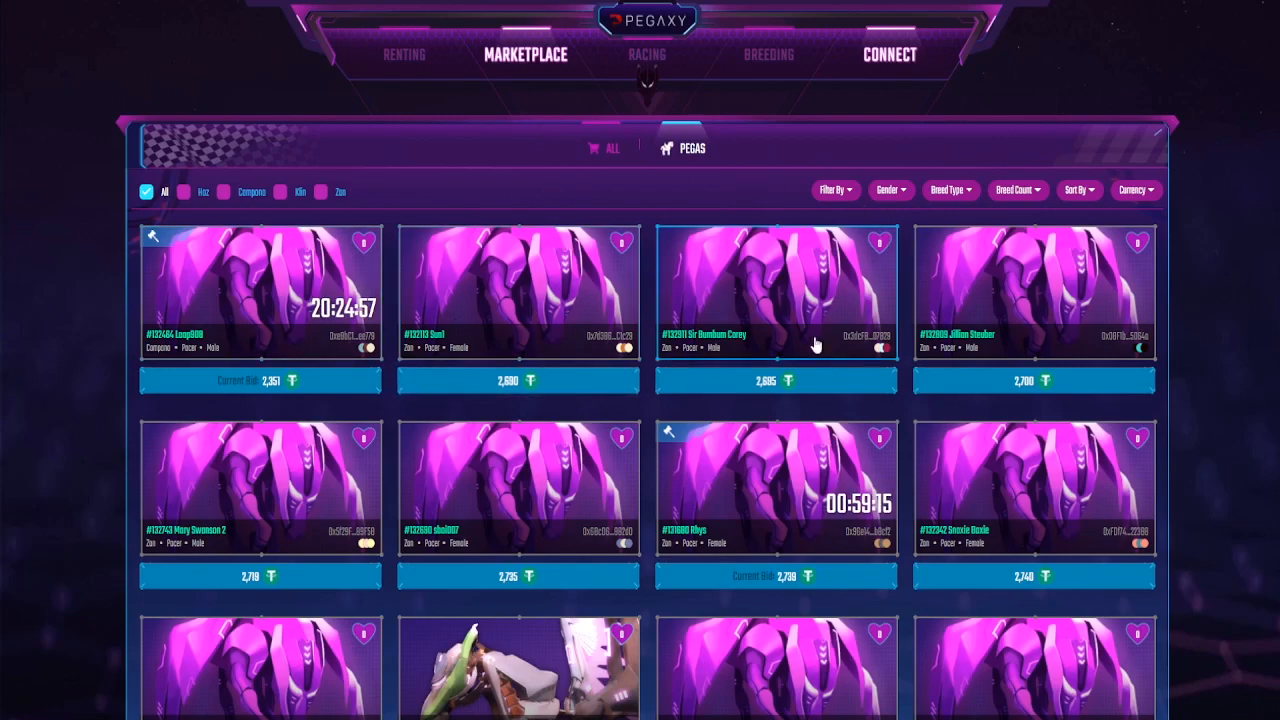
pyautogui.moveTo(520, 274)
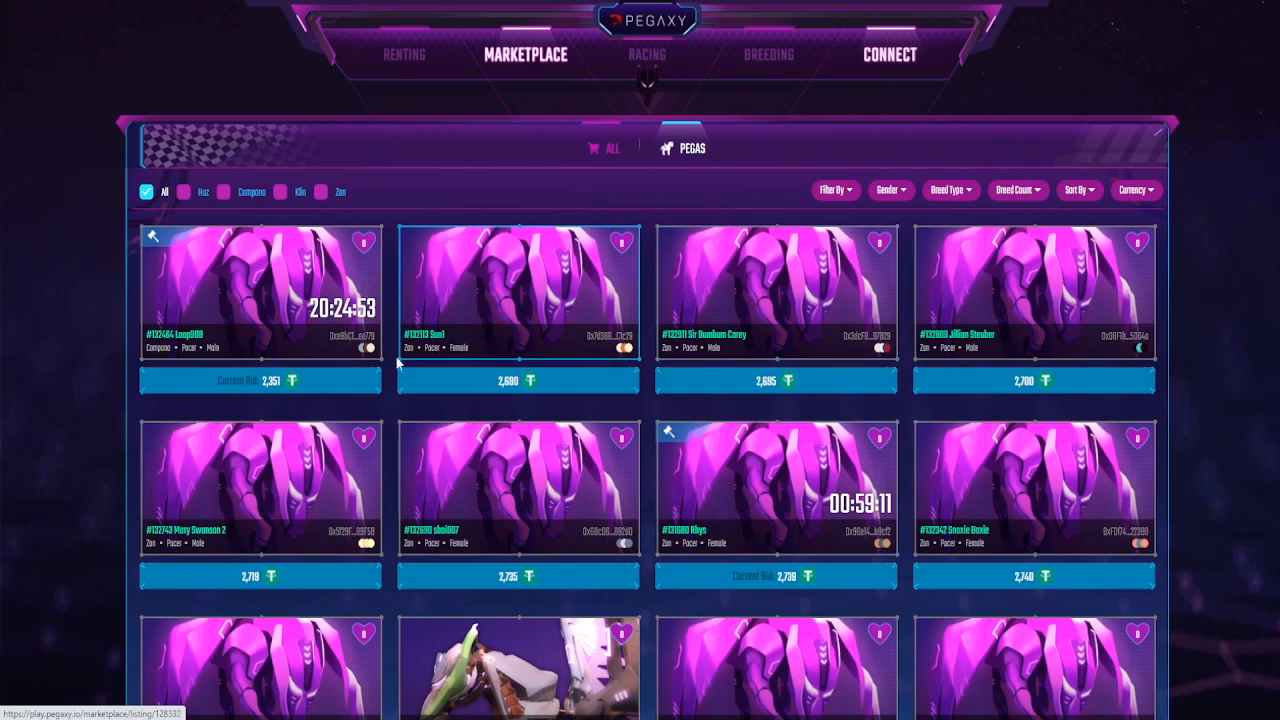
# Step: Scroll through the Pegaxy marketplace listings priced about 2,267–2,780
pyautogui.scroll(-3)
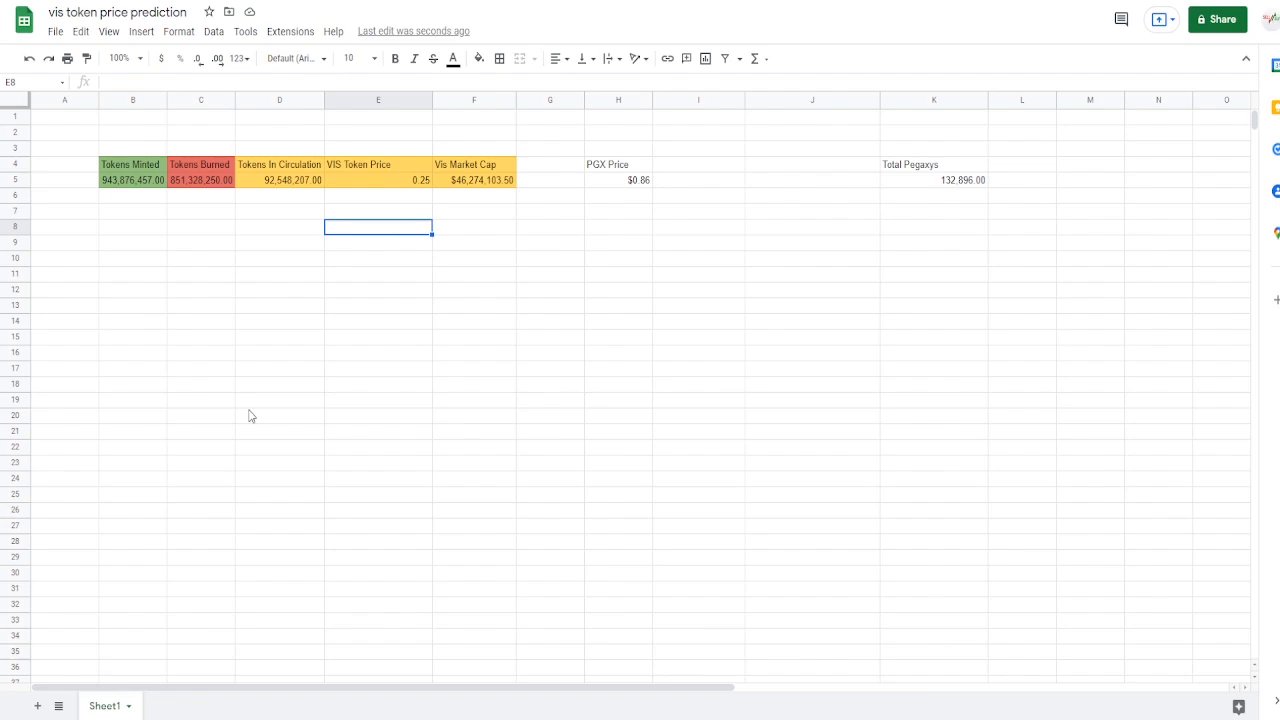
pyautogui.moveTo(390, 208)
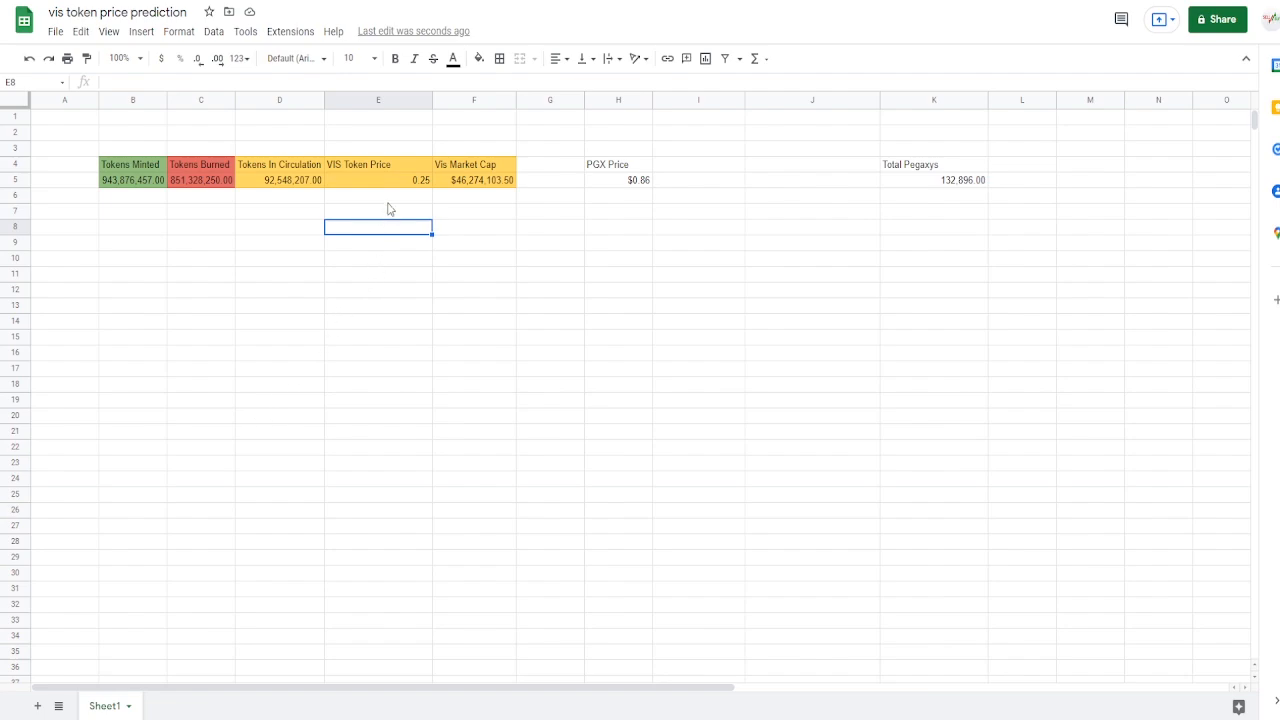
# Step: Check the VIS token price cell and enter a 0.4 price estimate in E9
pyautogui.click(378, 180)
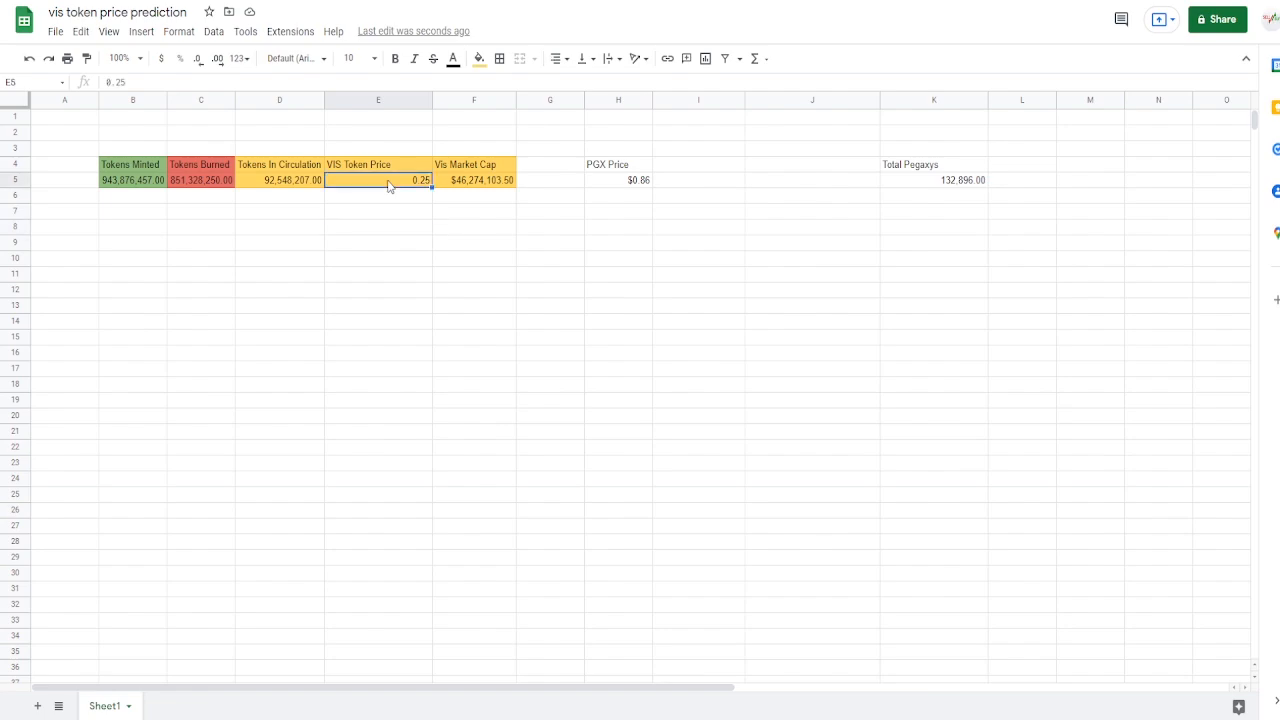
pyautogui.moveTo(436, 244)
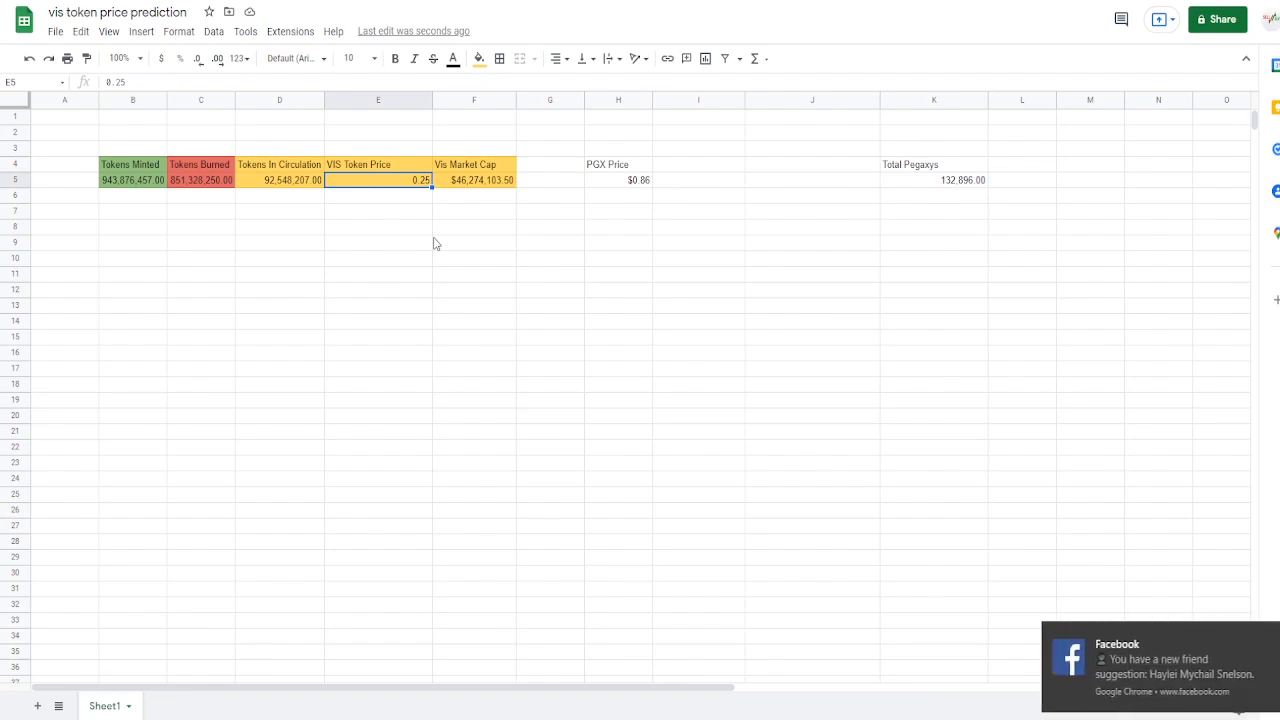
pyautogui.click(280, 274)
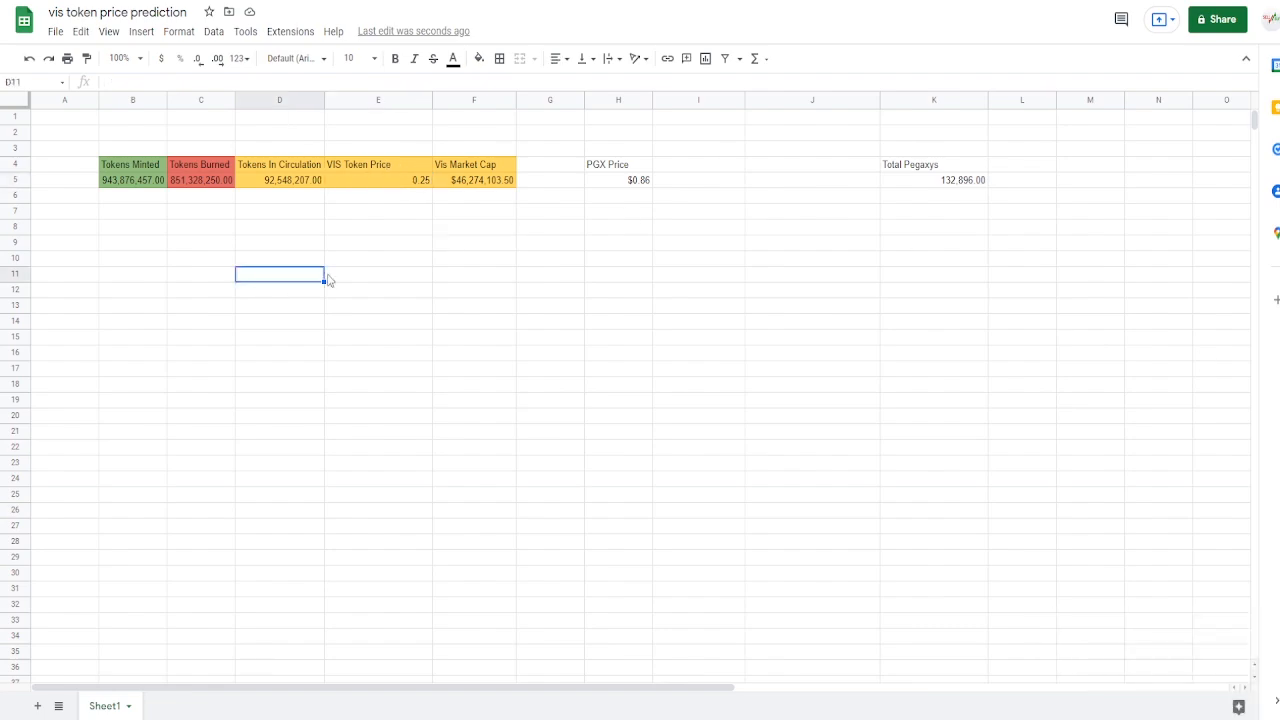
pyautogui.click(376, 242)
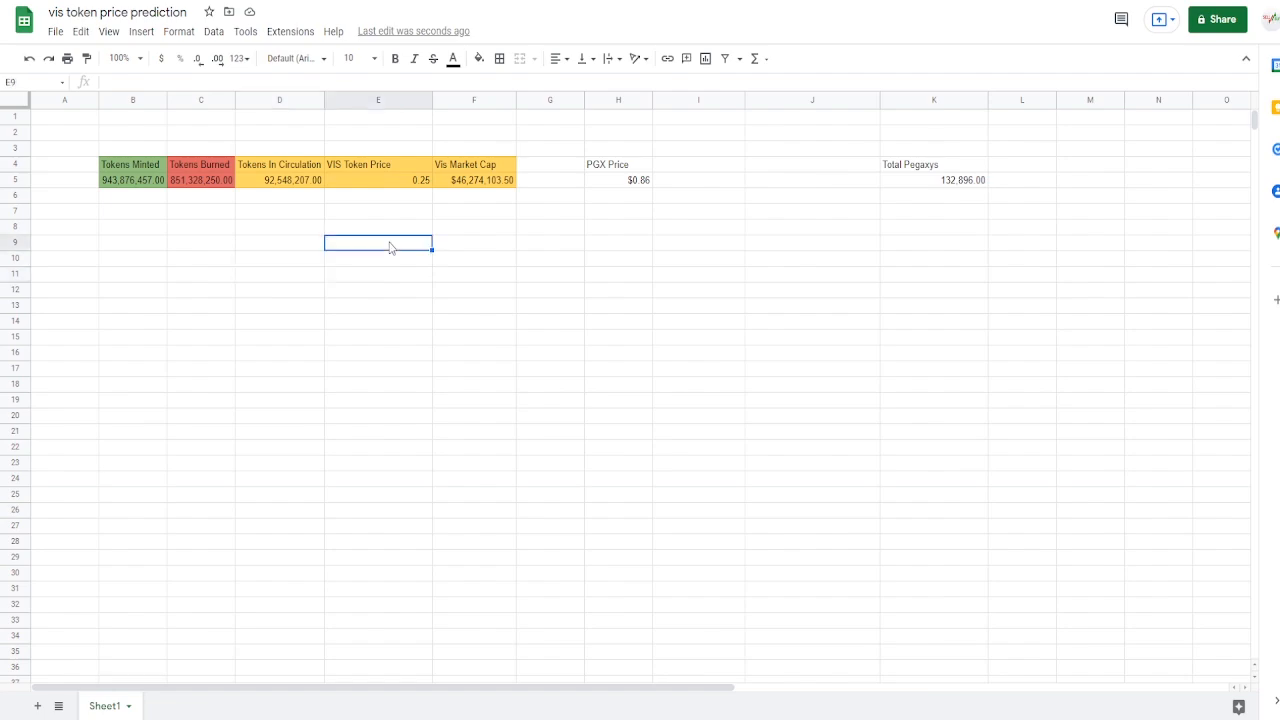
pyautogui.doubleClick(376, 242)
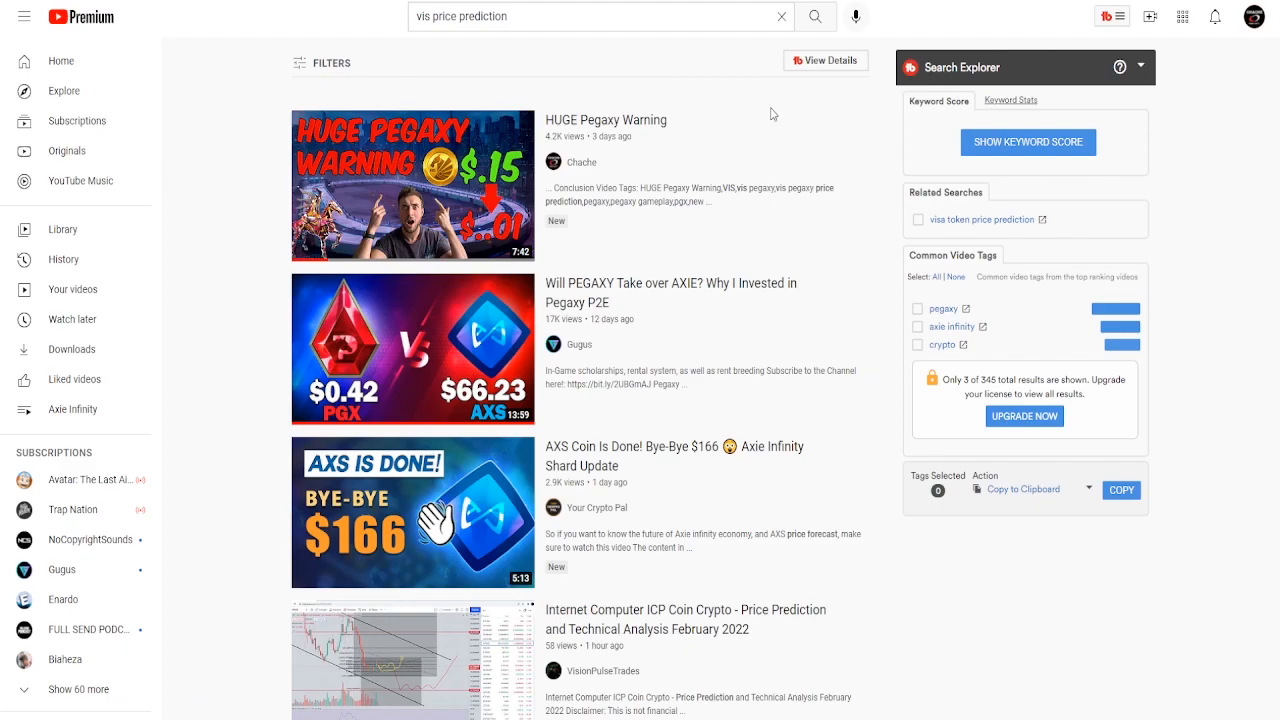
pyautogui.moveTo(516, 204)
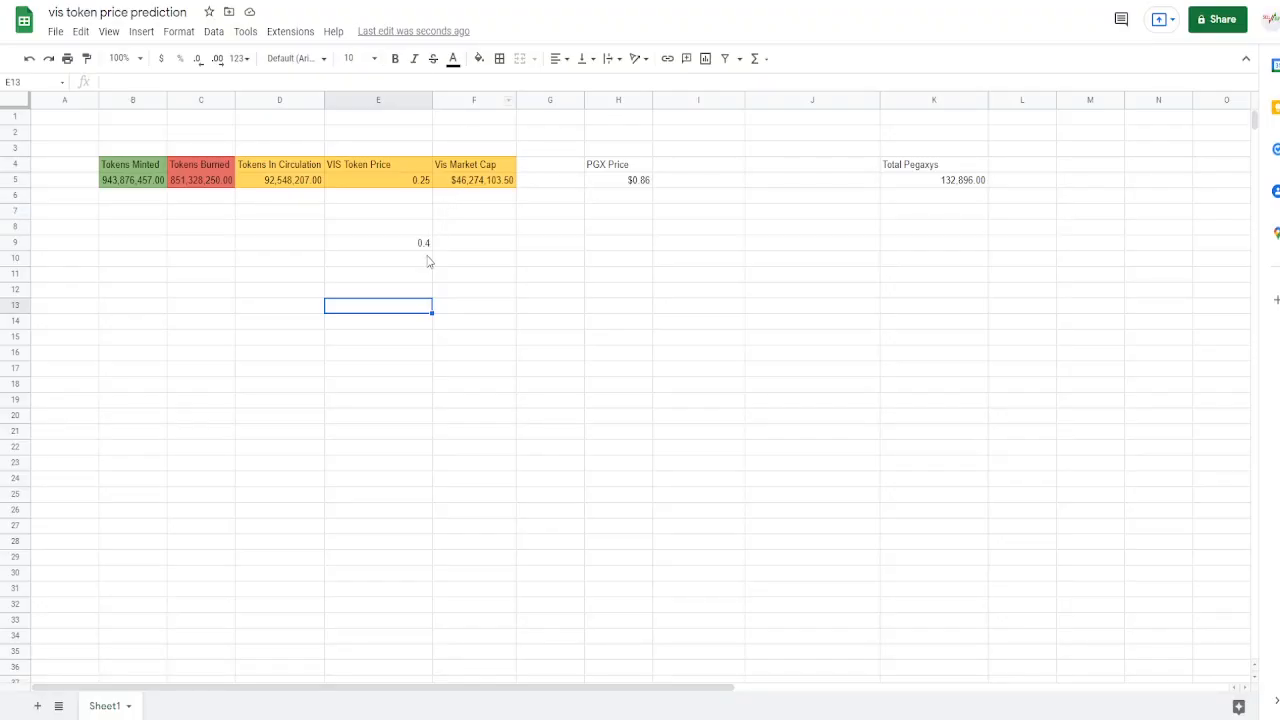
pyautogui.click(378, 258)
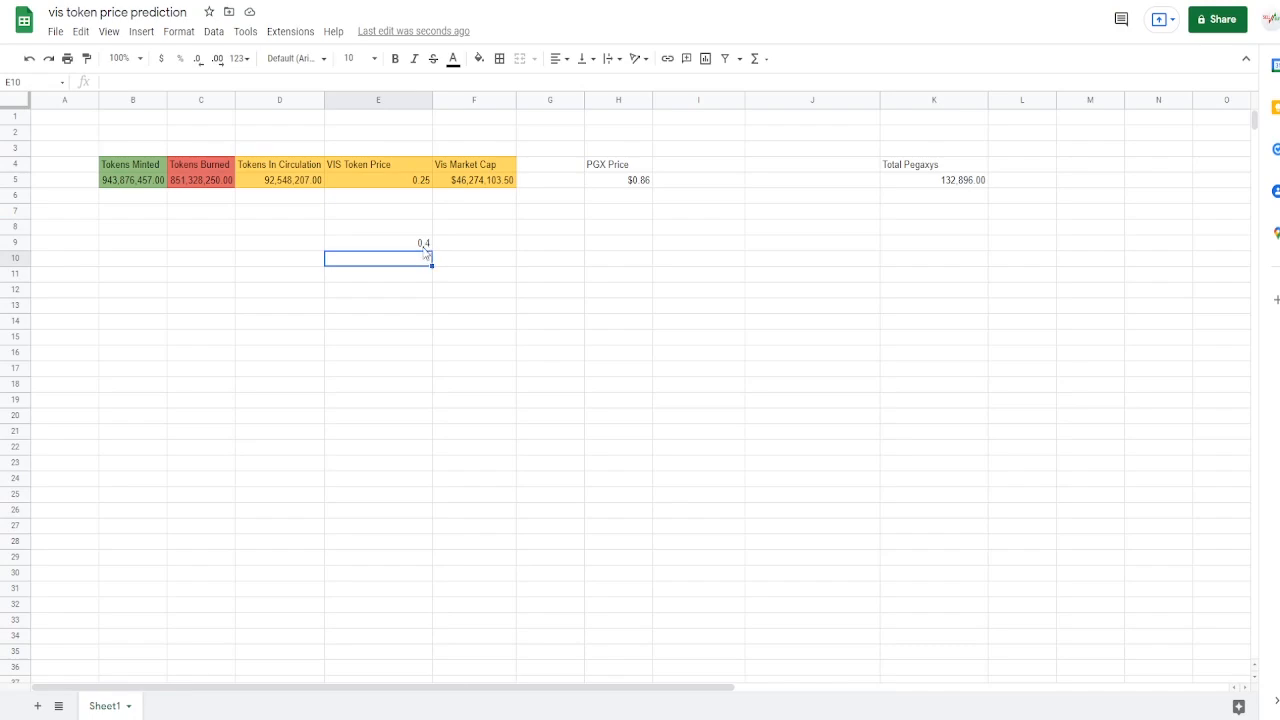
pyautogui.click(376, 244)
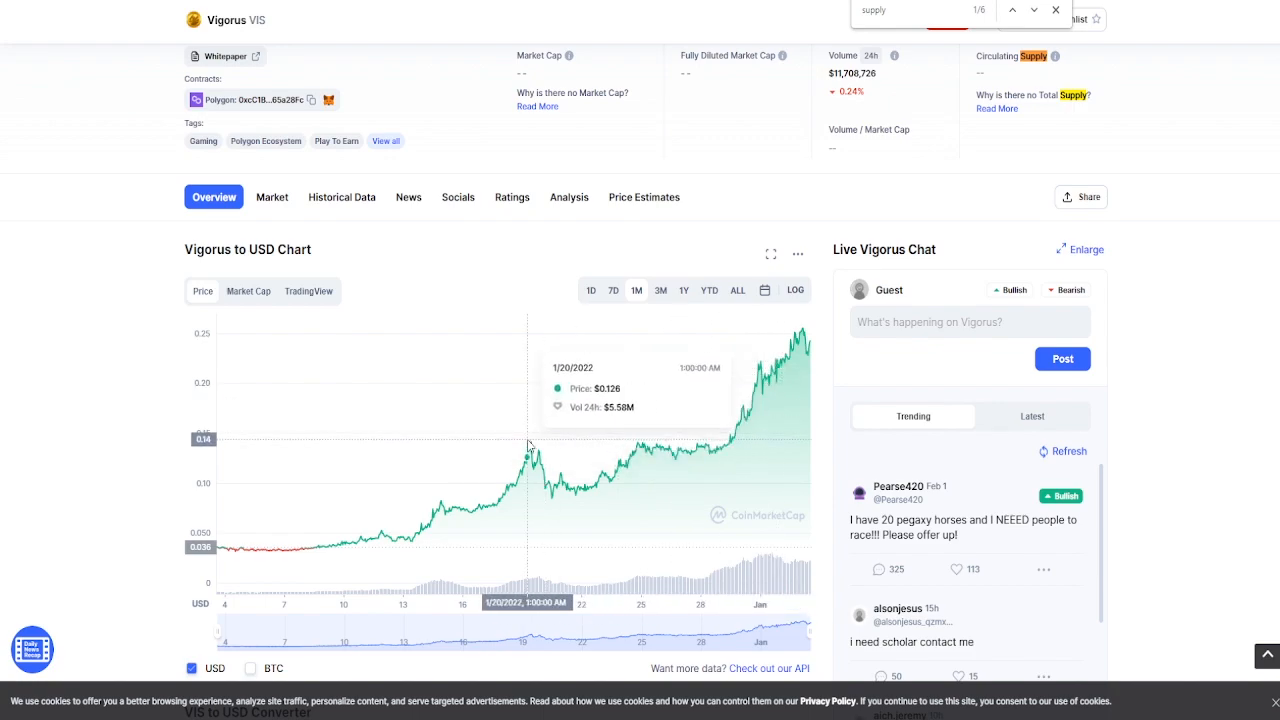
pyautogui.moveTo(532, 444)
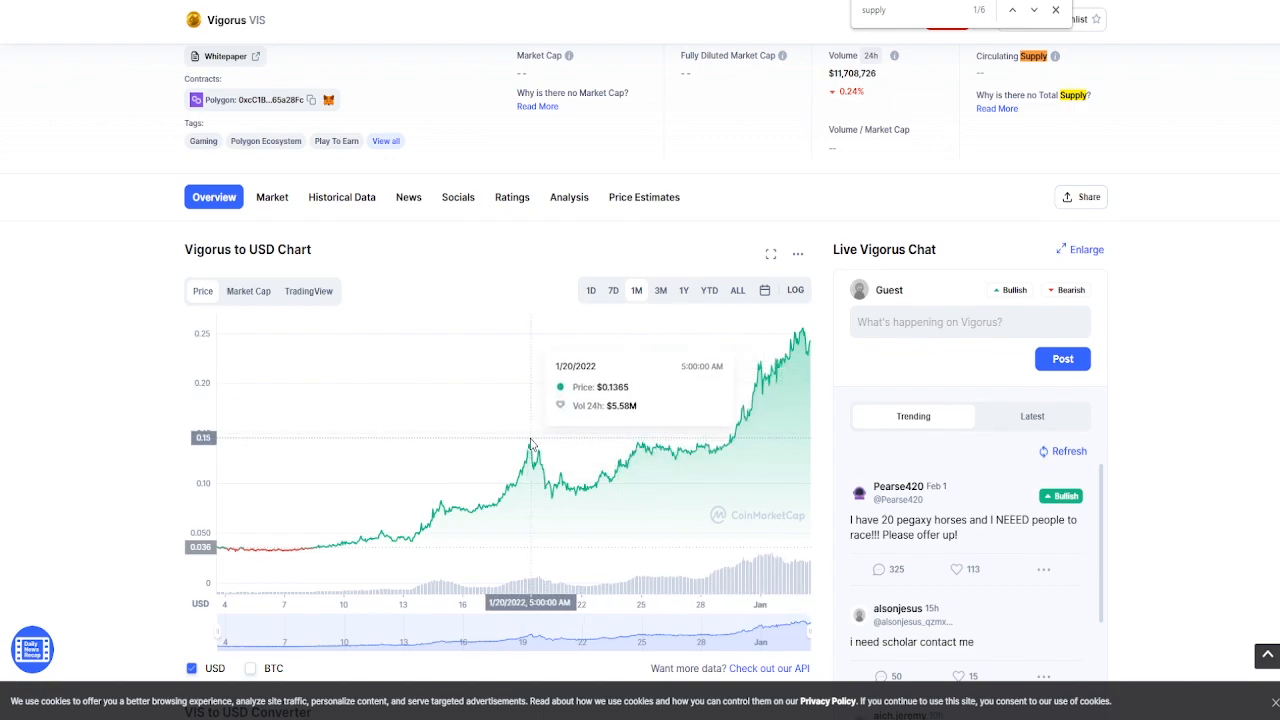
pyautogui.moveTo(562, 452)
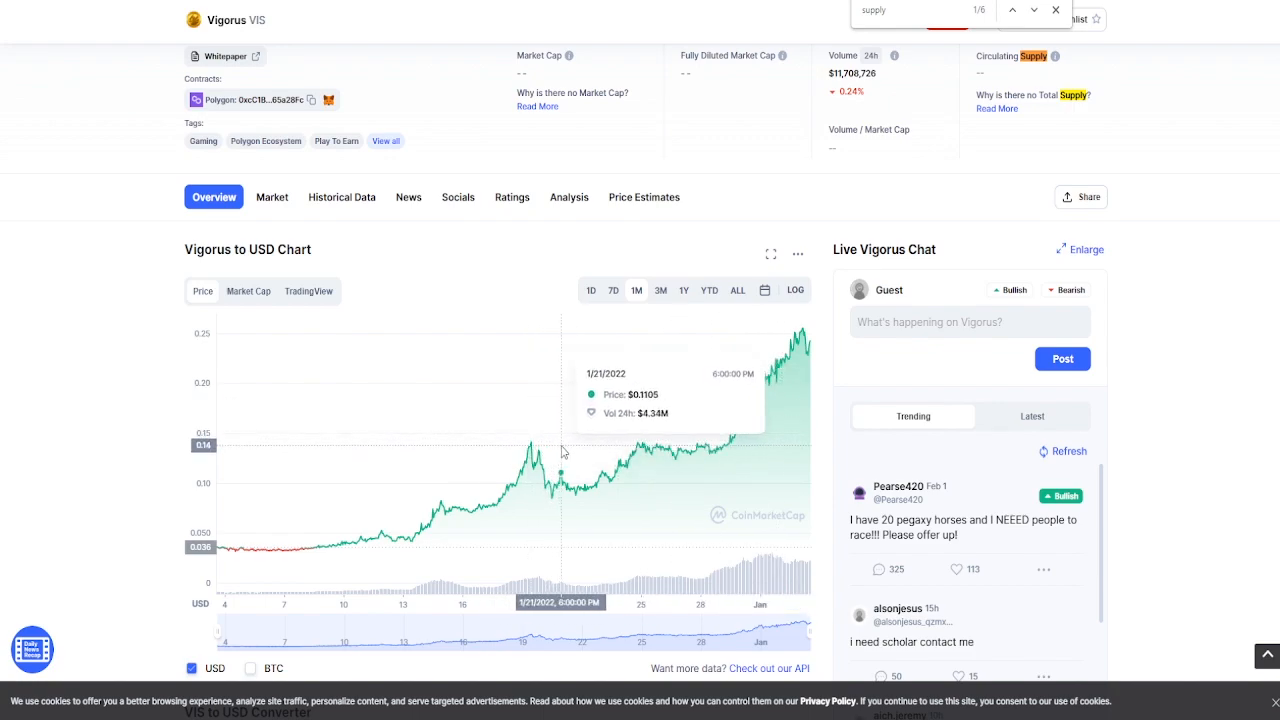
pyautogui.moveTo(692, 376)
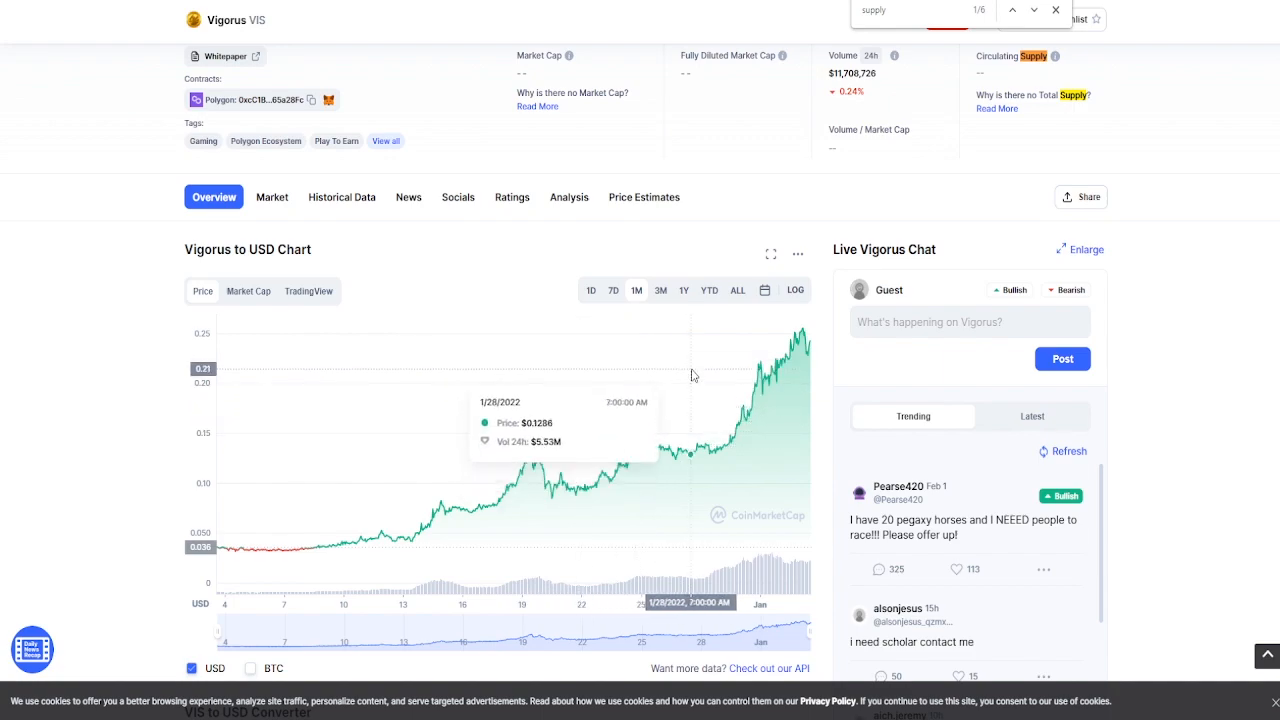
pyautogui.moveTo(688, 258)
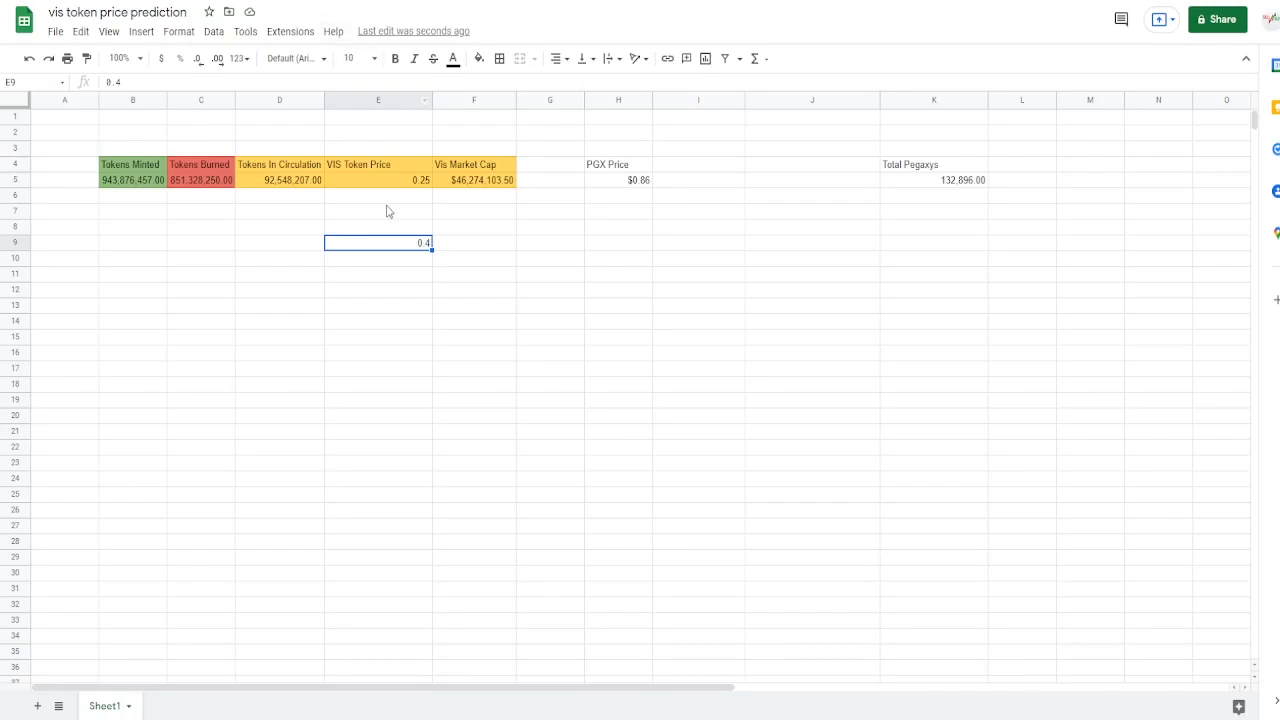
pyautogui.click(472, 306)
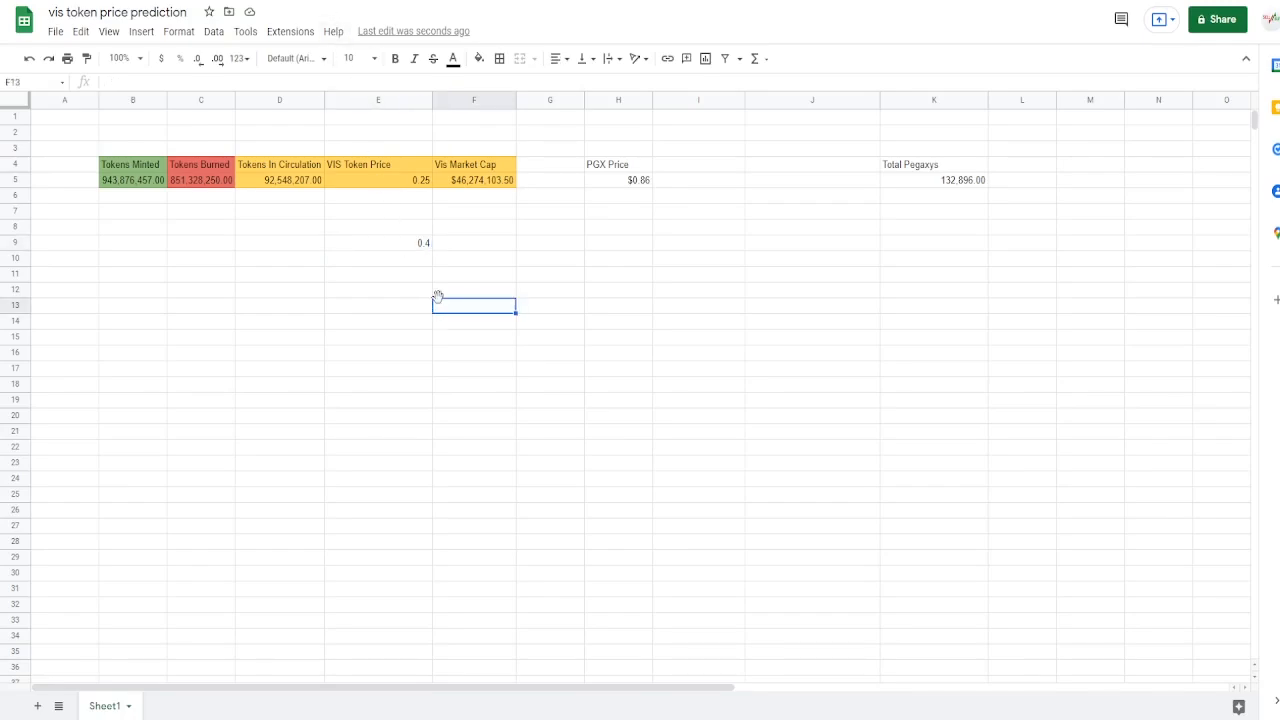